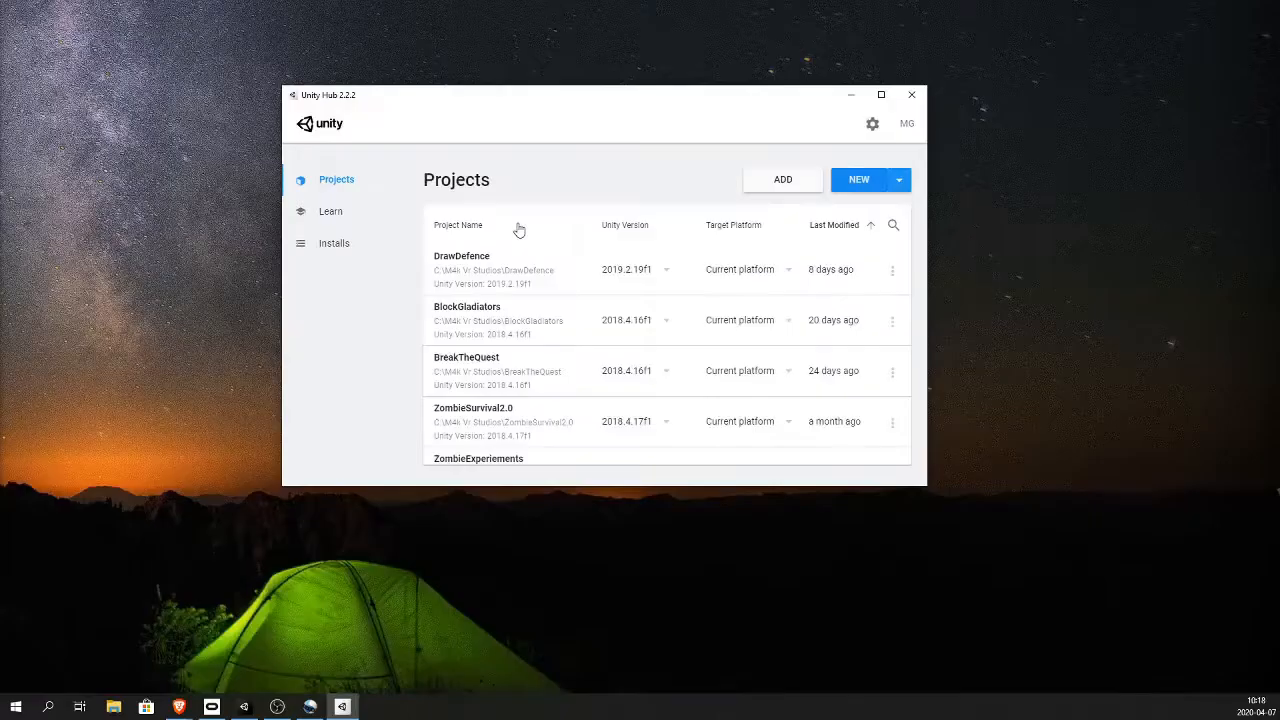
# Create a new 3D project named TutorialRollerCoaster from Unity Hub
pyautogui.click(858, 179)
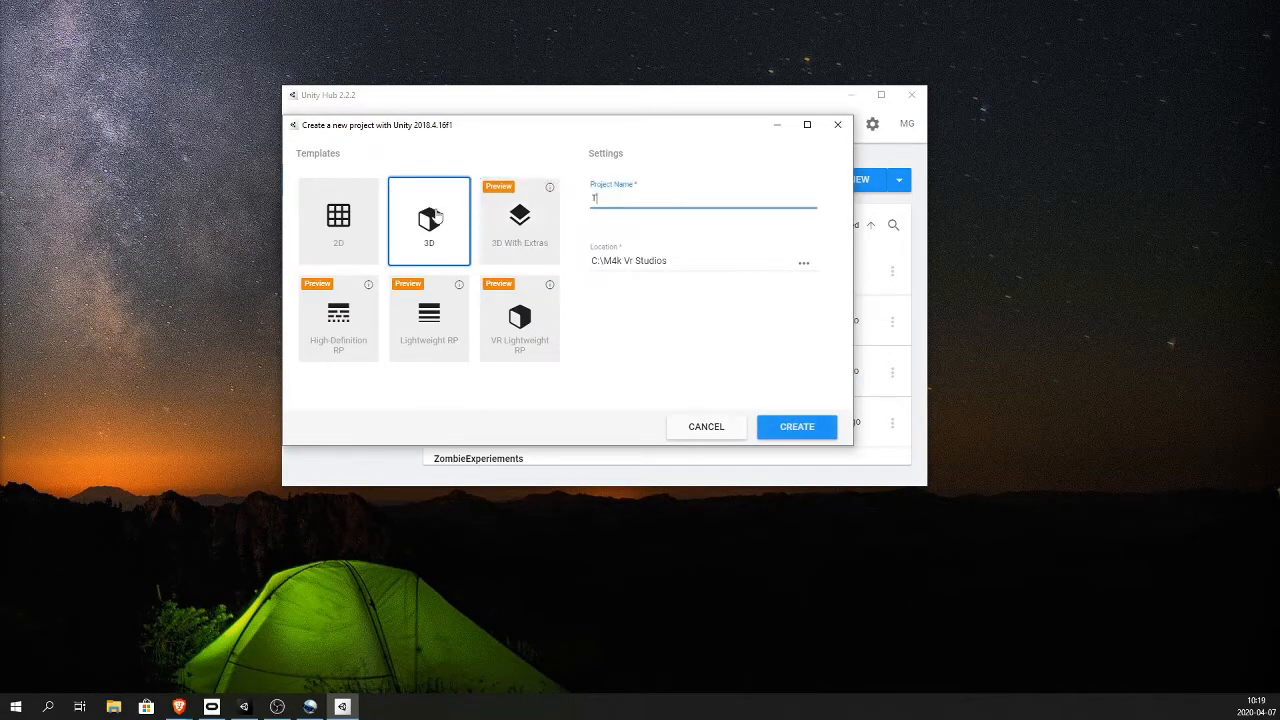
pyautogui.write('TutorialRollerCo')
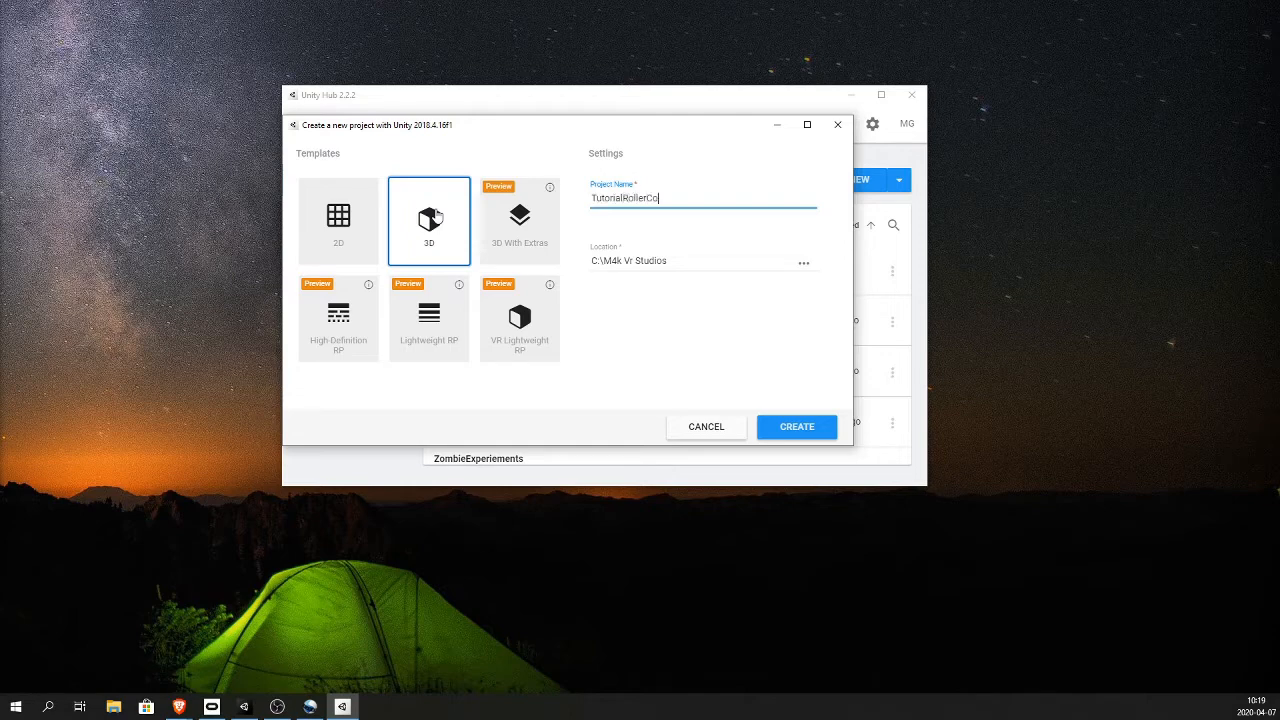
pyautogui.click(796, 426)
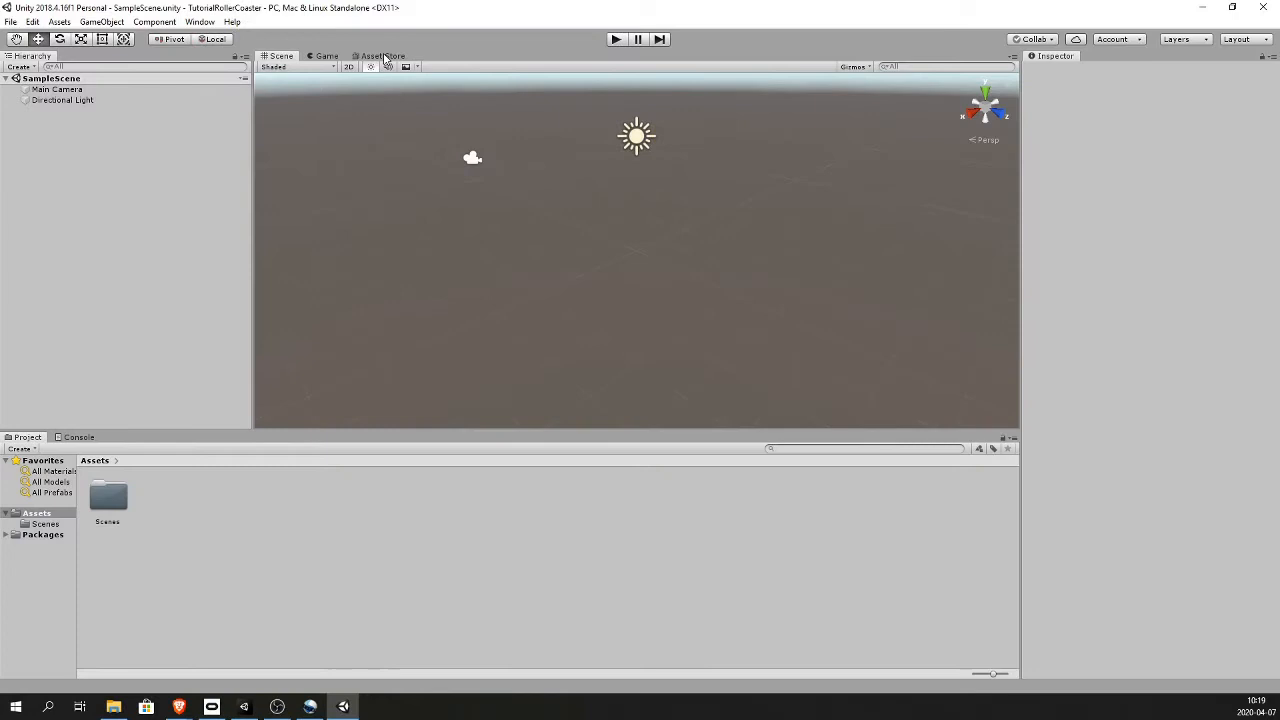
# Find the Oculus Integration asset in the Asset Store by searching 'oculus integration'
pyautogui.click(392, 54)
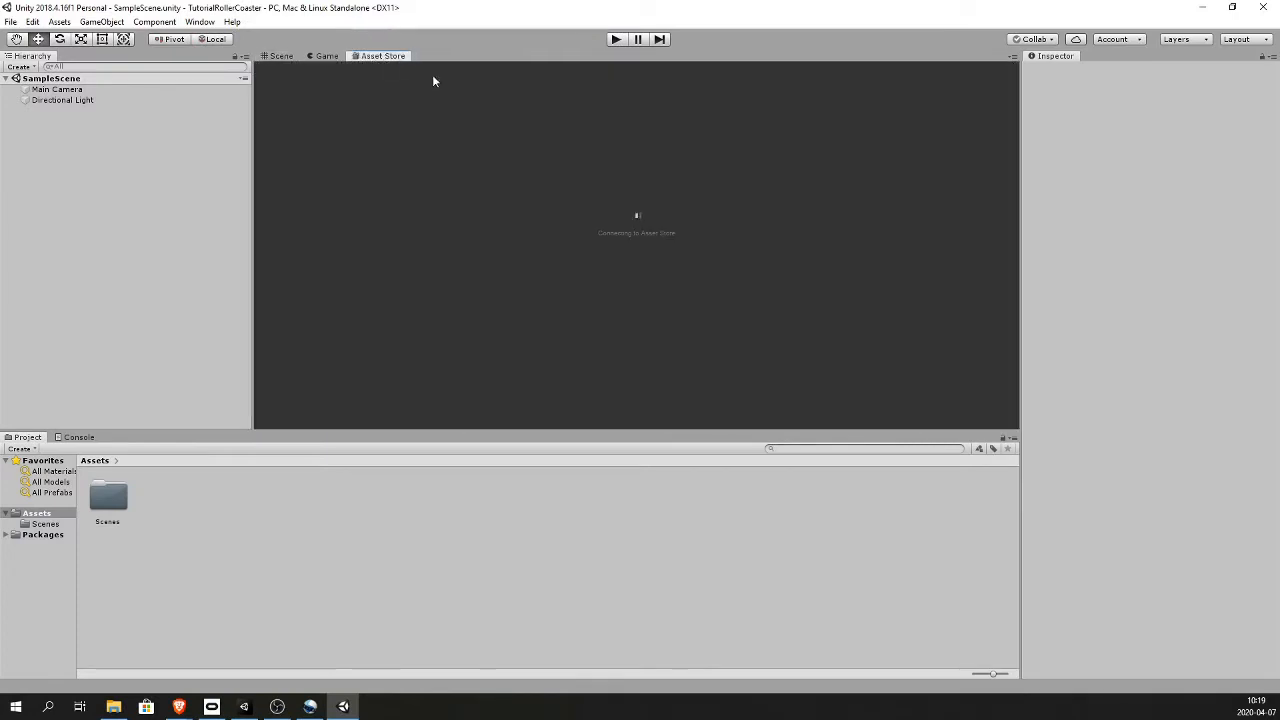
pyautogui.write('s')
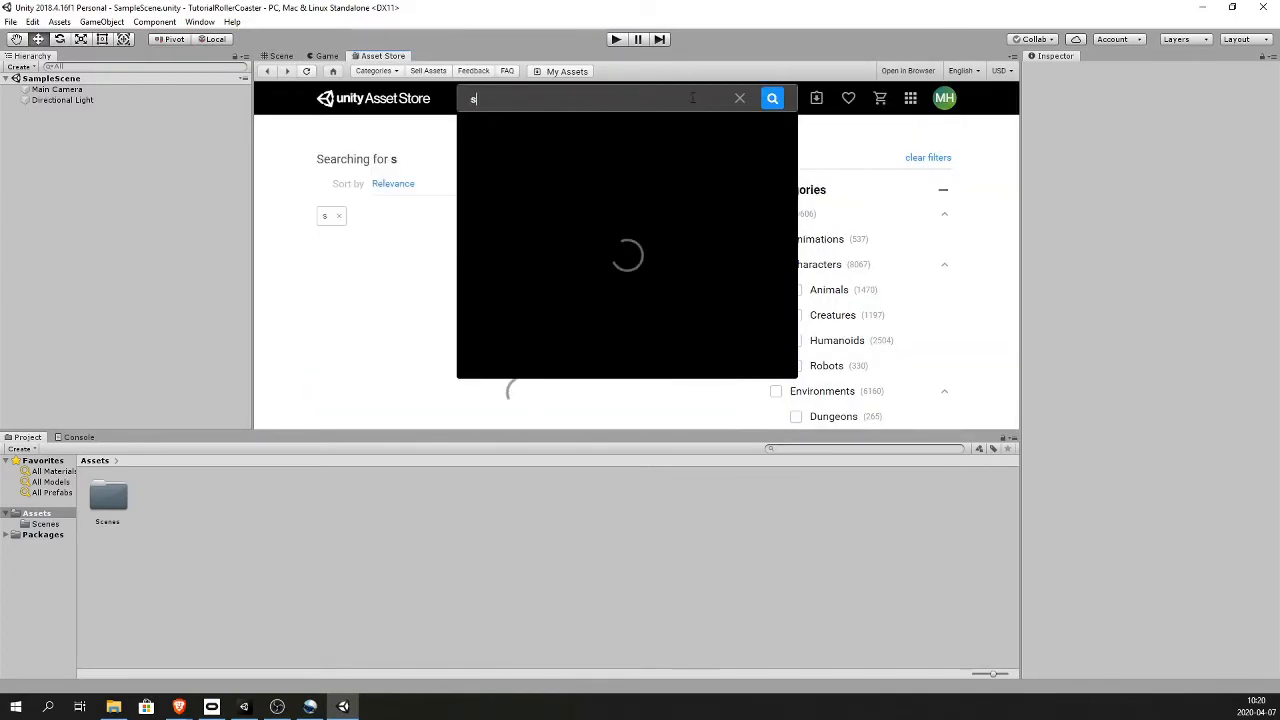
pyautogui.write('oculus intergration')
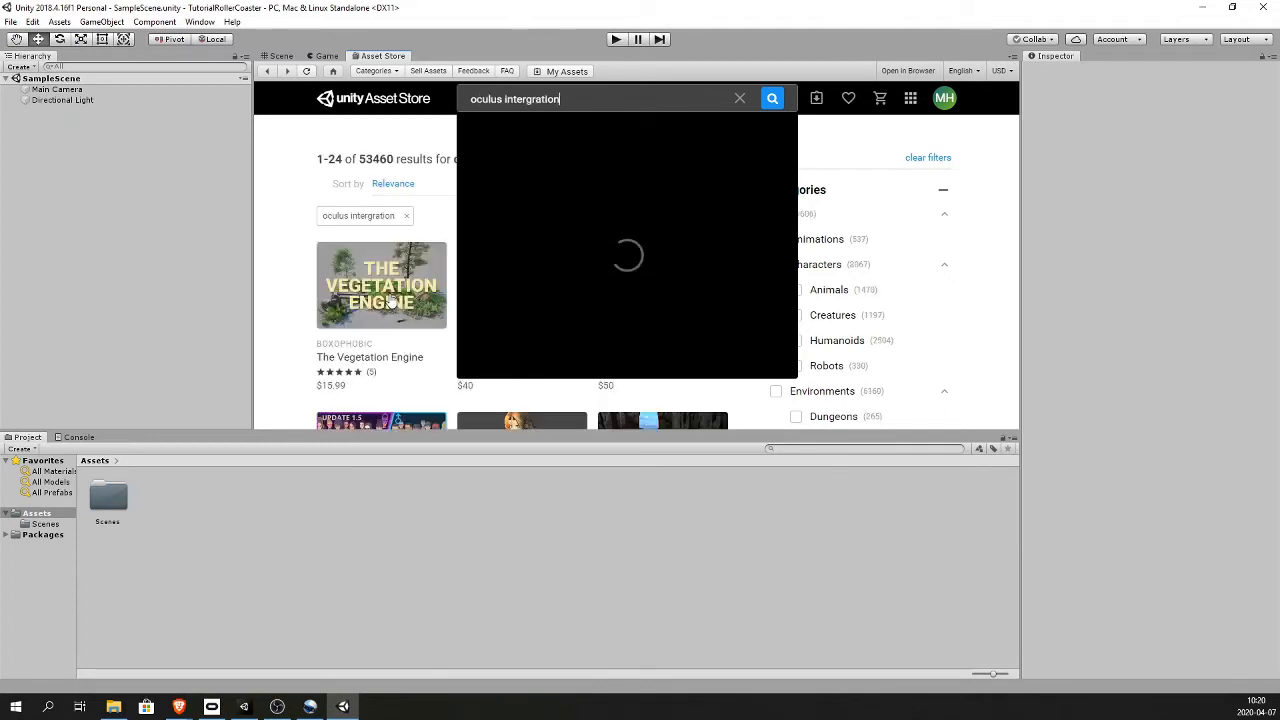
pyautogui.click(771, 98)
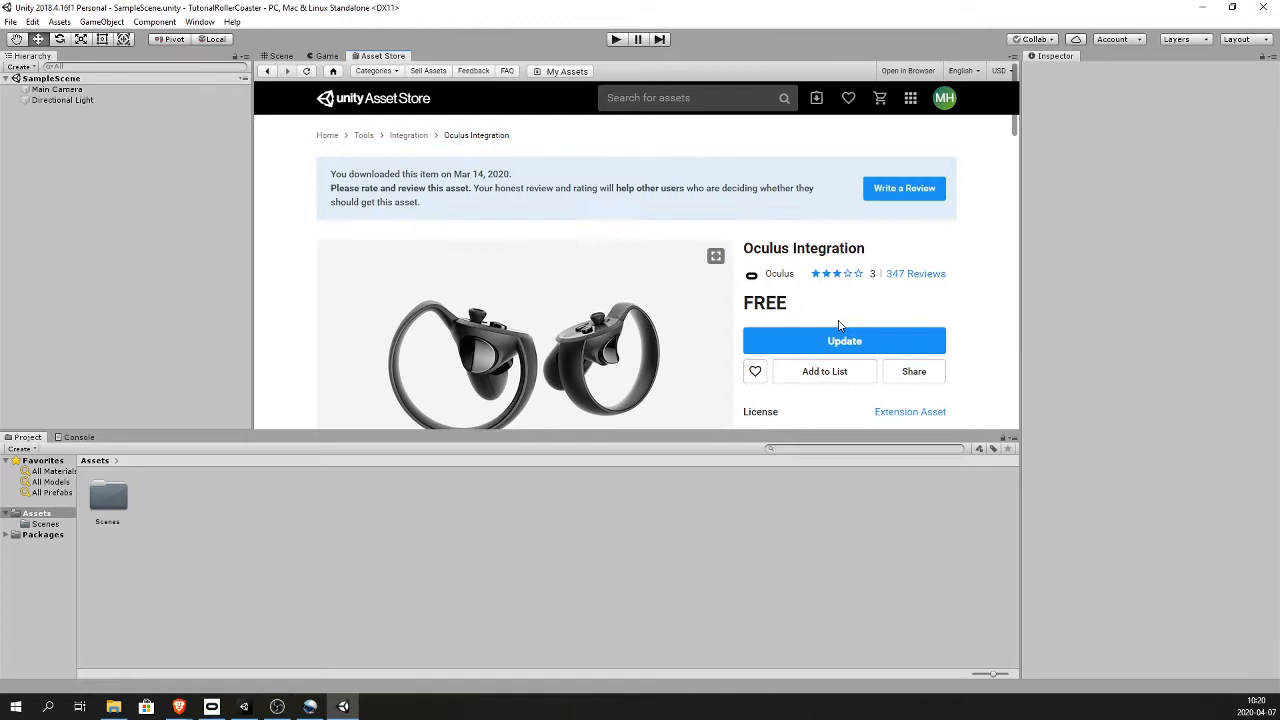
# Update the Oculus Integration package and import all of its files into the project
pyautogui.click(844, 340)
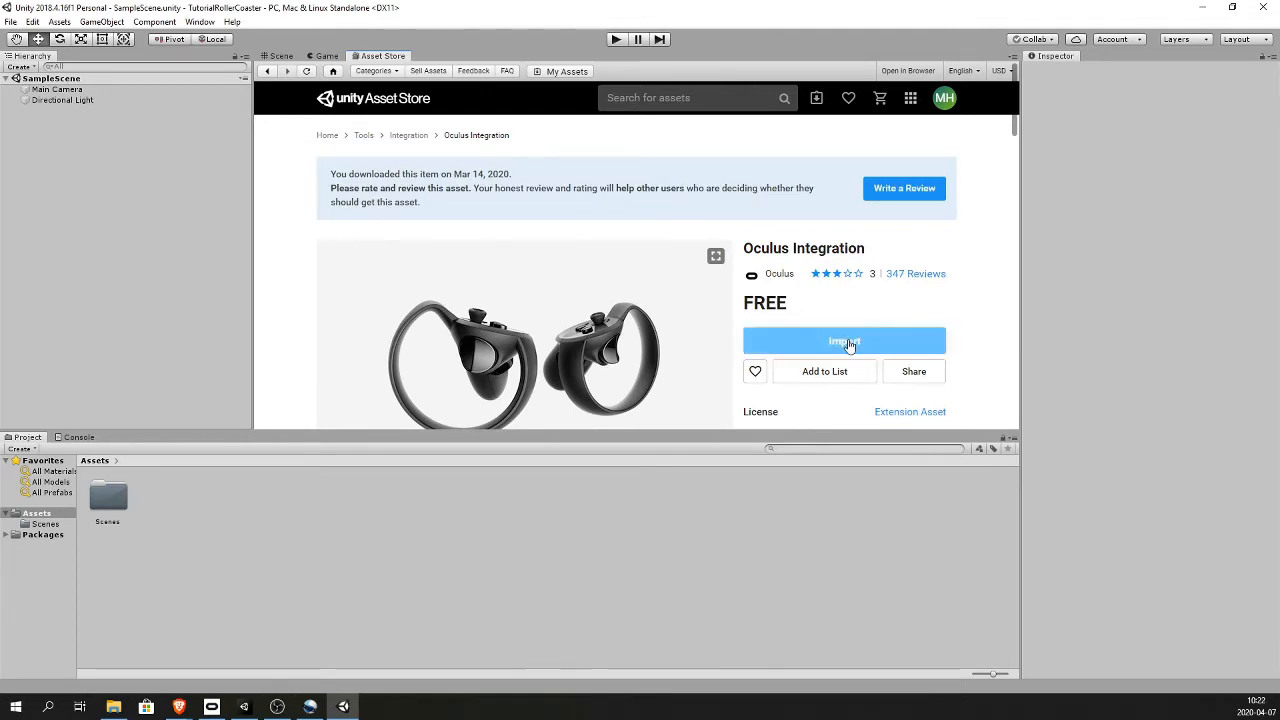
pyautogui.click(844, 340)
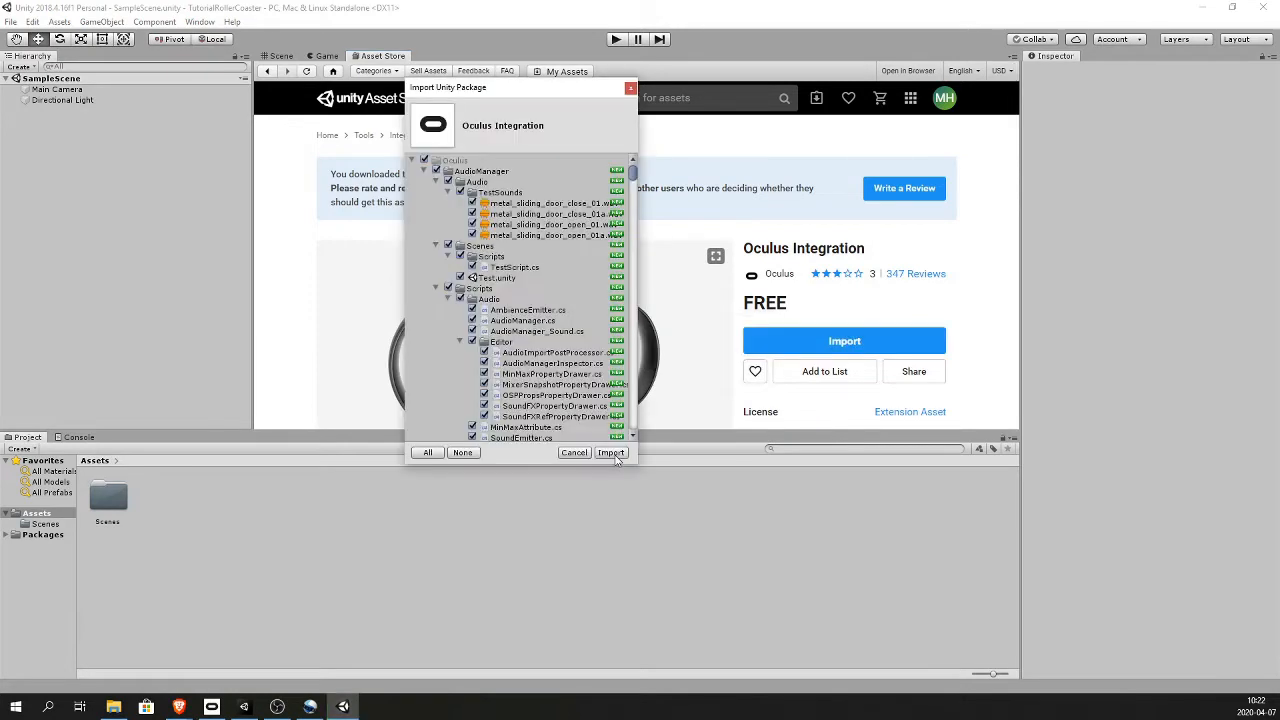
pyautogui.click(611, 452)
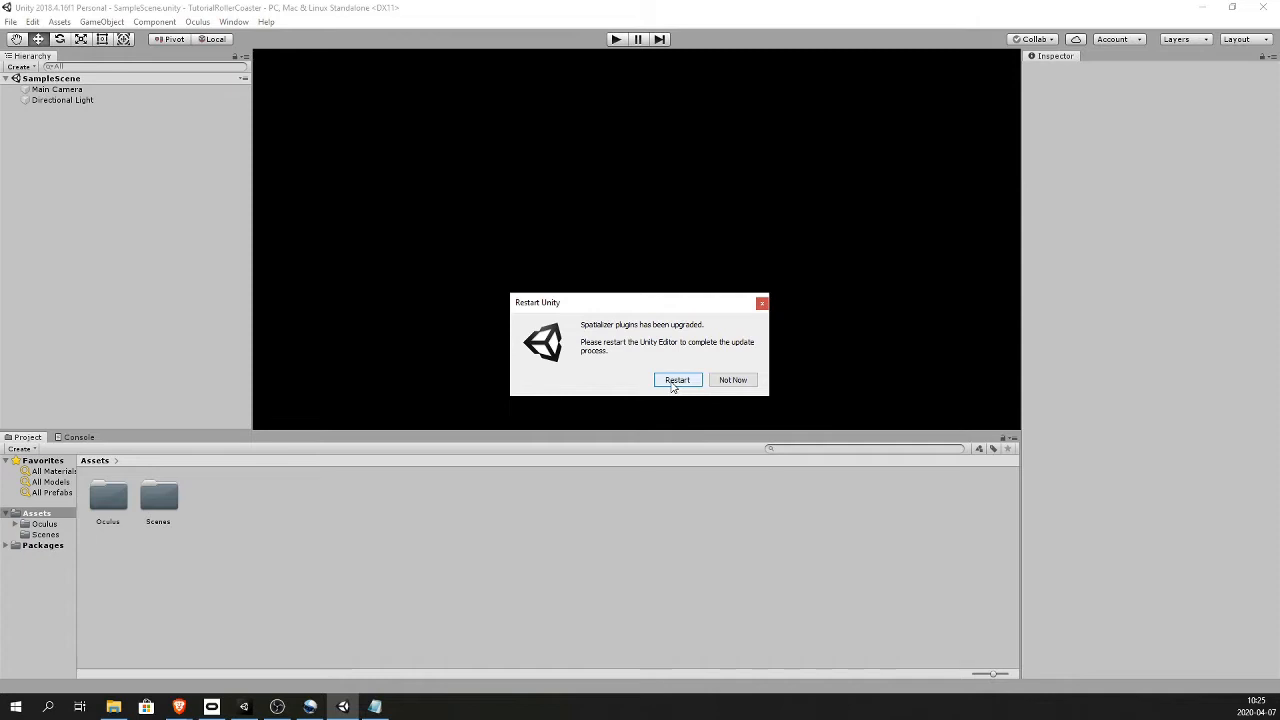
# Restart the editor, remove the default Main Camera and locate the OVRCameraRig prefab
pyautogui.click(677, 380)
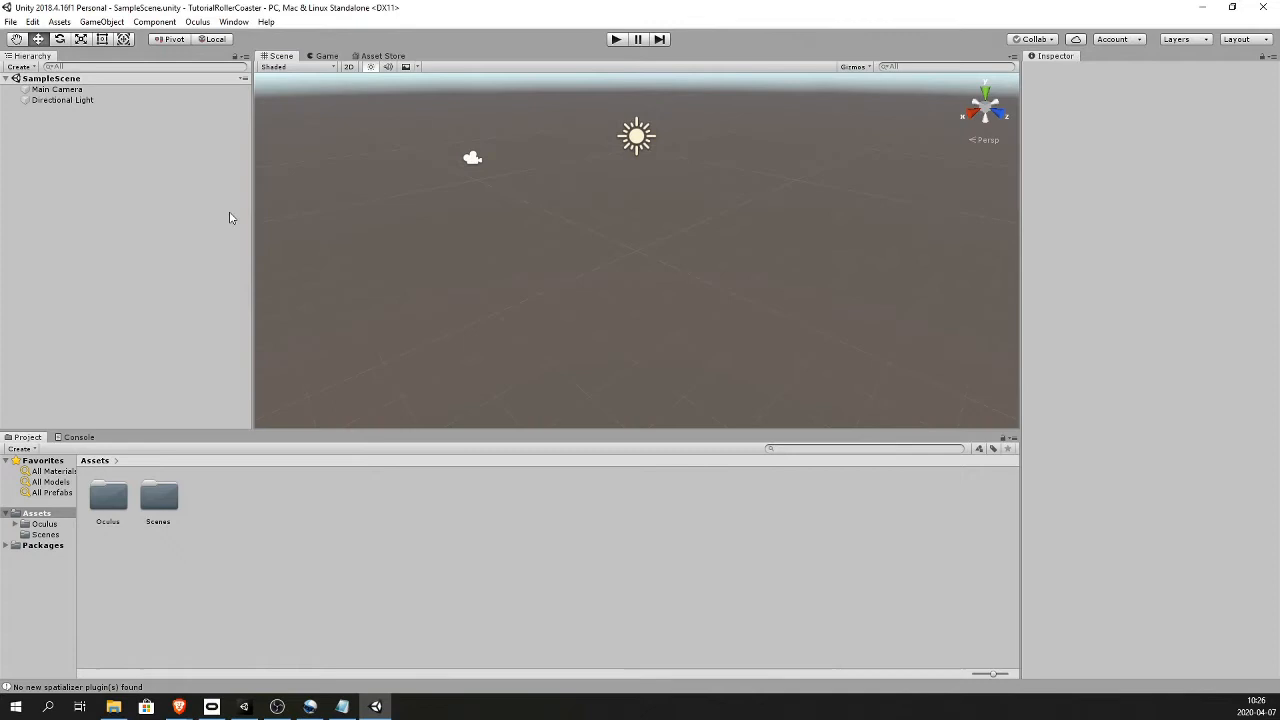
pyautogui.click(55, 91)
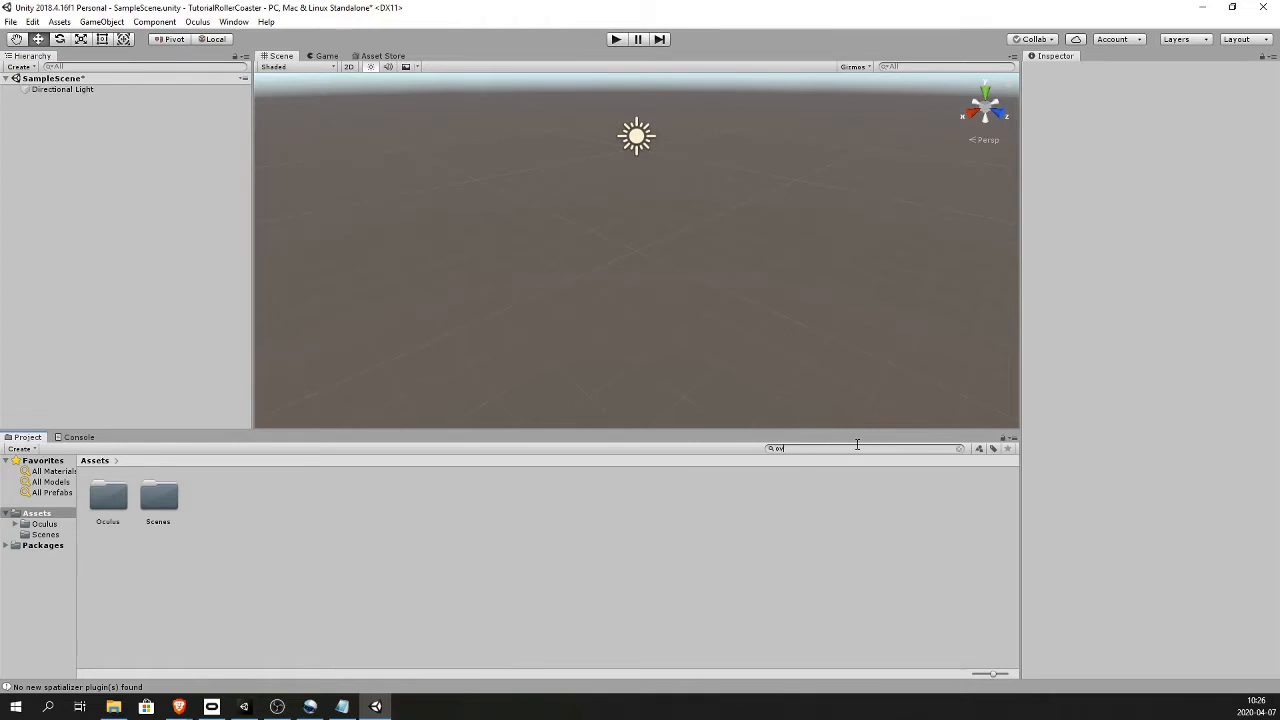
pyautogui.write('ovr camerarig')
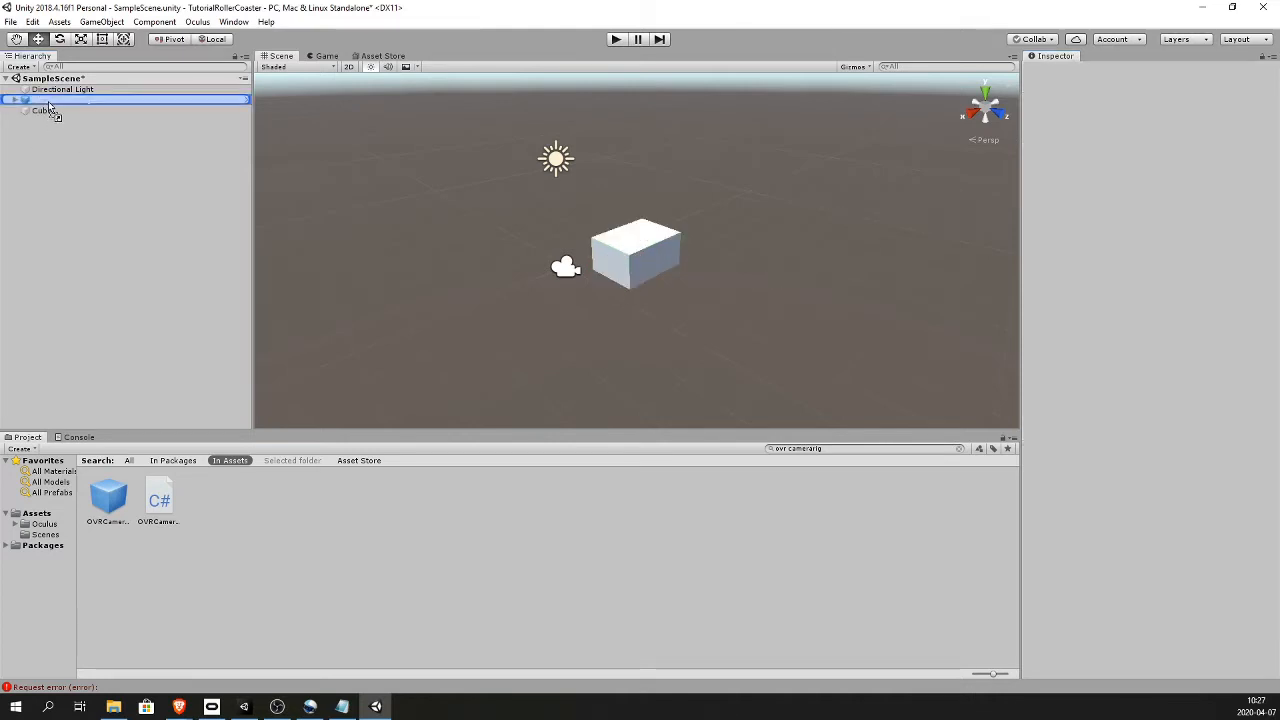
# Parent the OVRCameraRig to the cube, raise it onto the cube's top and preview in Game view
pyautogui.click(60, 126)
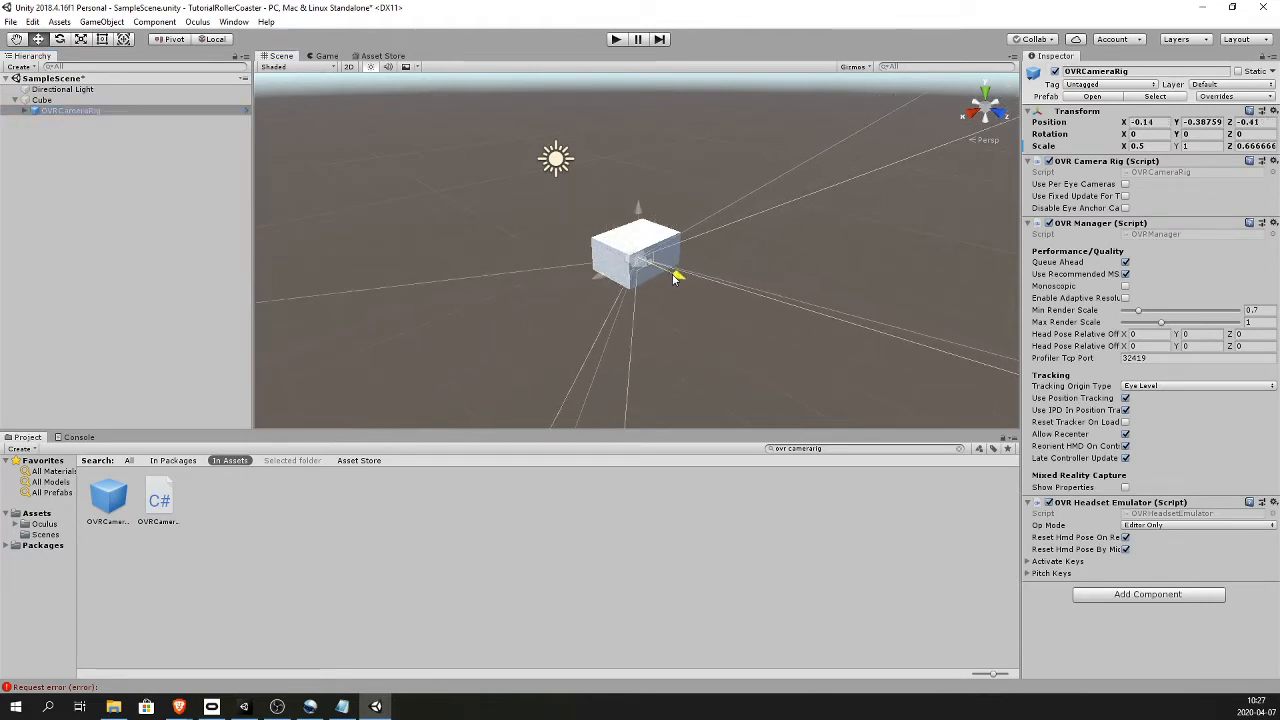
pyautogui.moveTo(678, 277); pyautogui.dragTo(638, 185)
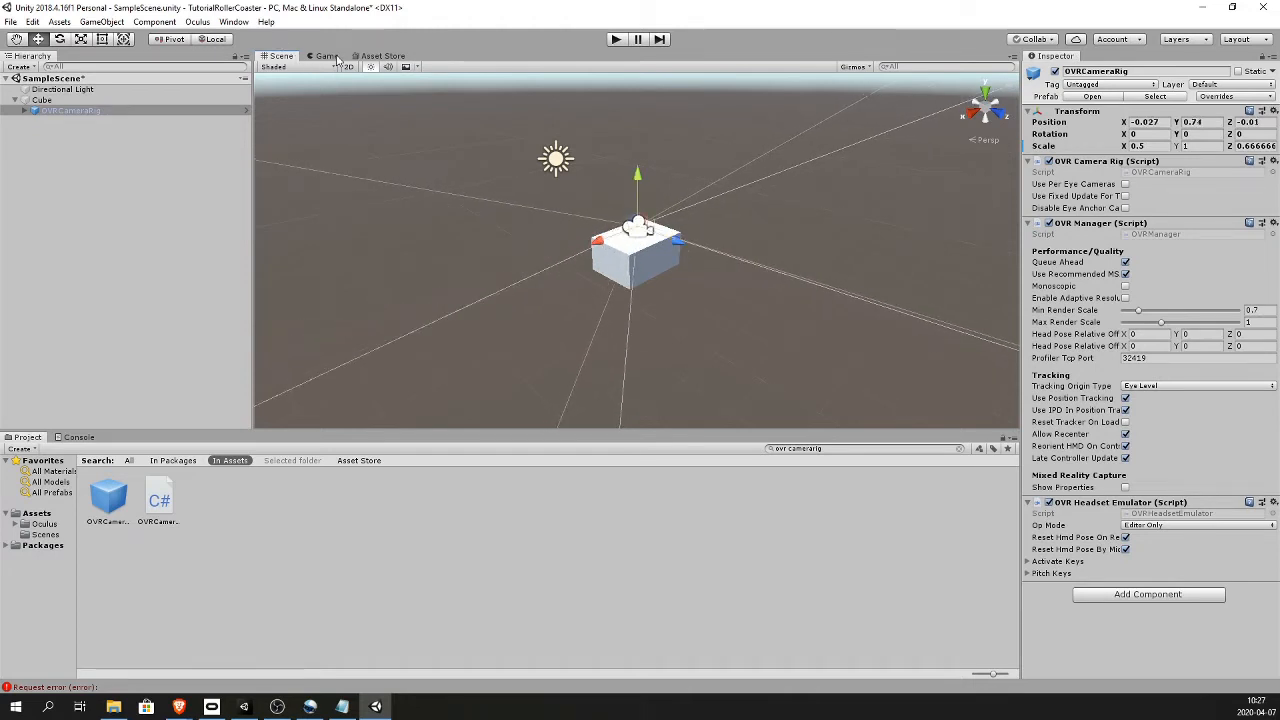
pyautogui.click(324, 55)
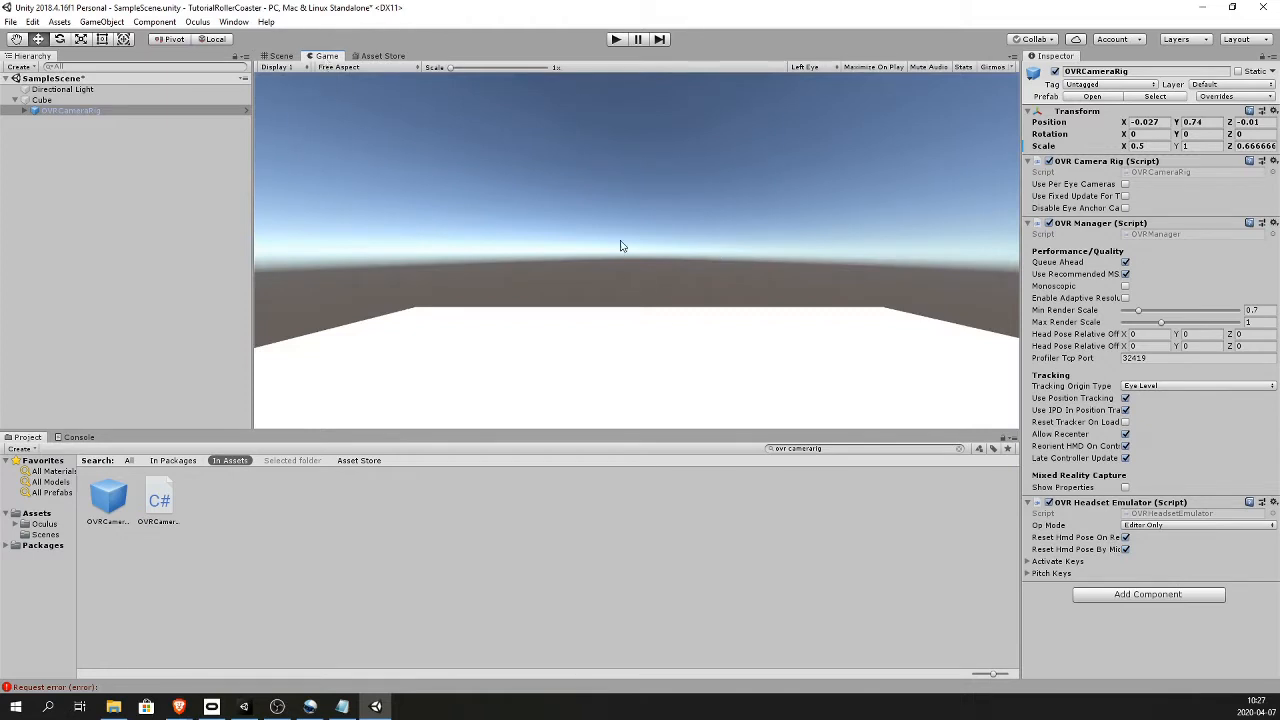
pyautogui.moveTo(667, 252)
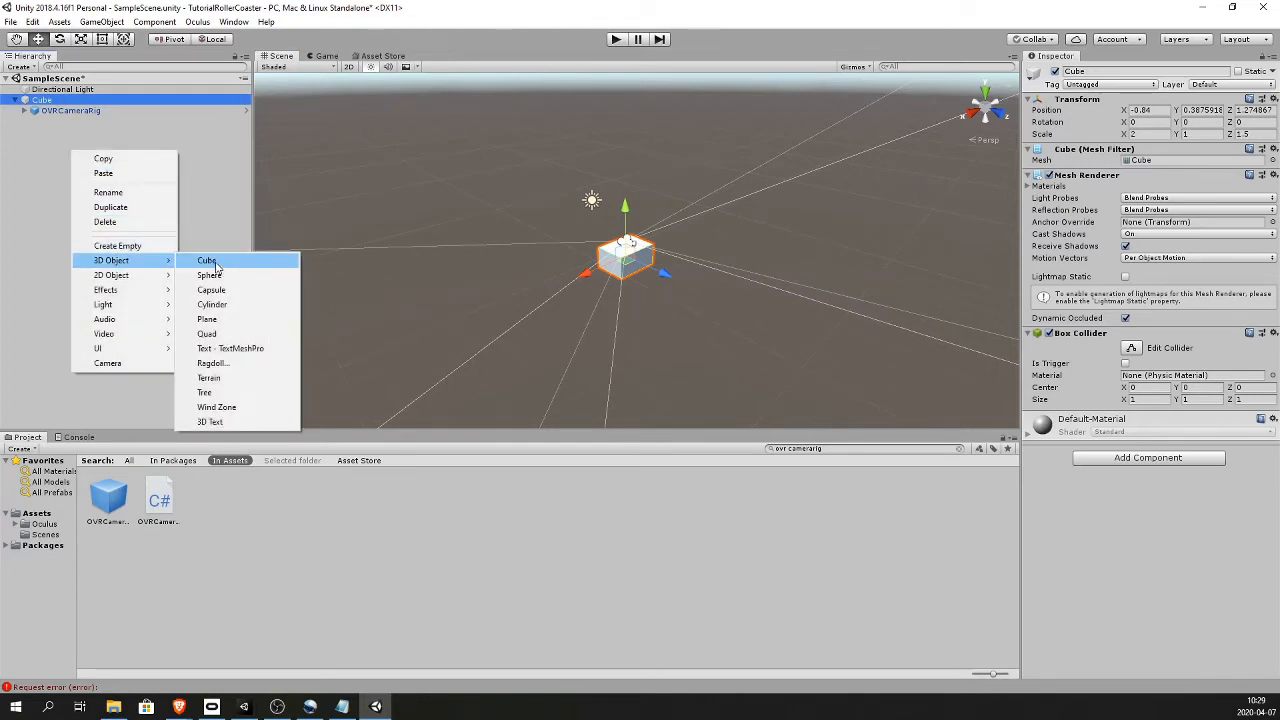
# Add a second cube and scale it to X 10, Y 0.1 as a flat track plank
pyautogui.click(206, 260)
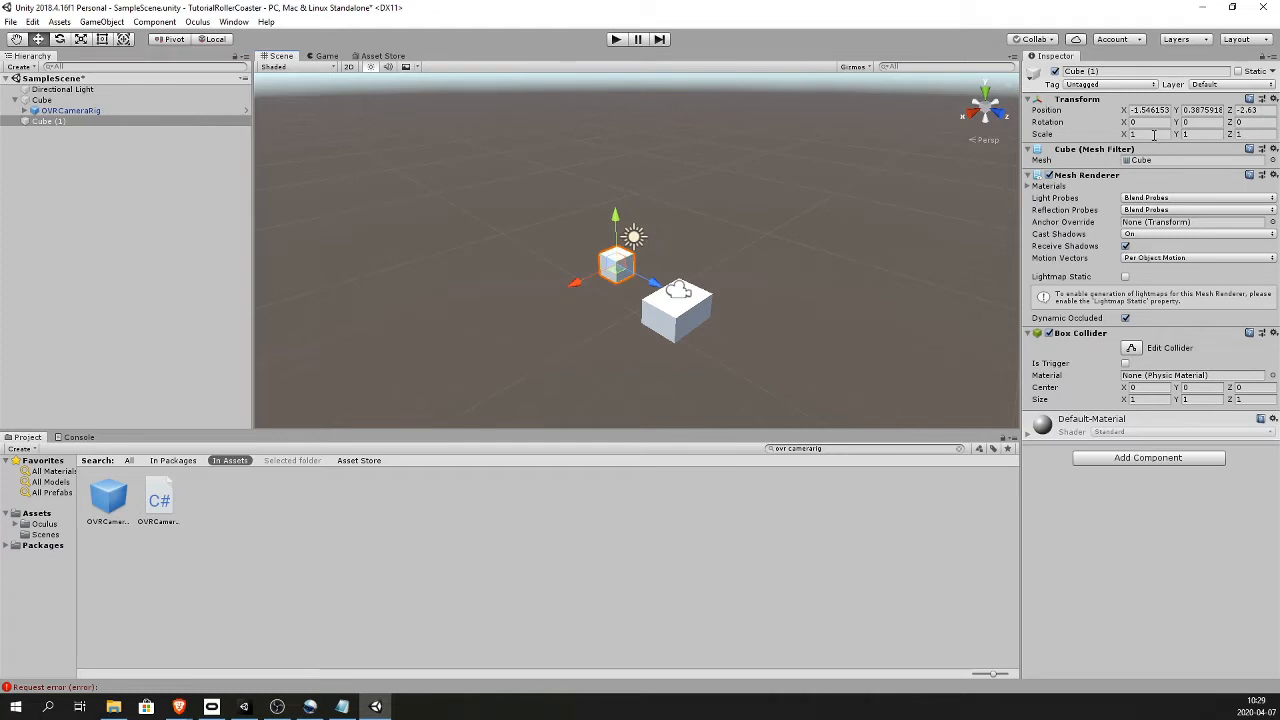
pyautogui.click(1135, 134)
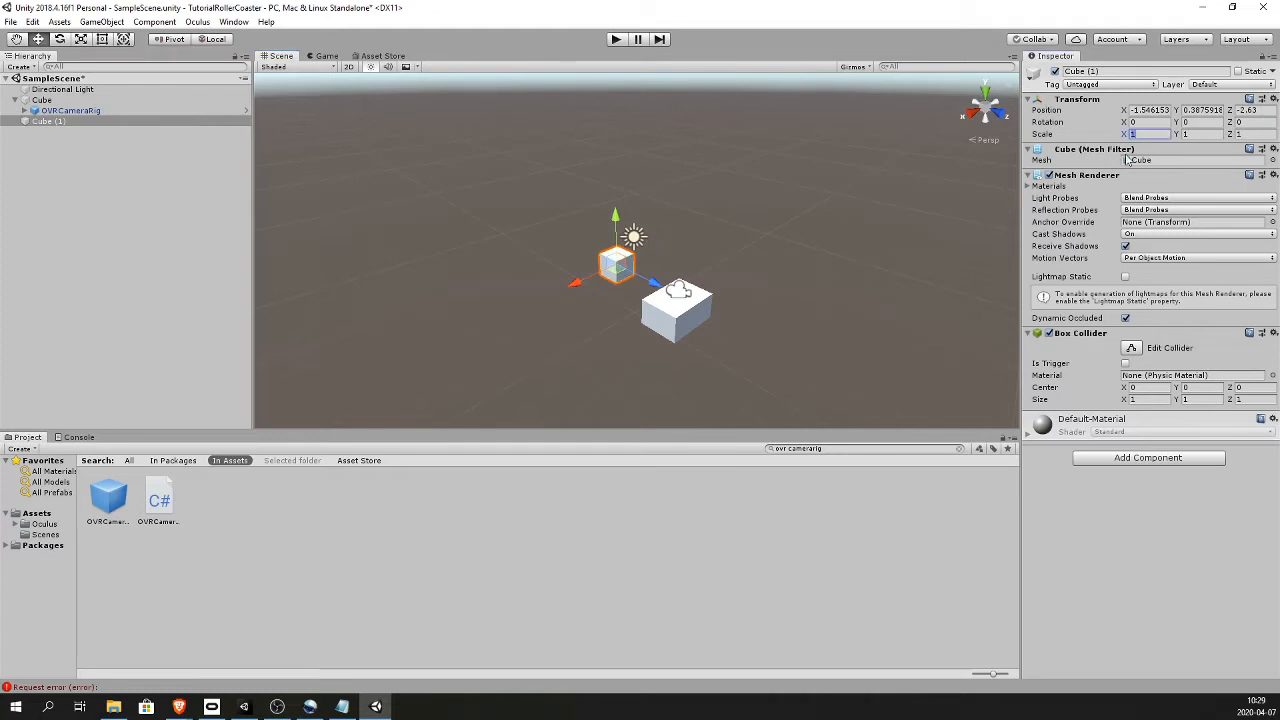
pyautogui.write('10')
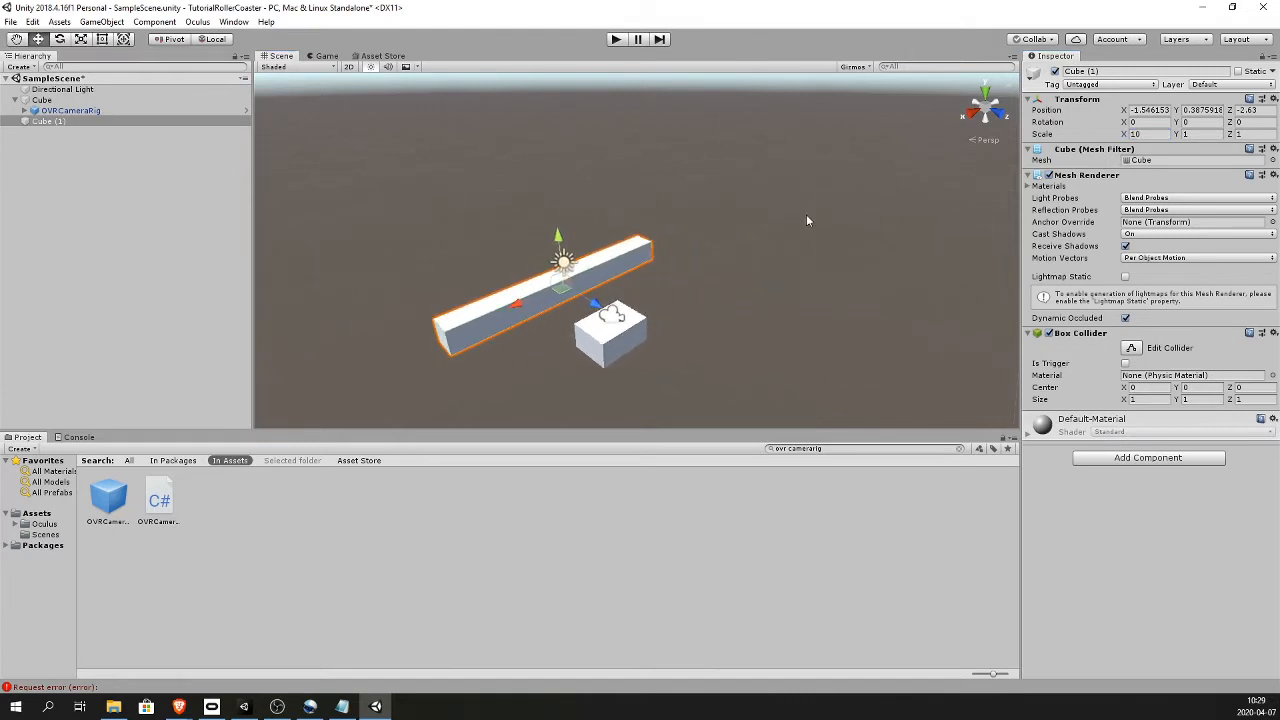
pyautogui.click(1165, 131)
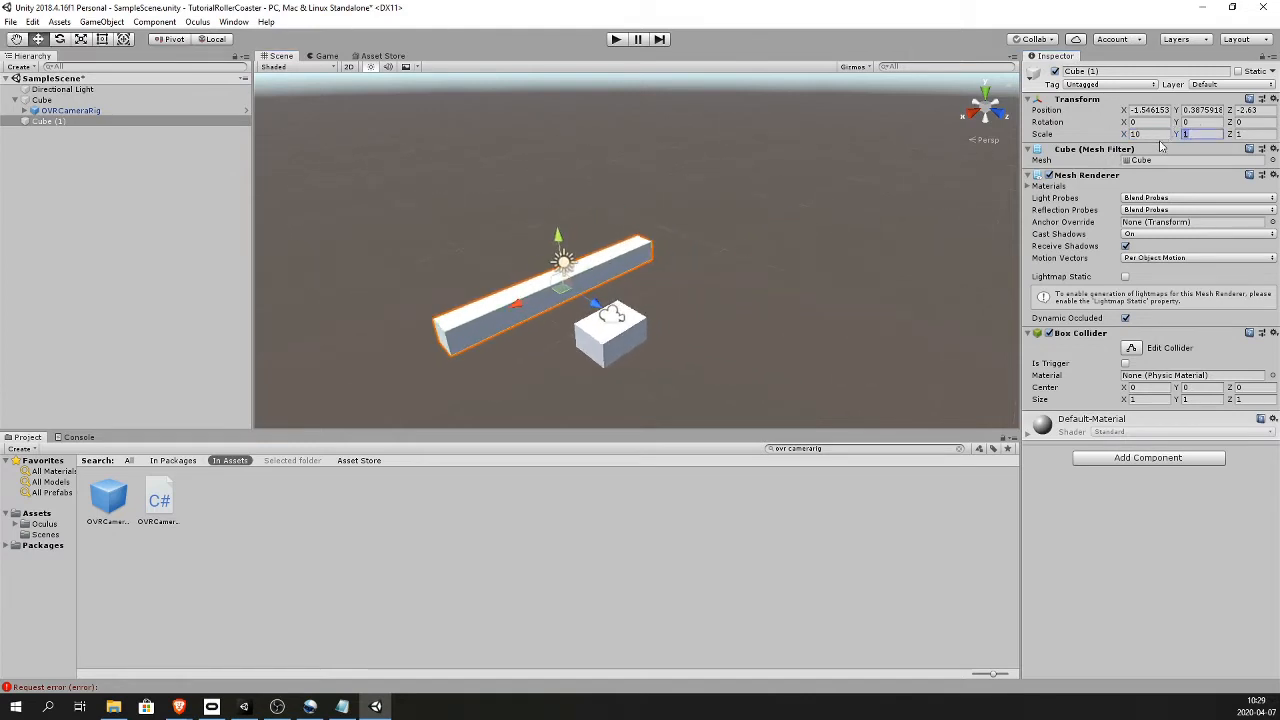
pyautogui.write('0.1')
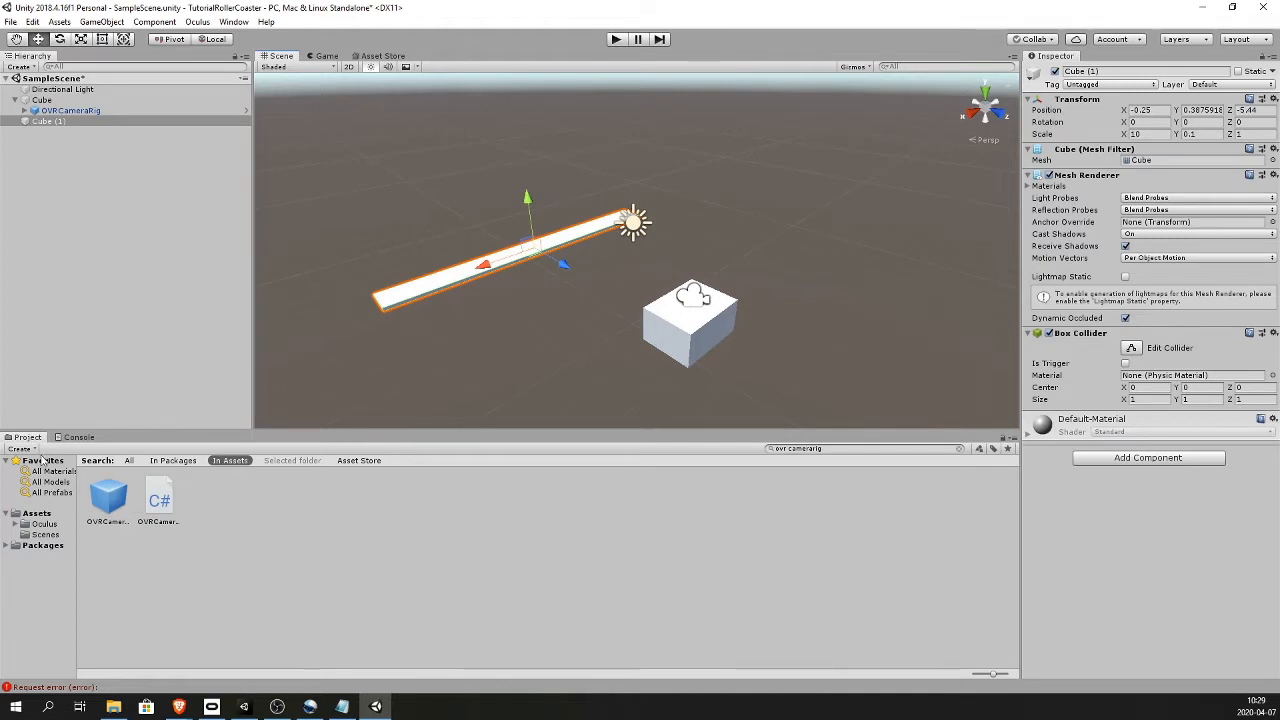
# Create a Track Prefabs folder and rename the plank to LongTrack
pyautogui.click(35, 513)
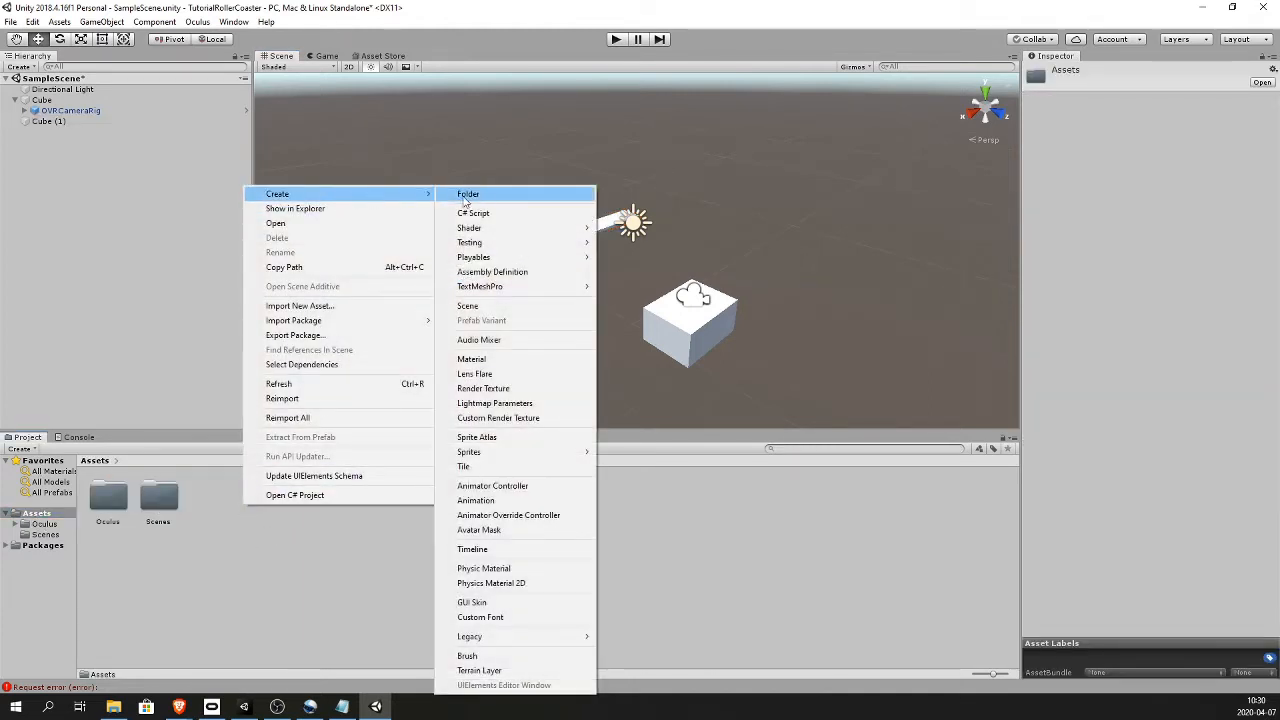
pyautogui.click(468, 194)
pyautogui.write('Track Prefabs')
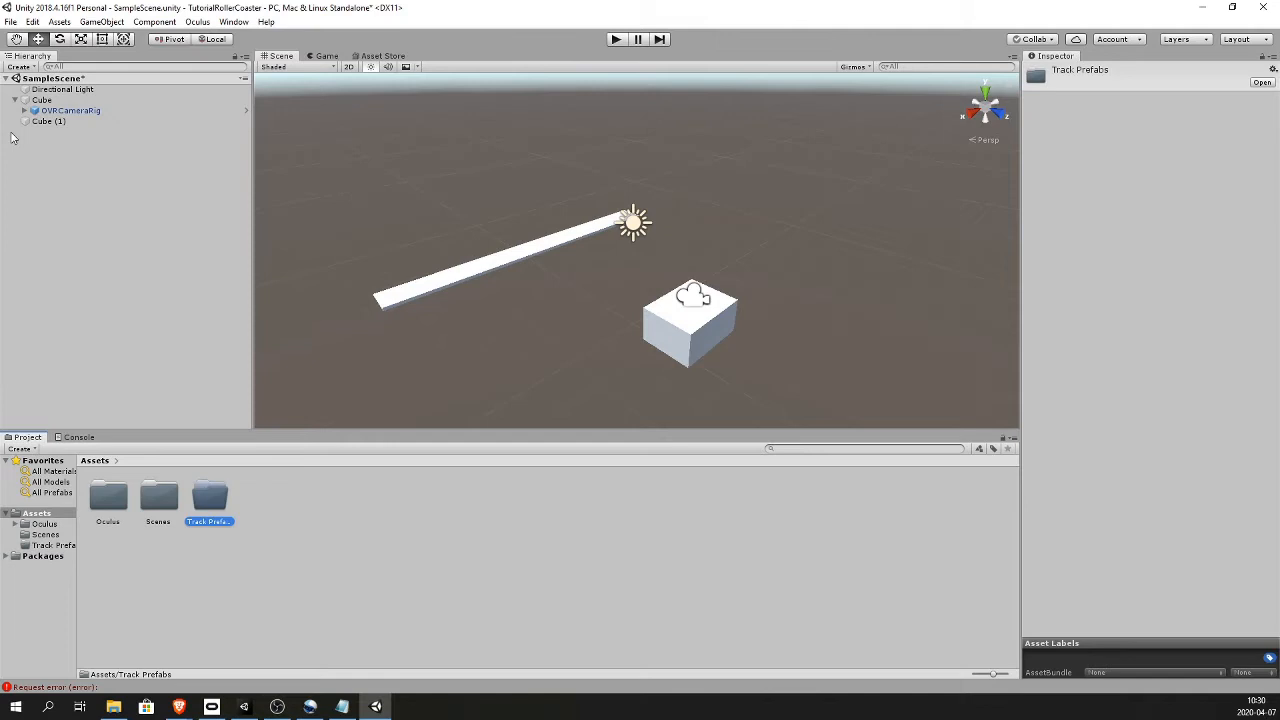
pyautogui.click(46, 123)
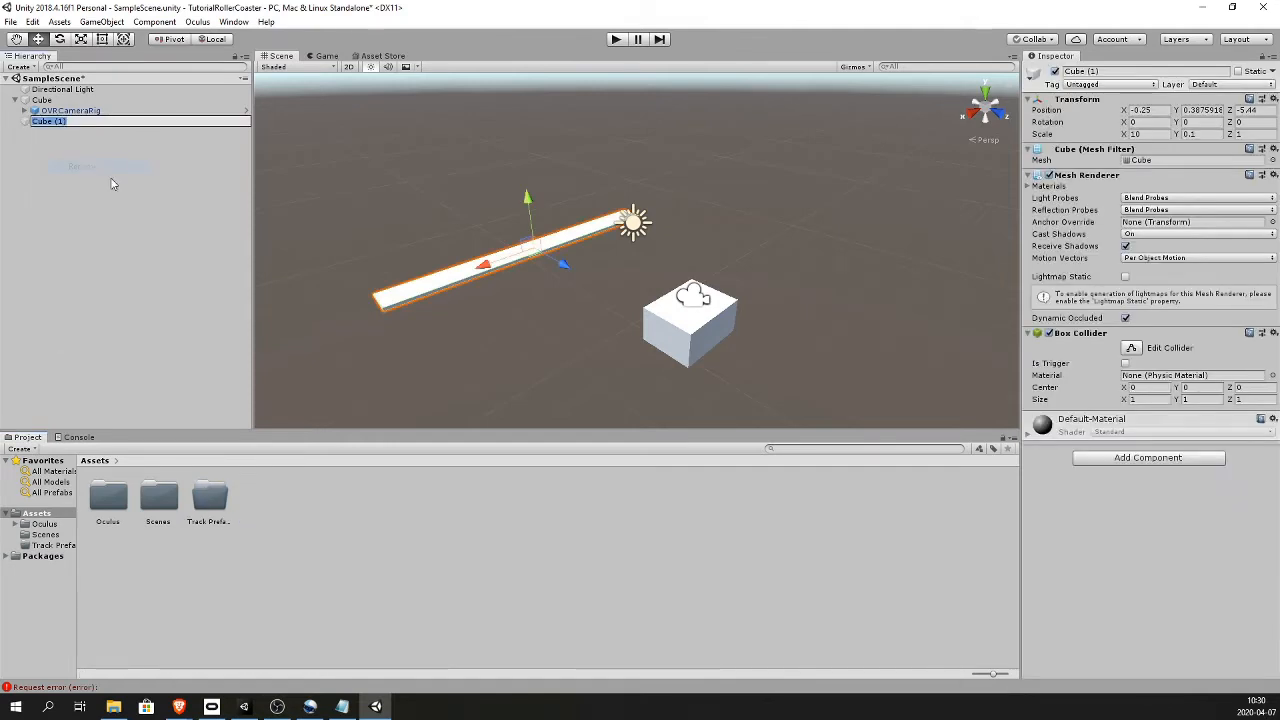
pyautogui.write('one')
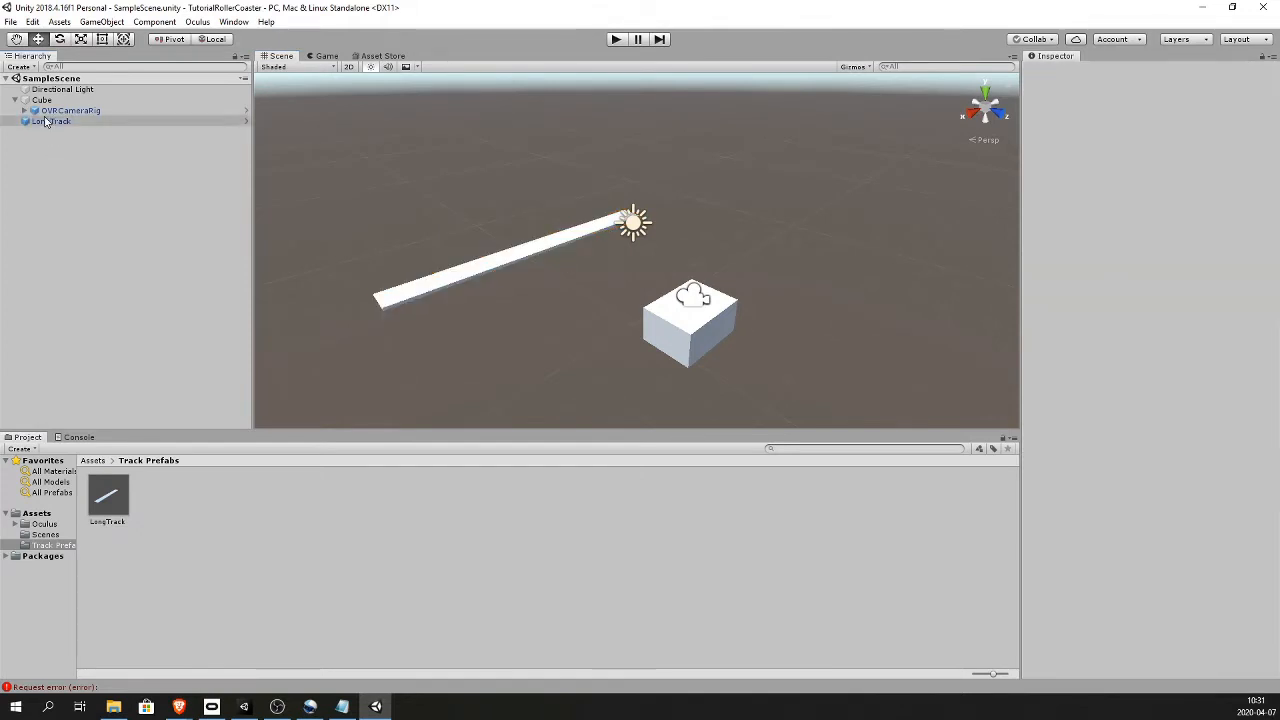
# Duplicate LongTrack into a ShortTrack copy saved as an original prefab
pyautogui.click(48, 121)
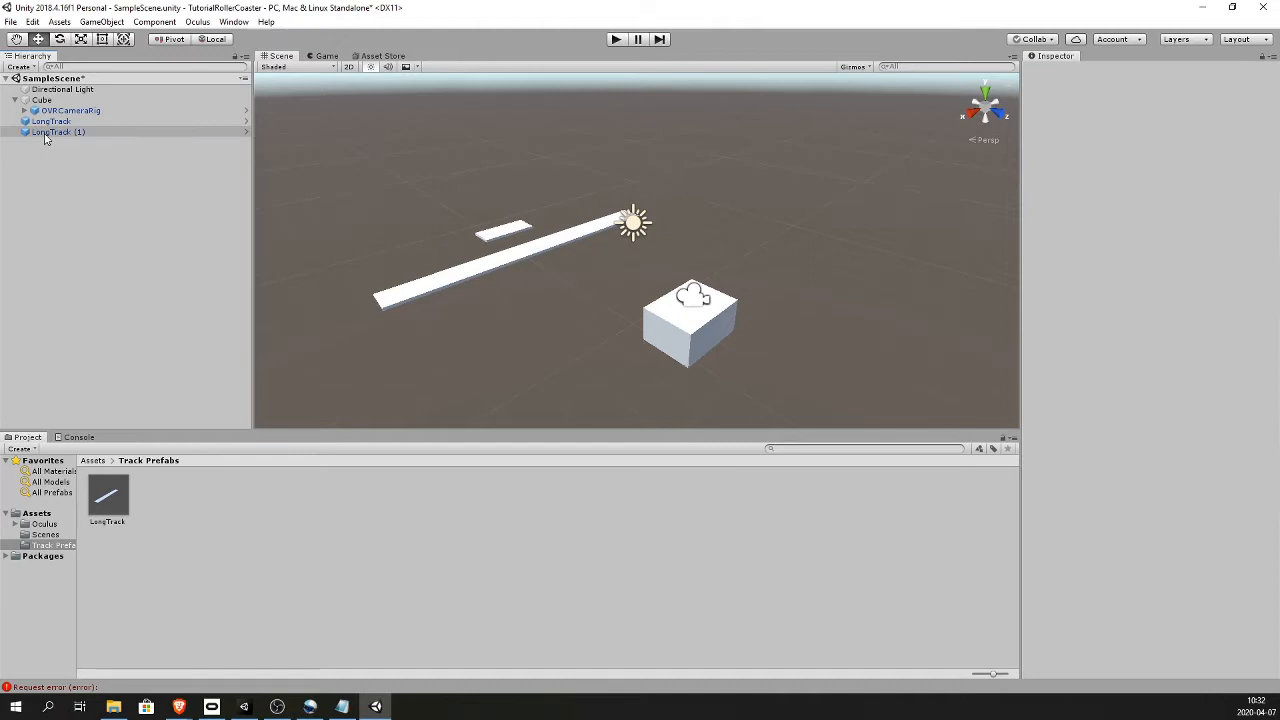
pyautogui.click(58, 131)
pyautogui.write('ShortTrack')
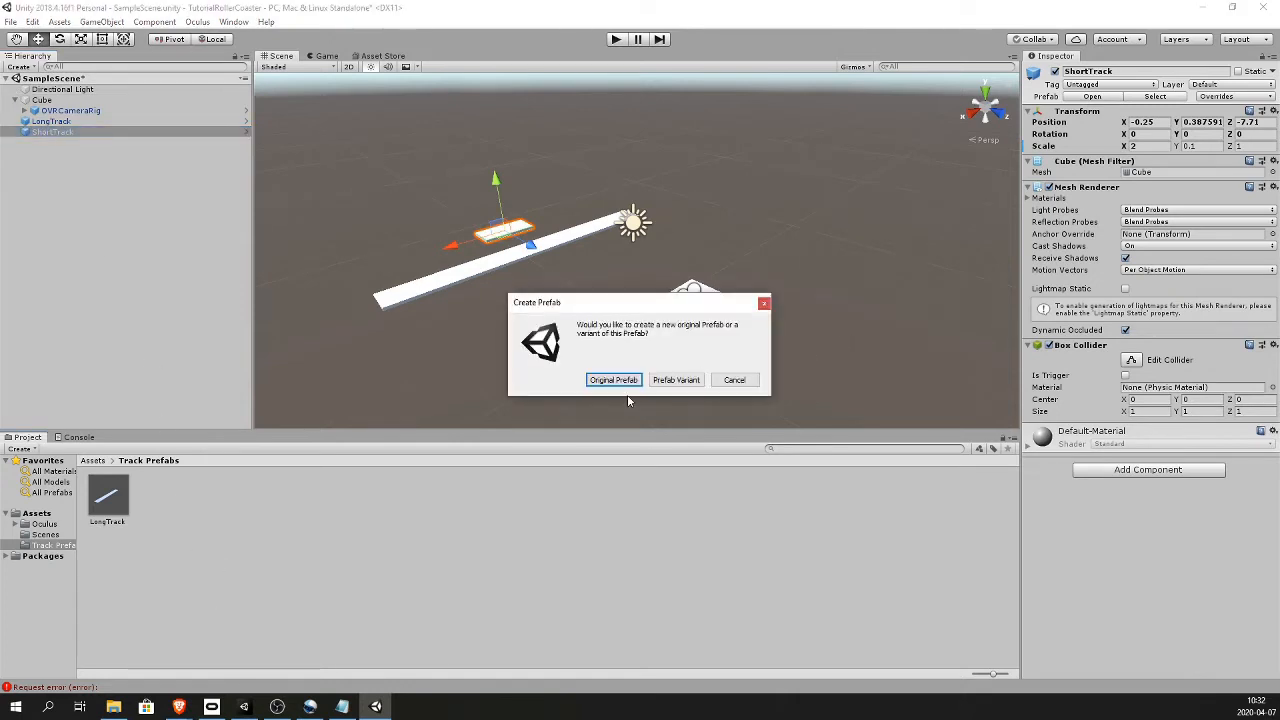
pyautogui.click(613, 380)
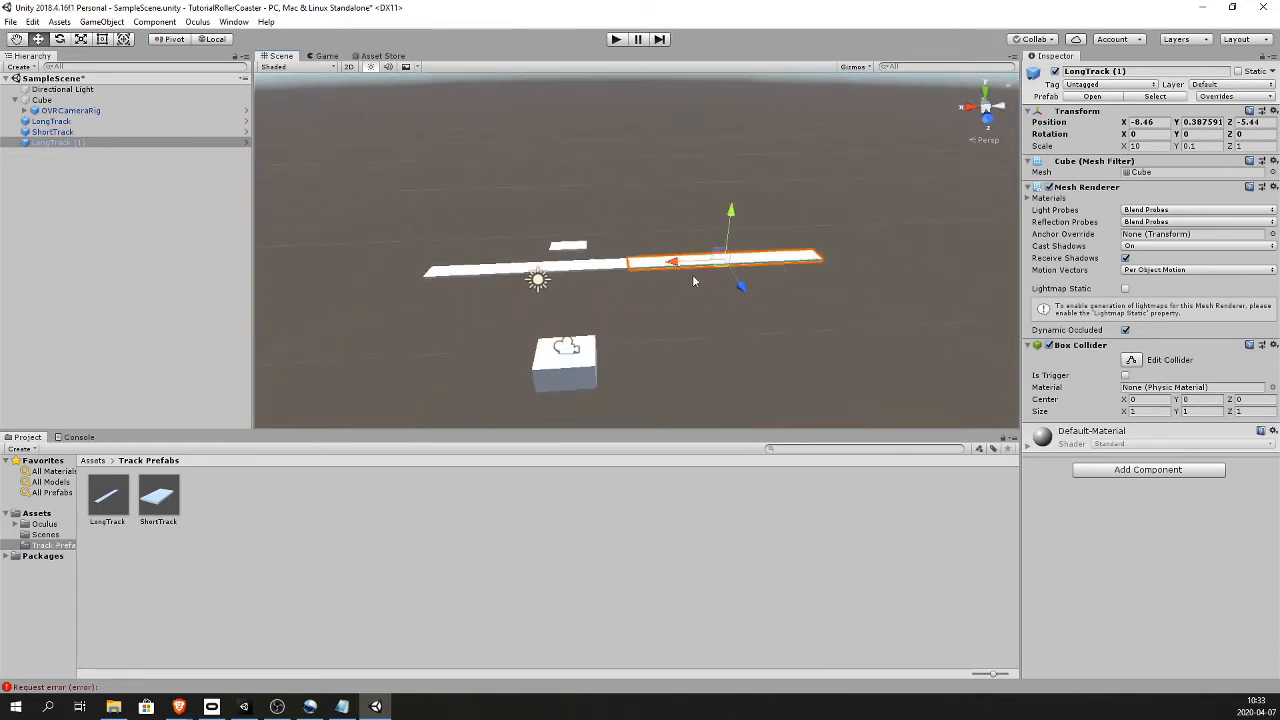
# Place a duplicated long piece at the track end and angle a short piece about -30 into a slope
pyautogui.click(50, 131)
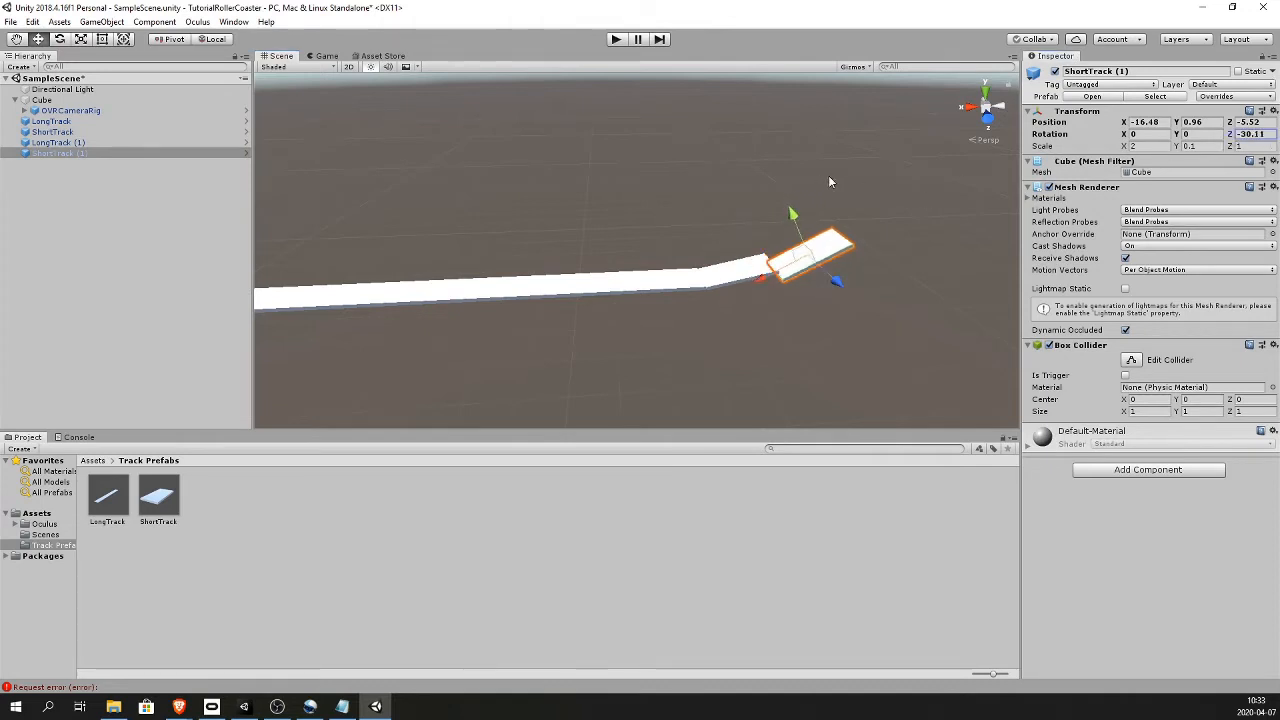
pyautogui.moveTo(792, 215); pyautogui.dragTo(790, 205)
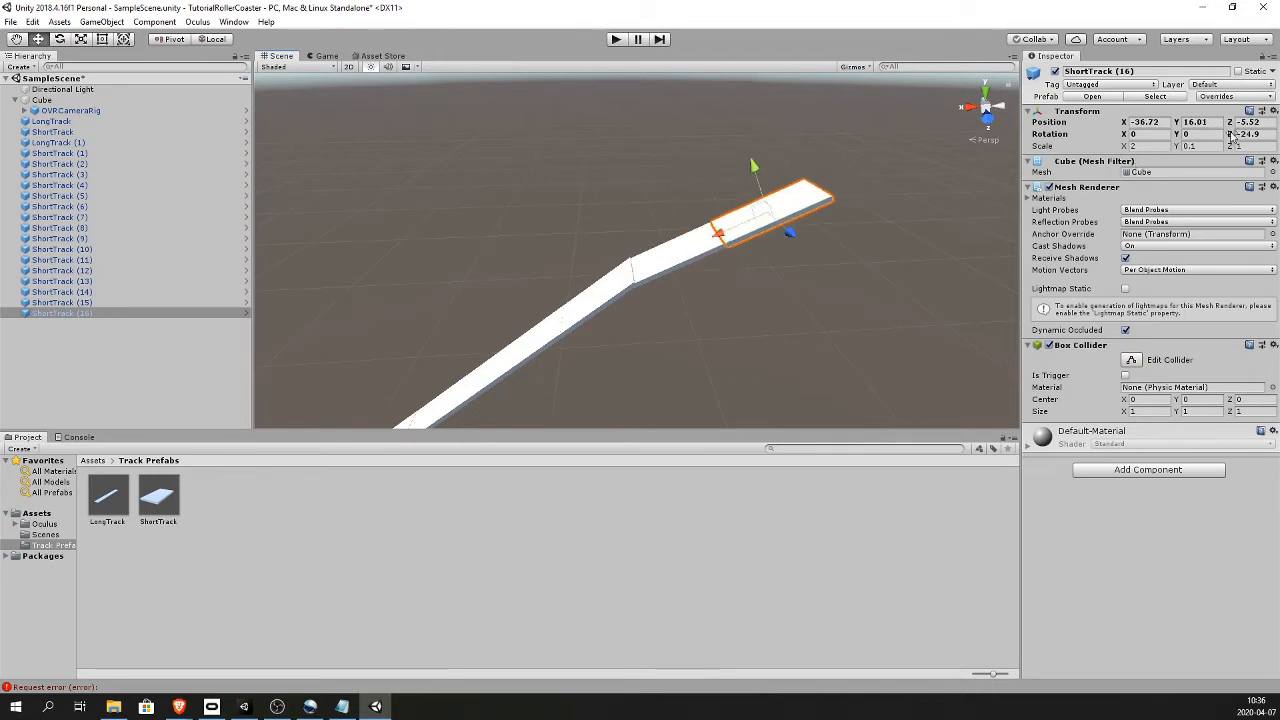
# Position ShortTrack copies with rotations like -10.2 to carry the track over the crest and down the descent
pyautogui.write('-10.2')
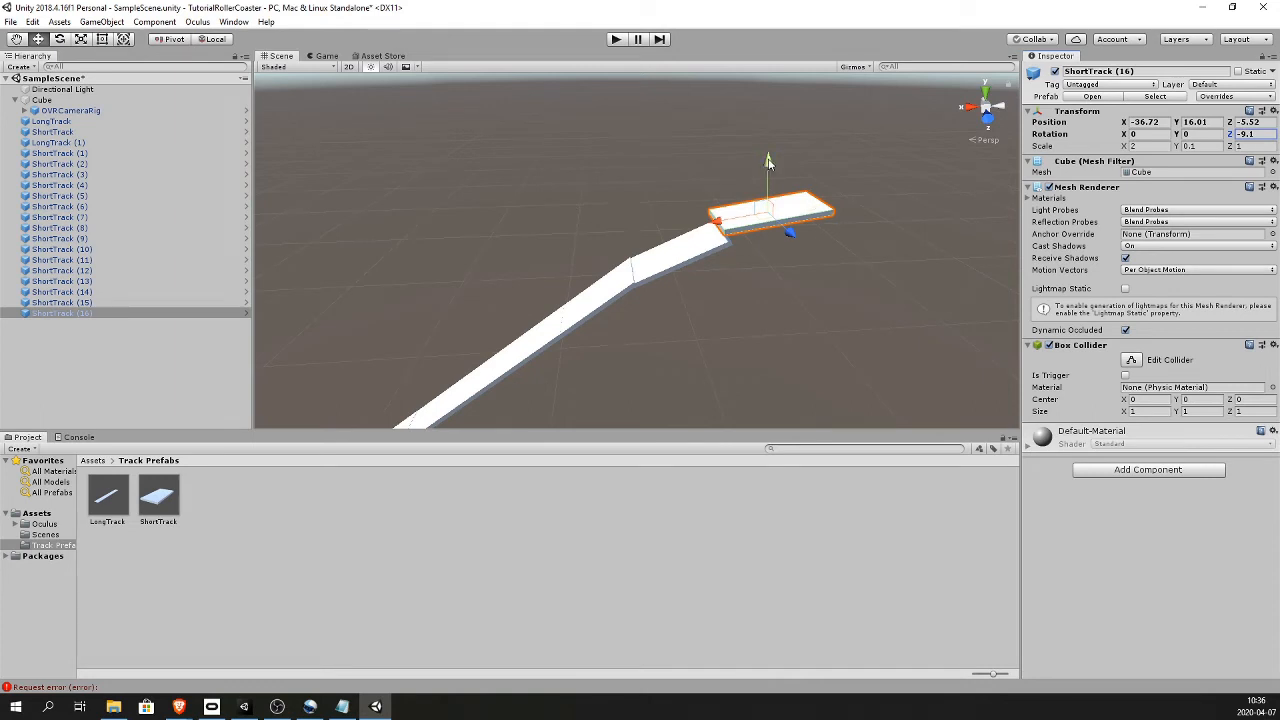
pyautogui.moveTo(768, 160); pyautogui.dragTo(768, 175)
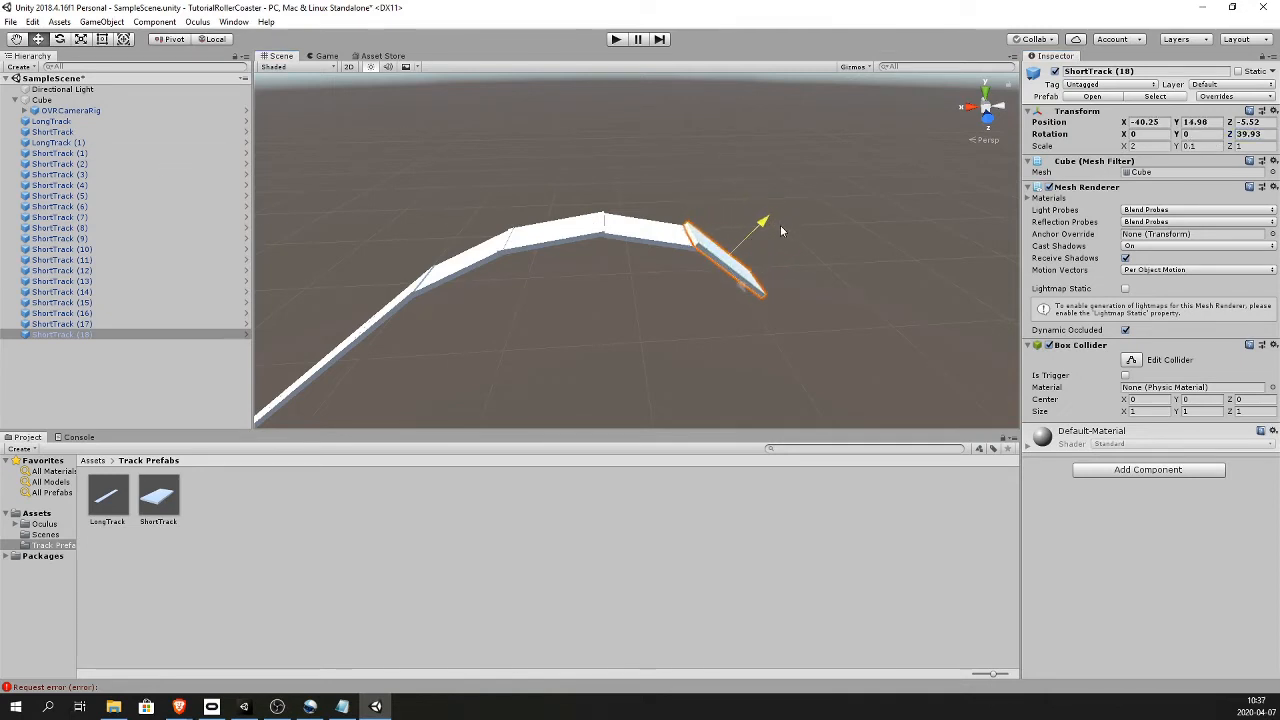
pyautogui.moveTo(760, 235); pyautogui.dragTo(700, 240)
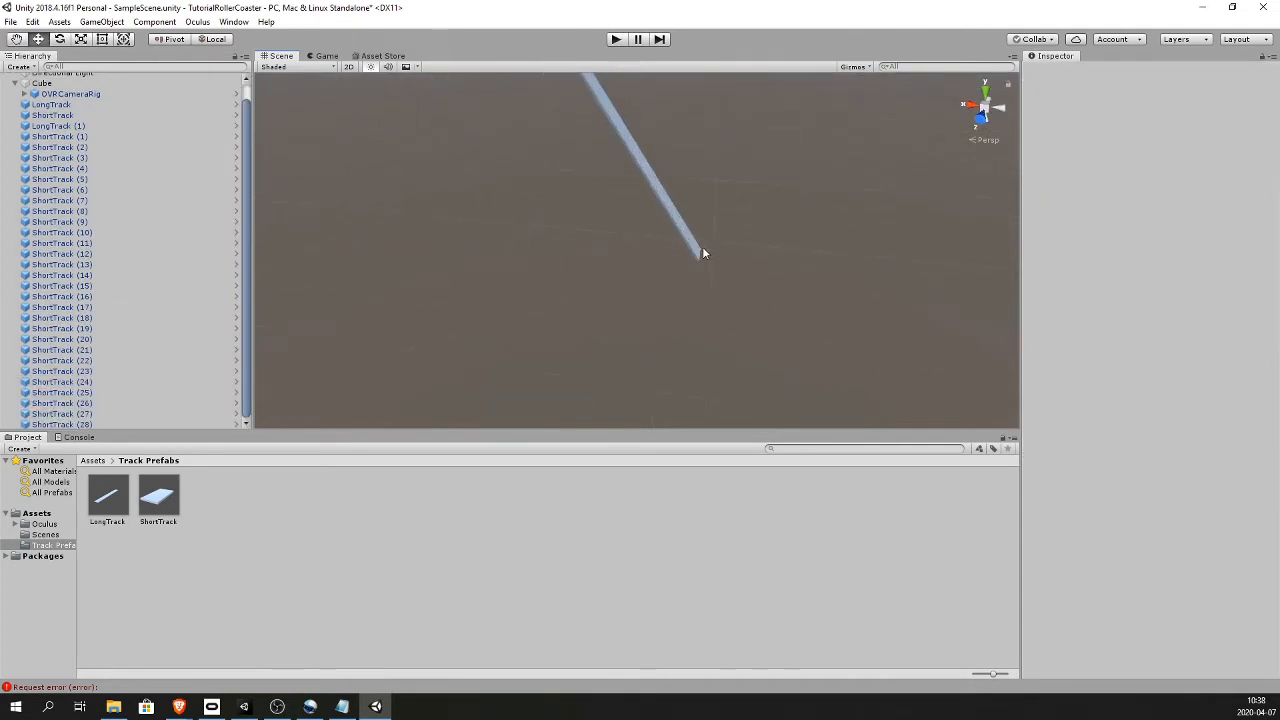
pyautogui.click(60, 423)
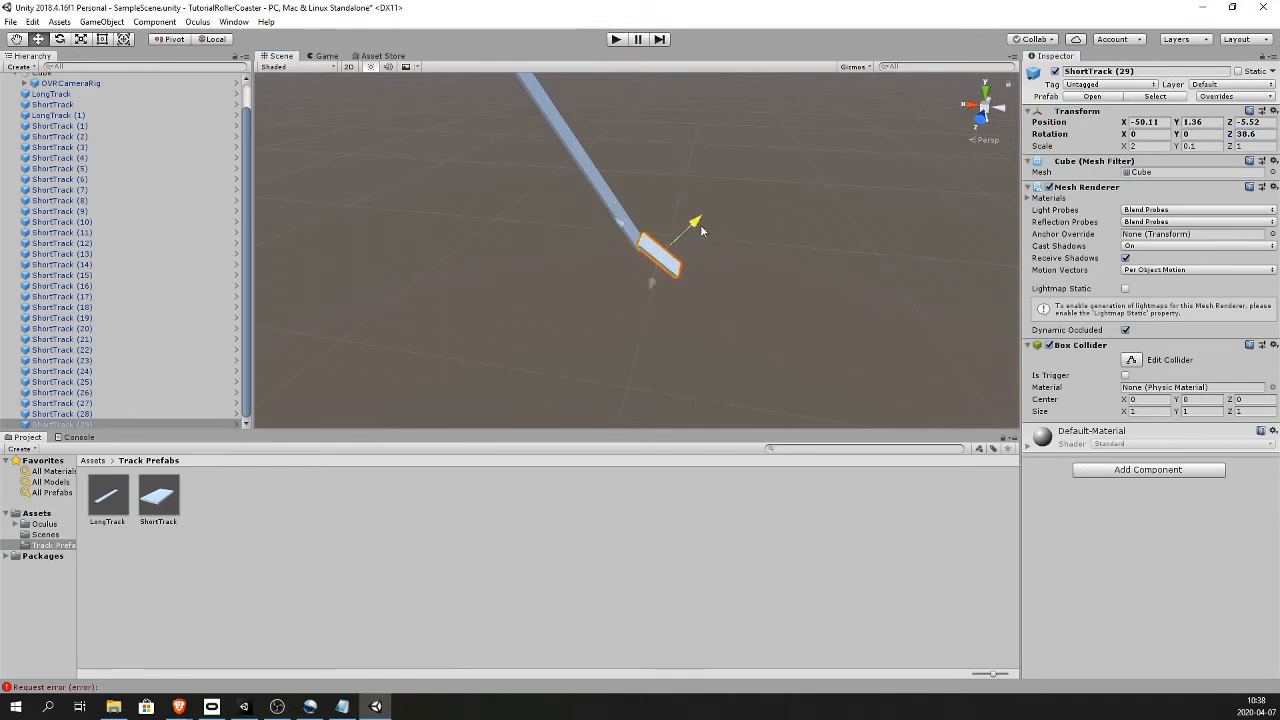
pyautogui.moveTo(693, 218); pyautogui.dragTo(693, 228)
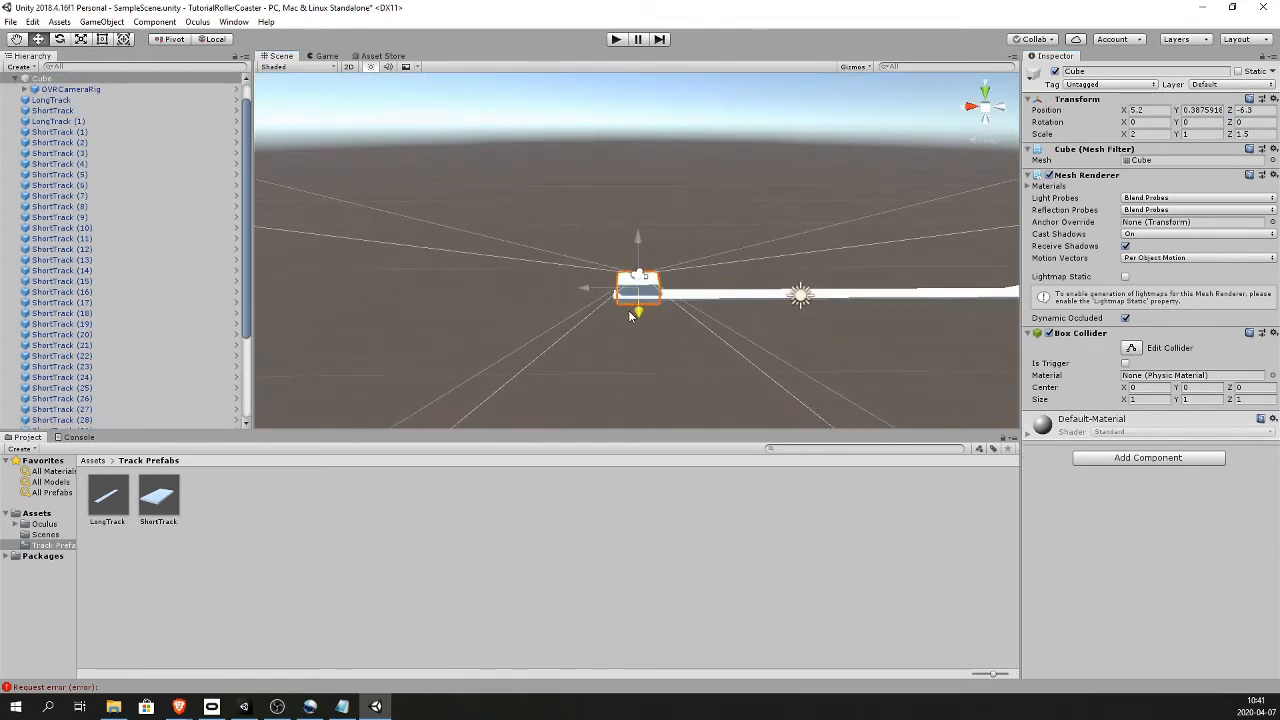
# Set the OVRCameraRig's Rotation Y to -90 and check the rider's view in the Game tab
pyautogui.click(78, 131)
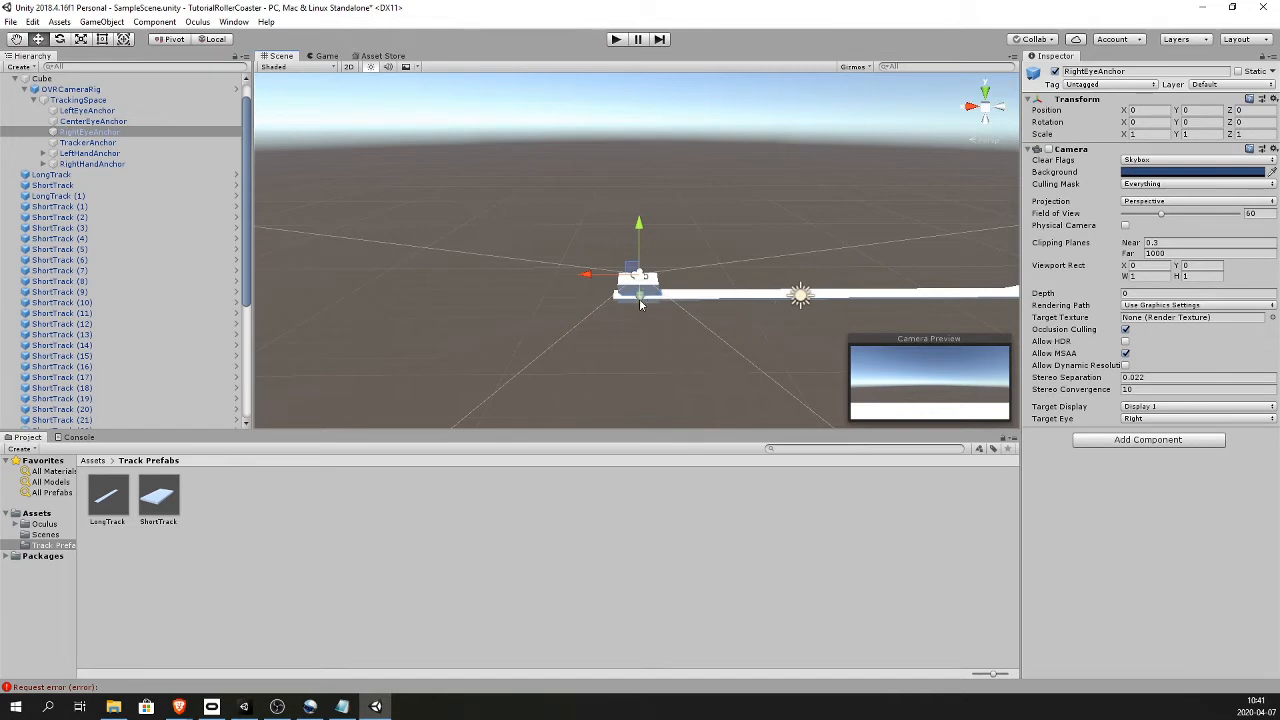
pyautogui.click(74, 89)
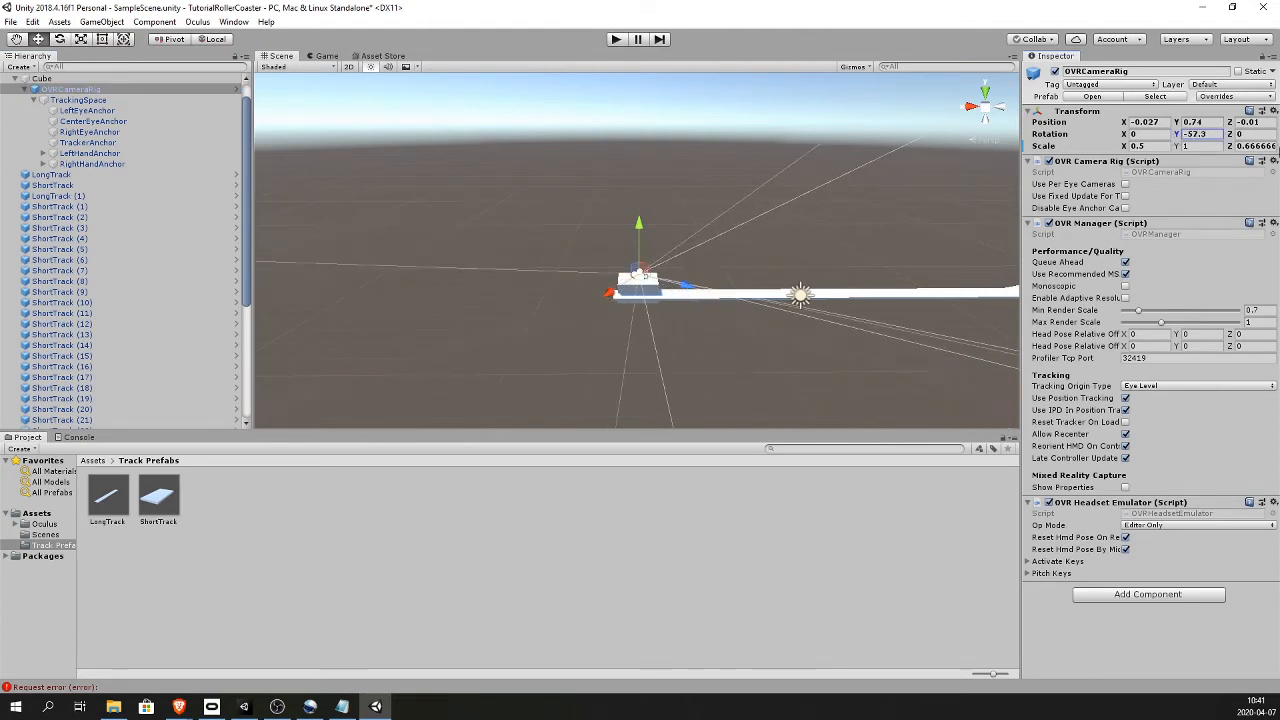
pyautogui.click(1198, 134)
pyautogui.write('-90')
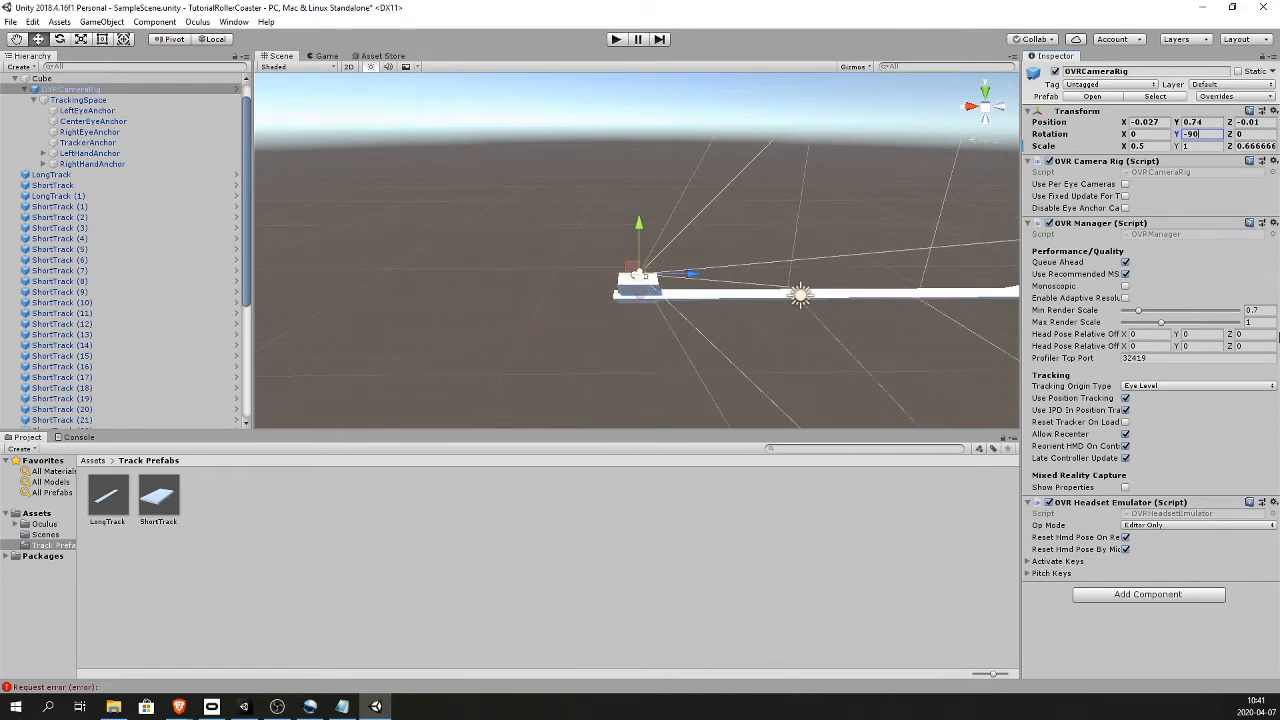
pyautogui.click(322, 55)
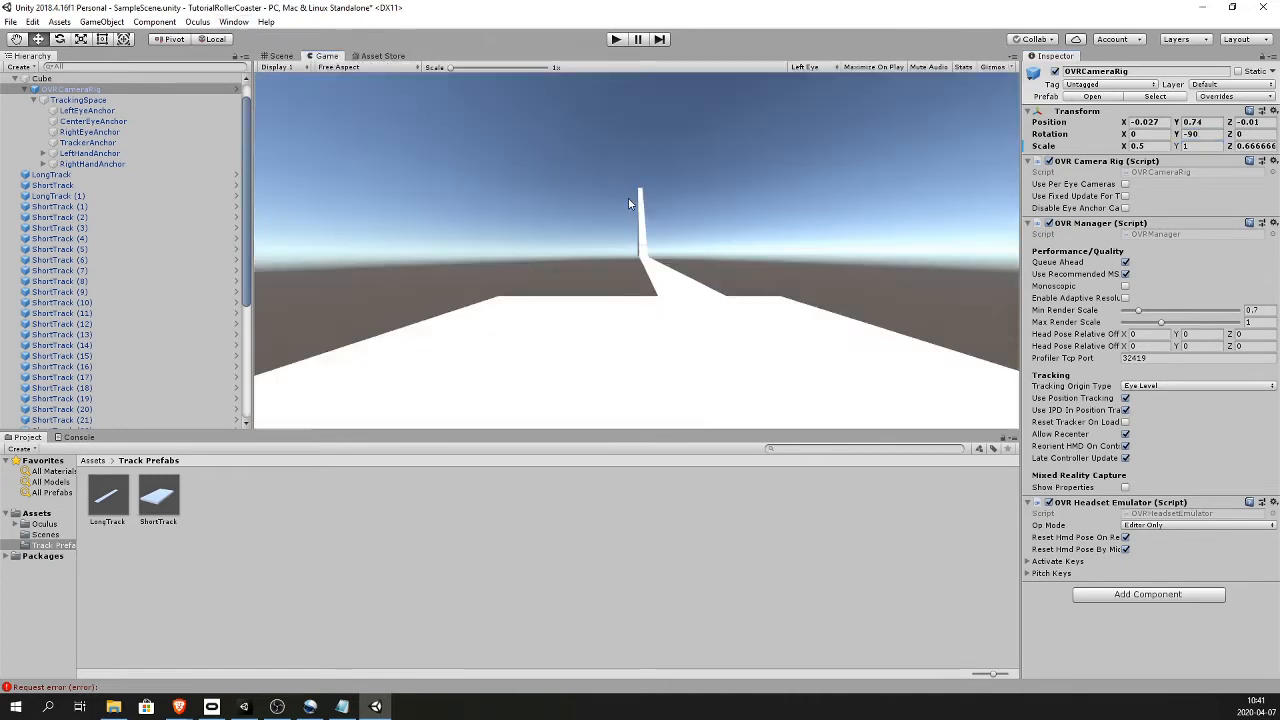
pyautogui.moveTo(555, 68)
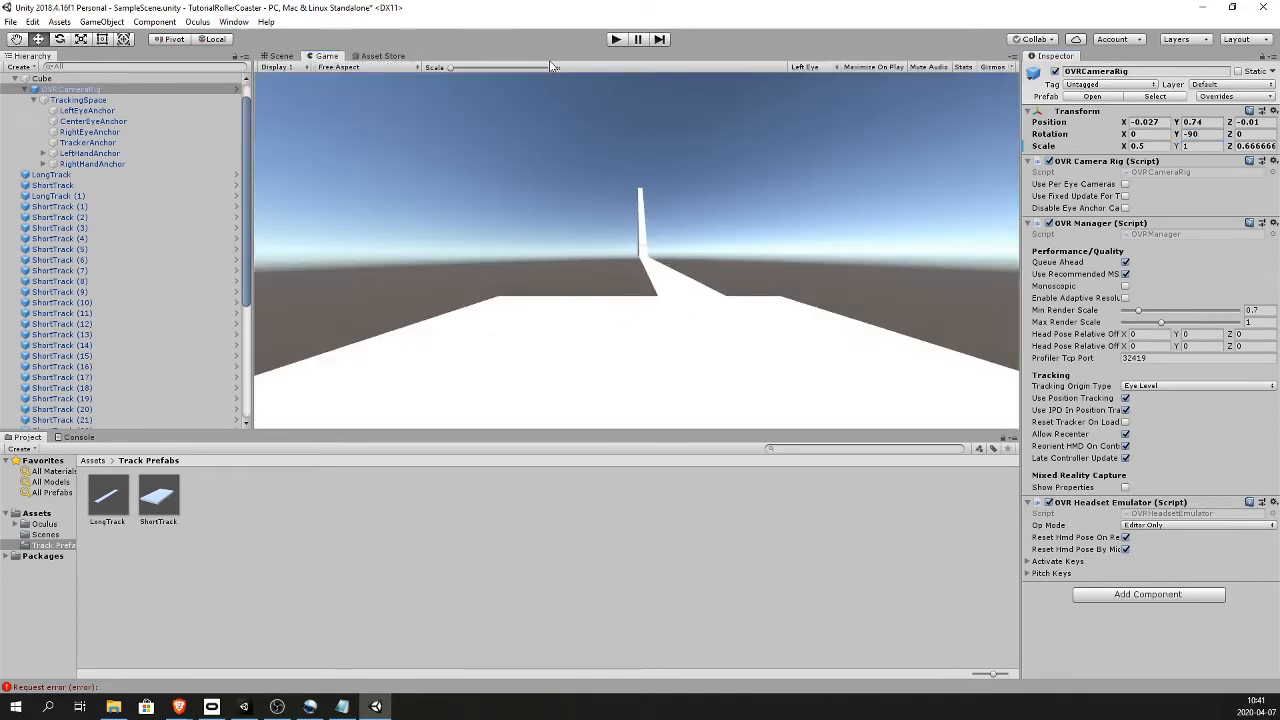
pyautogui.click(280, 55)
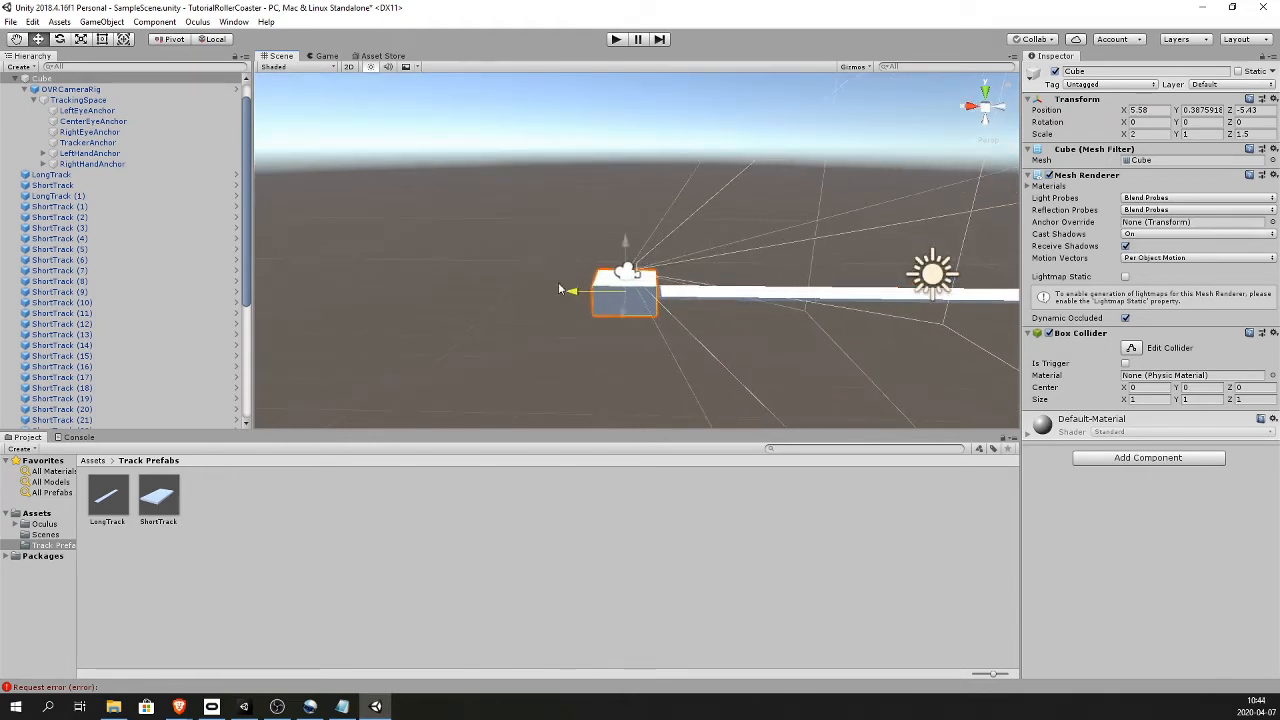
# Move the cart cube to the track start and set its Rotation Y to -90
pyautogui.click(50, 174)
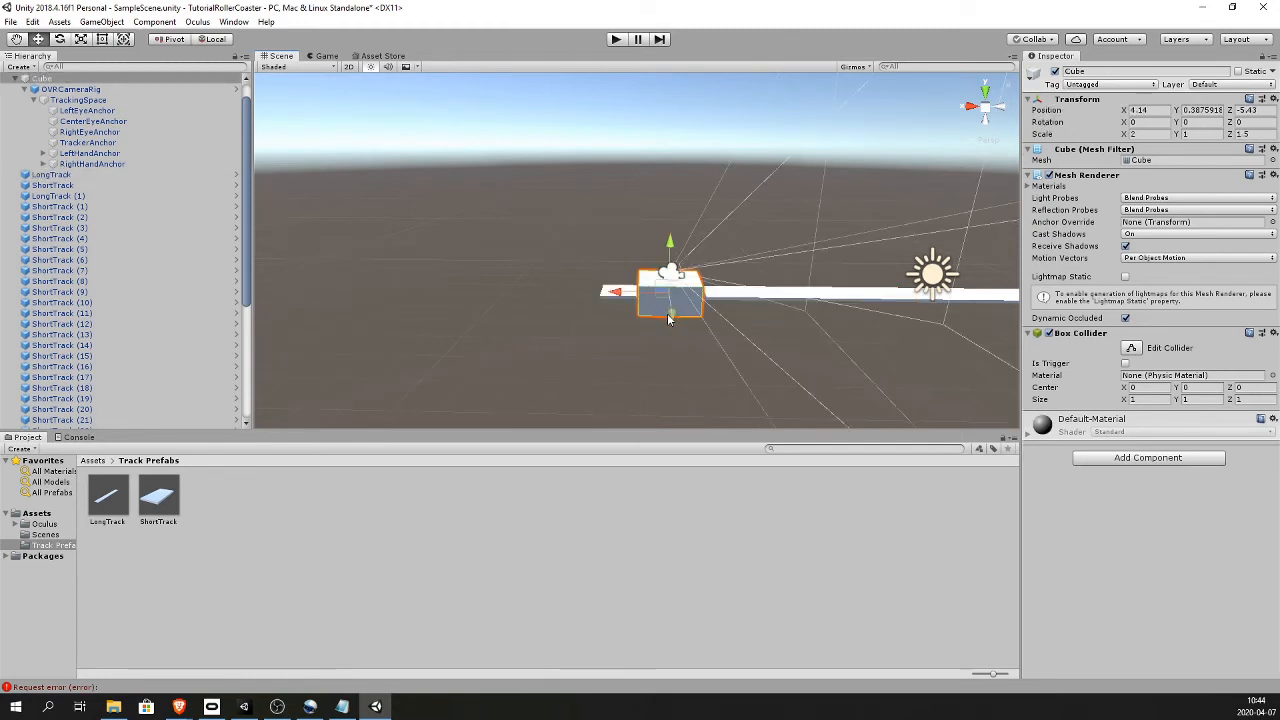
pyautogui.moveTo(710, 310)
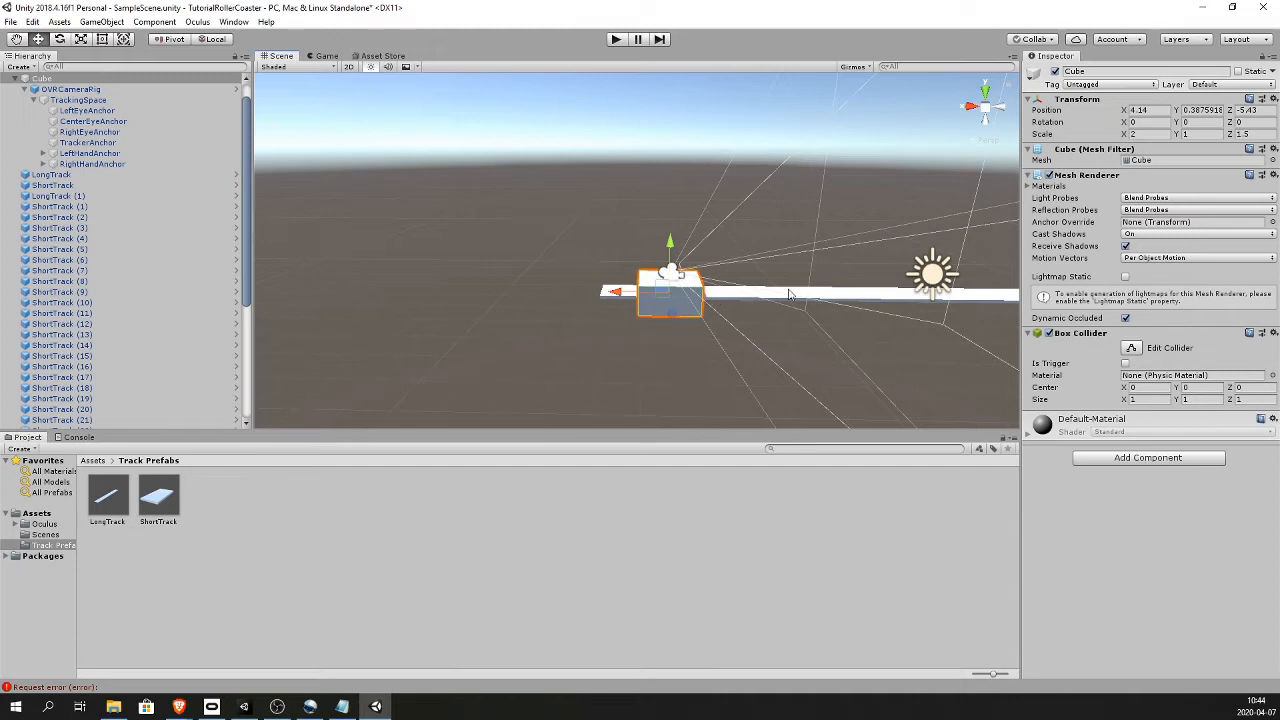
pyautogui.moveTo(864, 285)
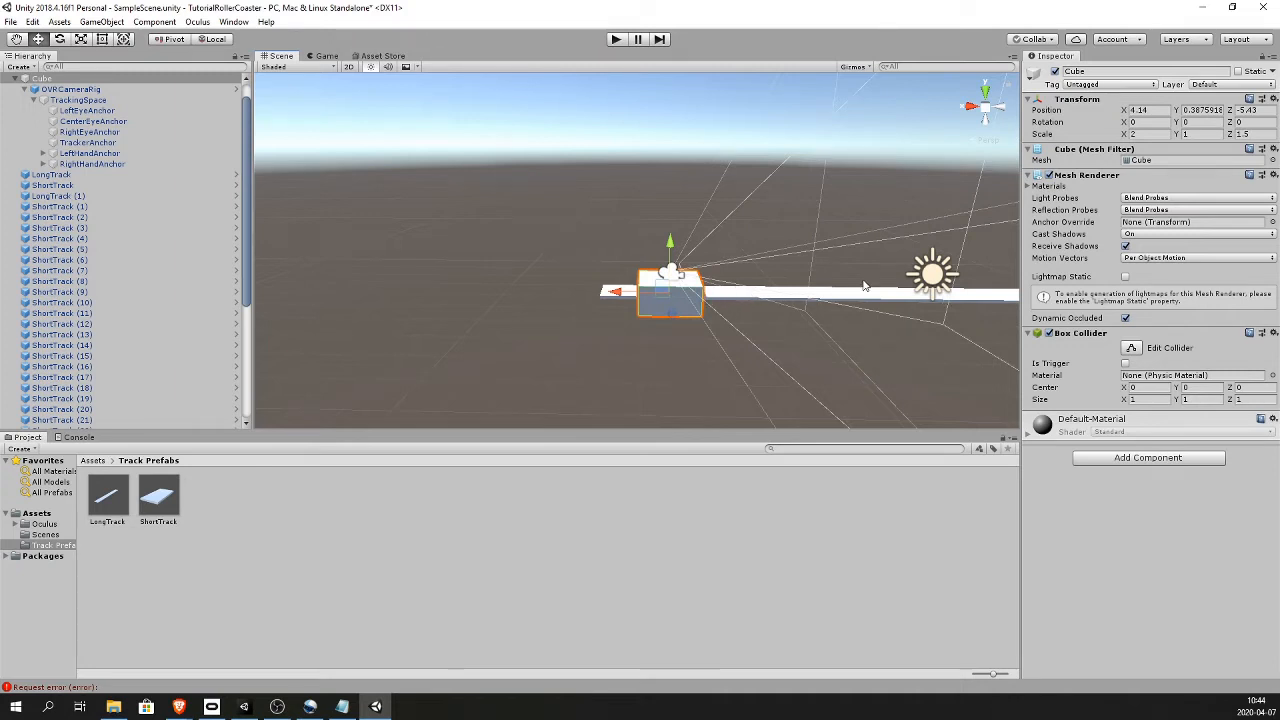
pyautogui.click(1195, 120)
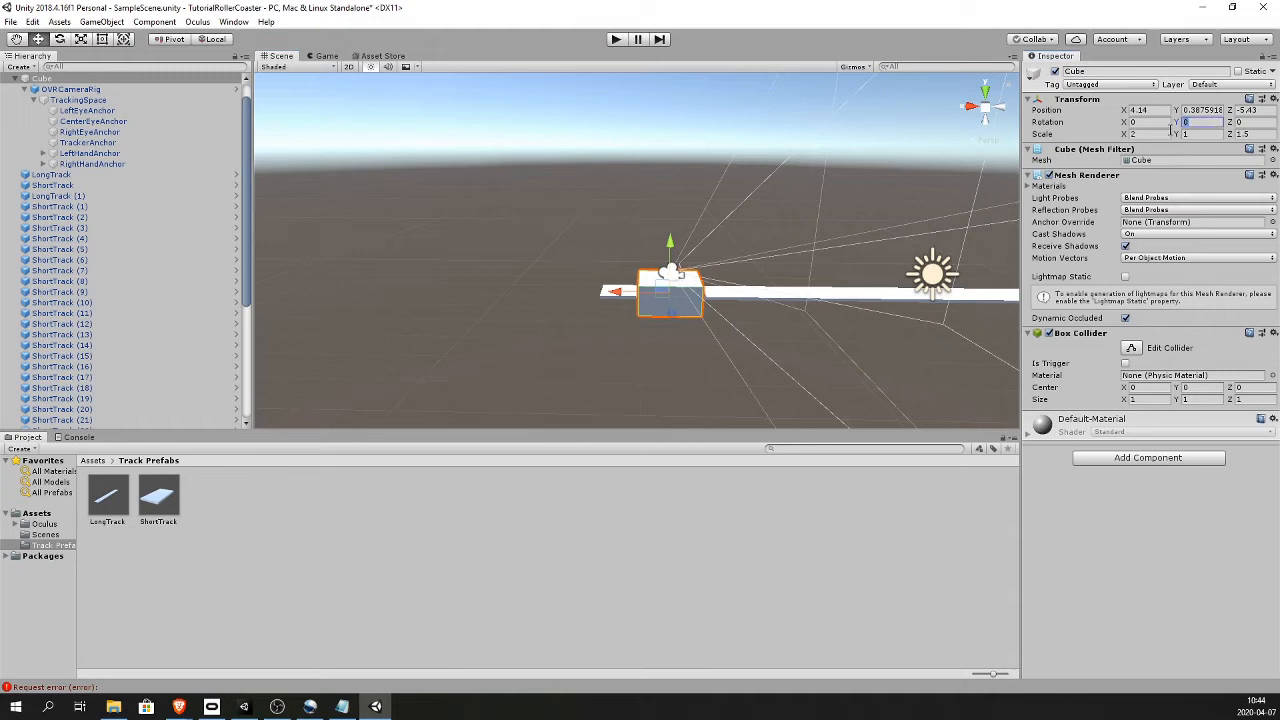
pyautogui.write('90')
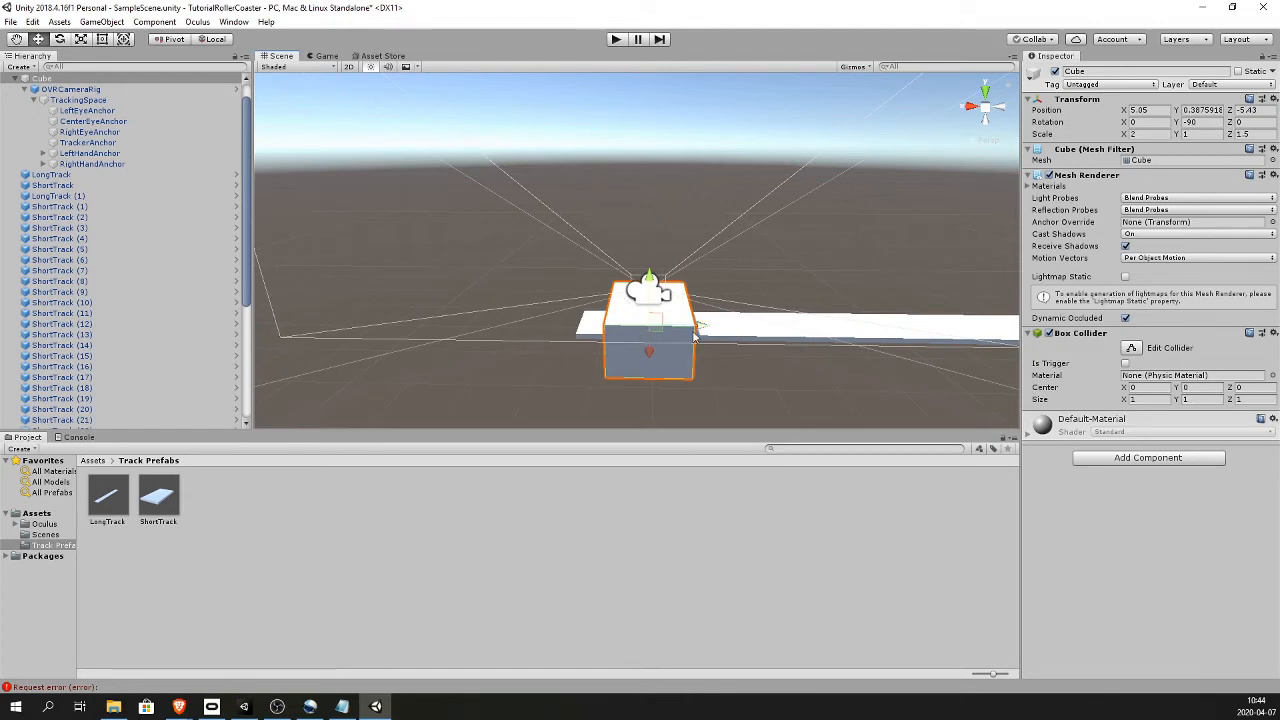
pyautogui.moveTo(711, 336)
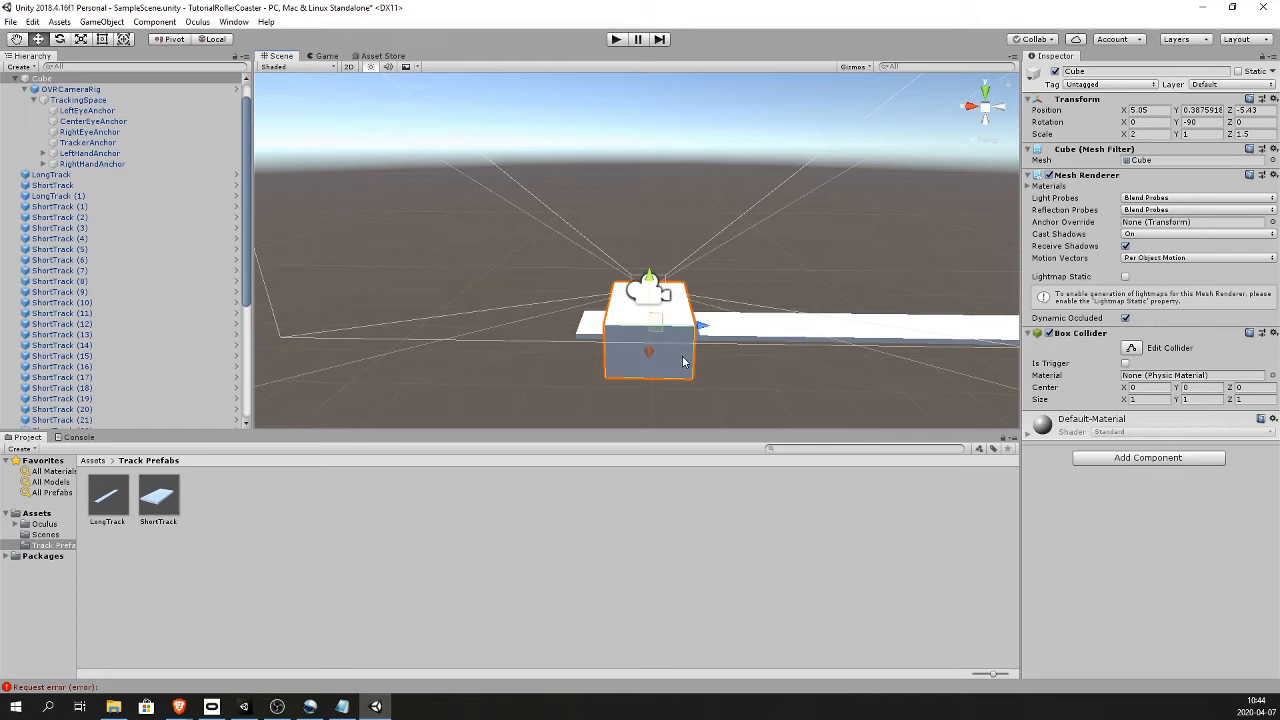
# Add a new script component named MoveCart to the cart cube
pyautogui.click(1148, 458)
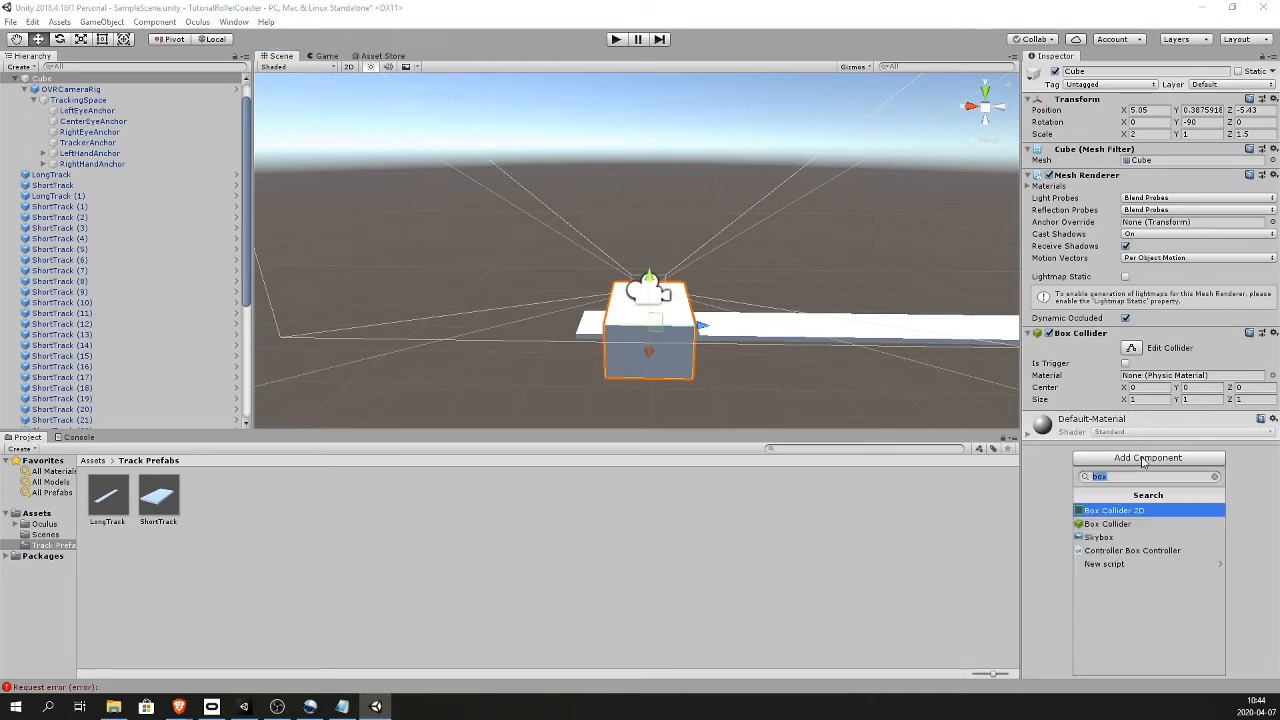
pyautogui.write('MN')
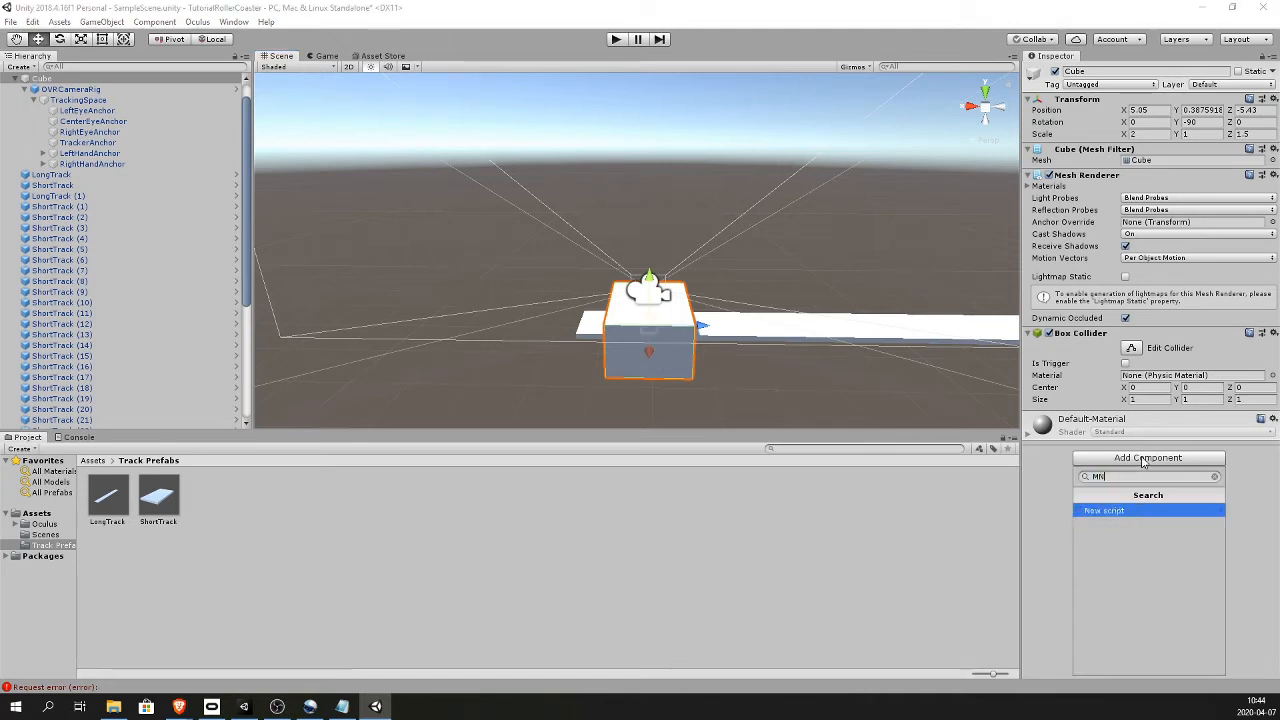
pyautogui.write('oveCa')
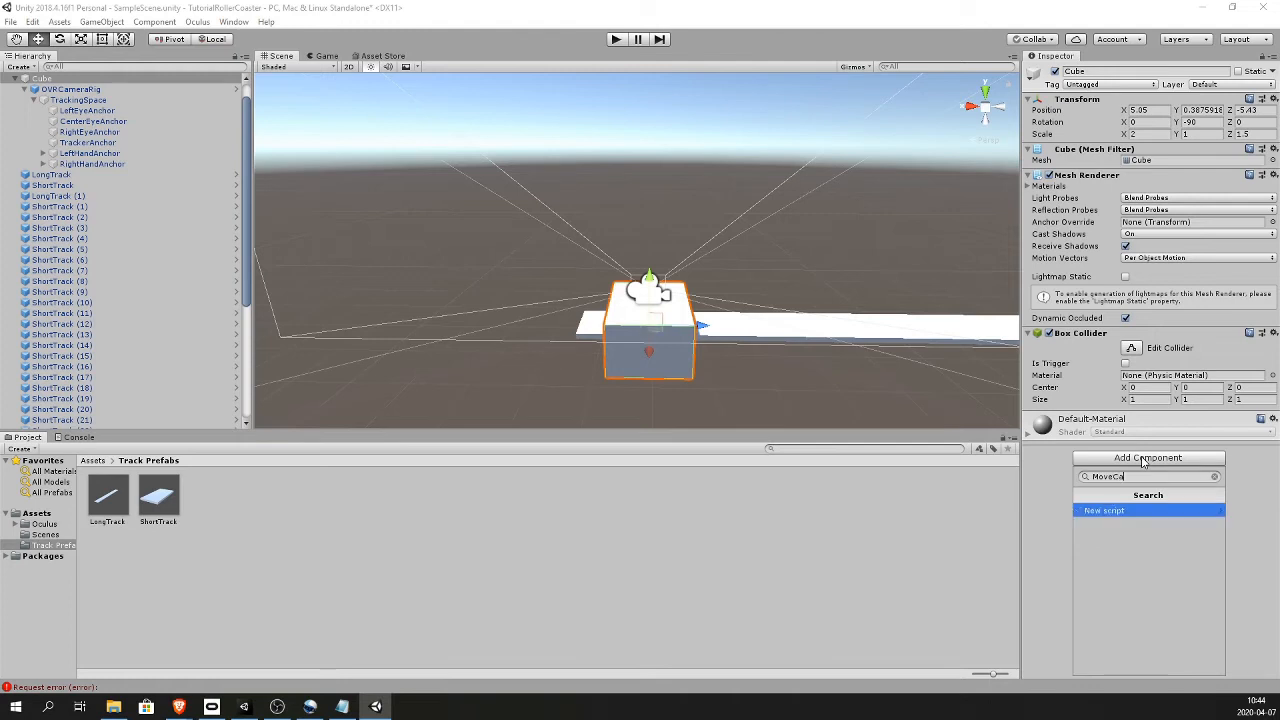
pyautogui.click(1104, 510)
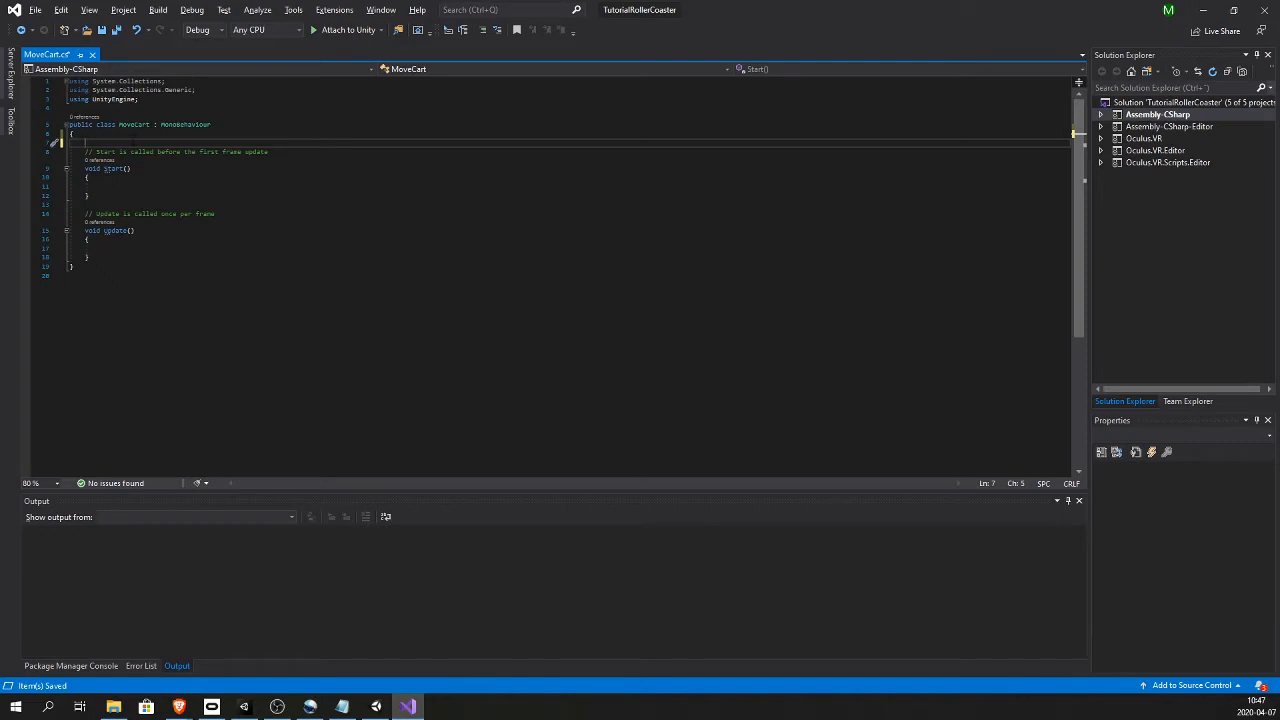
# Declare a public GameObject[] waypoints field above Start() in MoveCart
pyautogui.write('public')
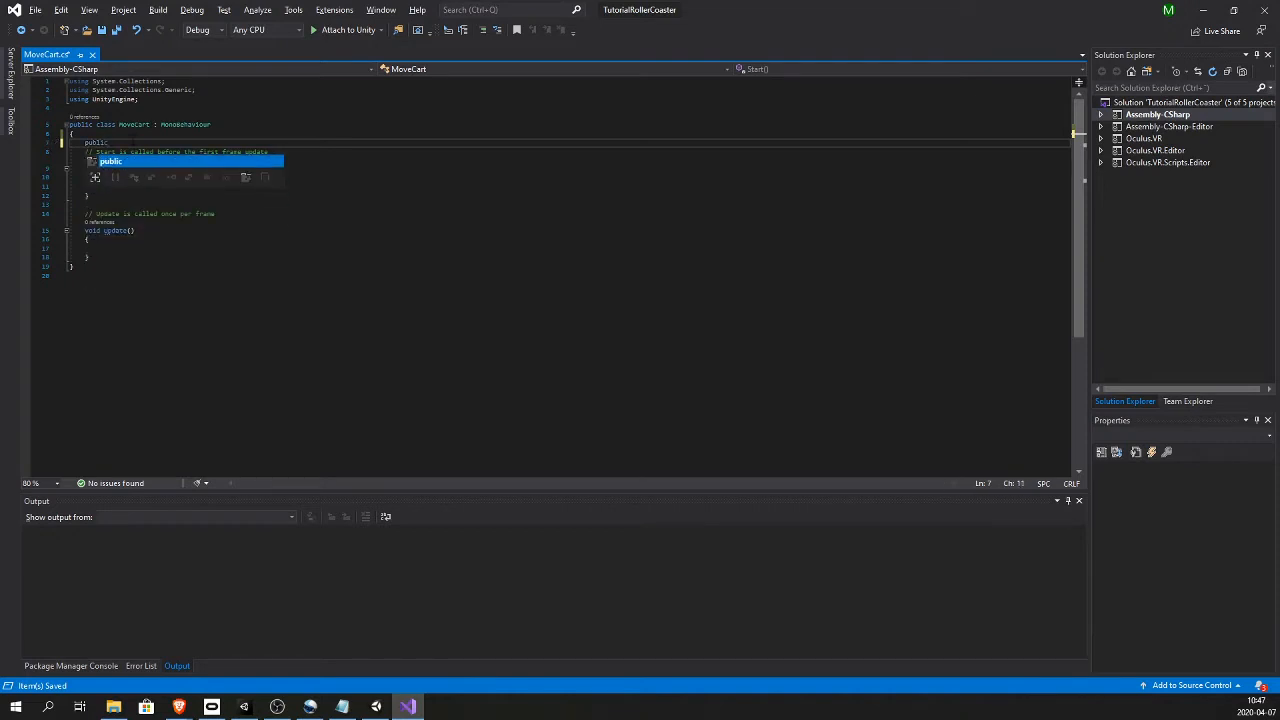
pyautogui.write('GameObject')
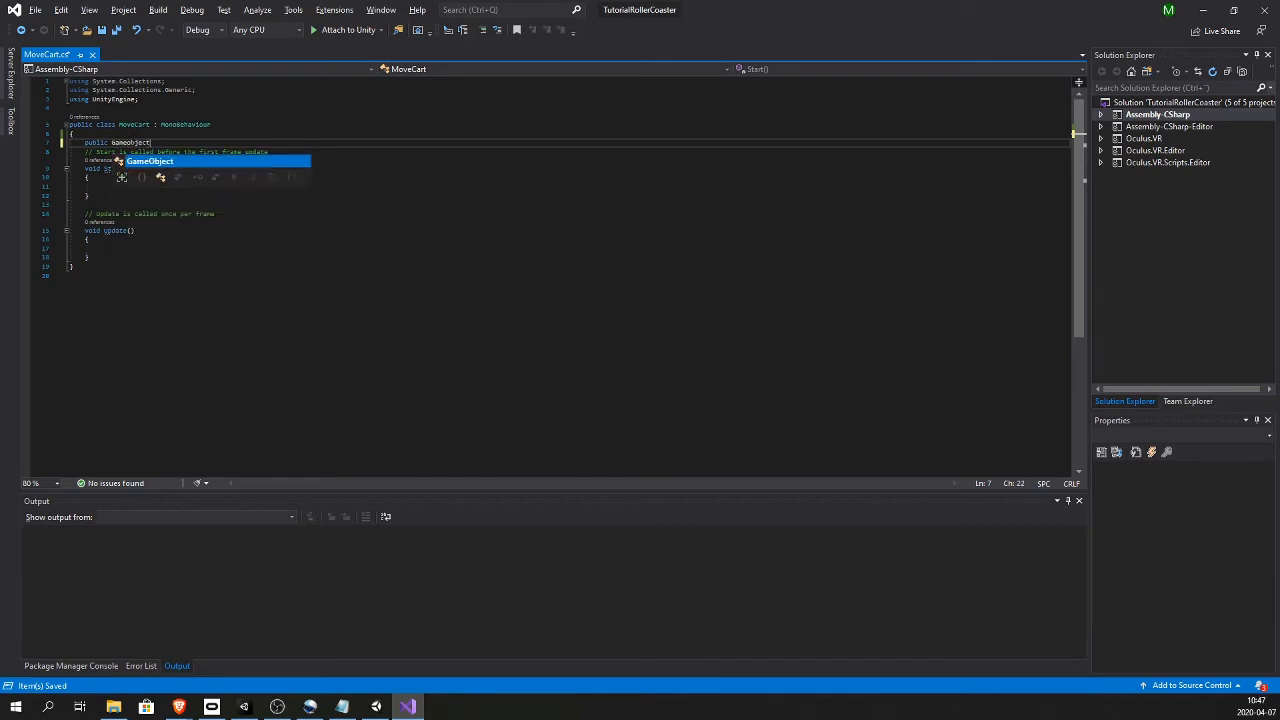
pyautogui.write('[] way')
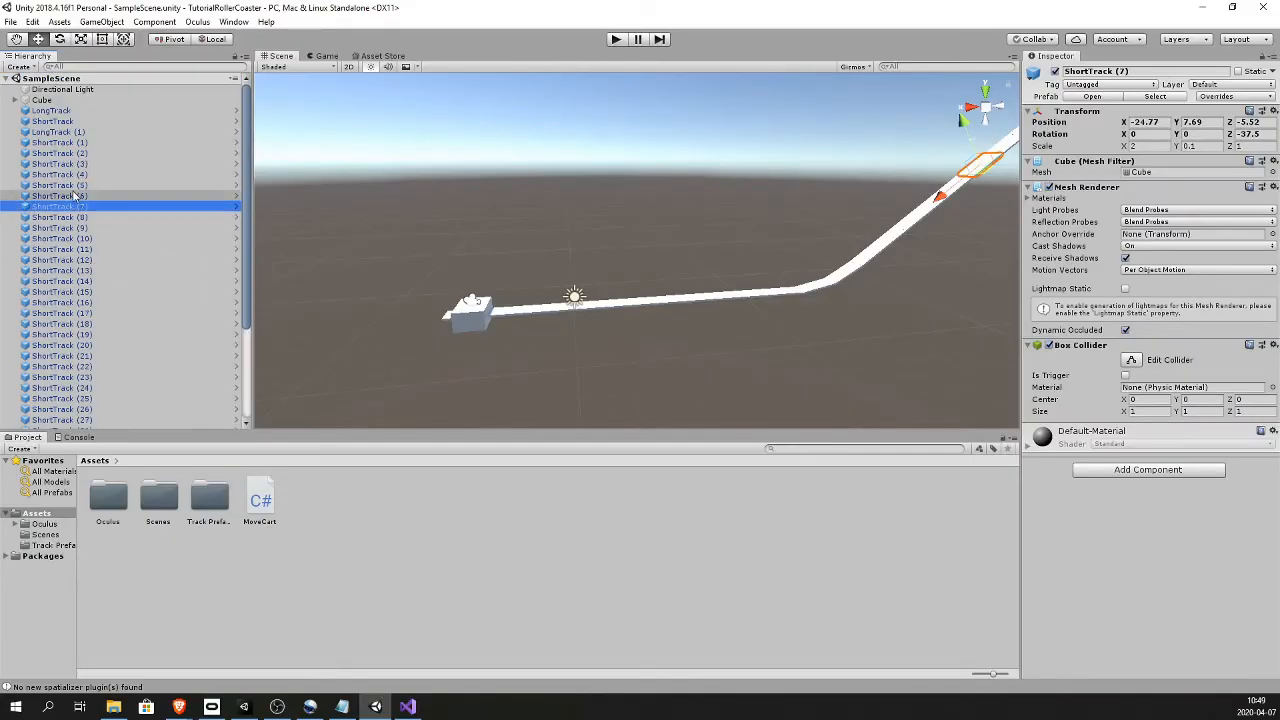
pyautogui.moveTo(60, 130)
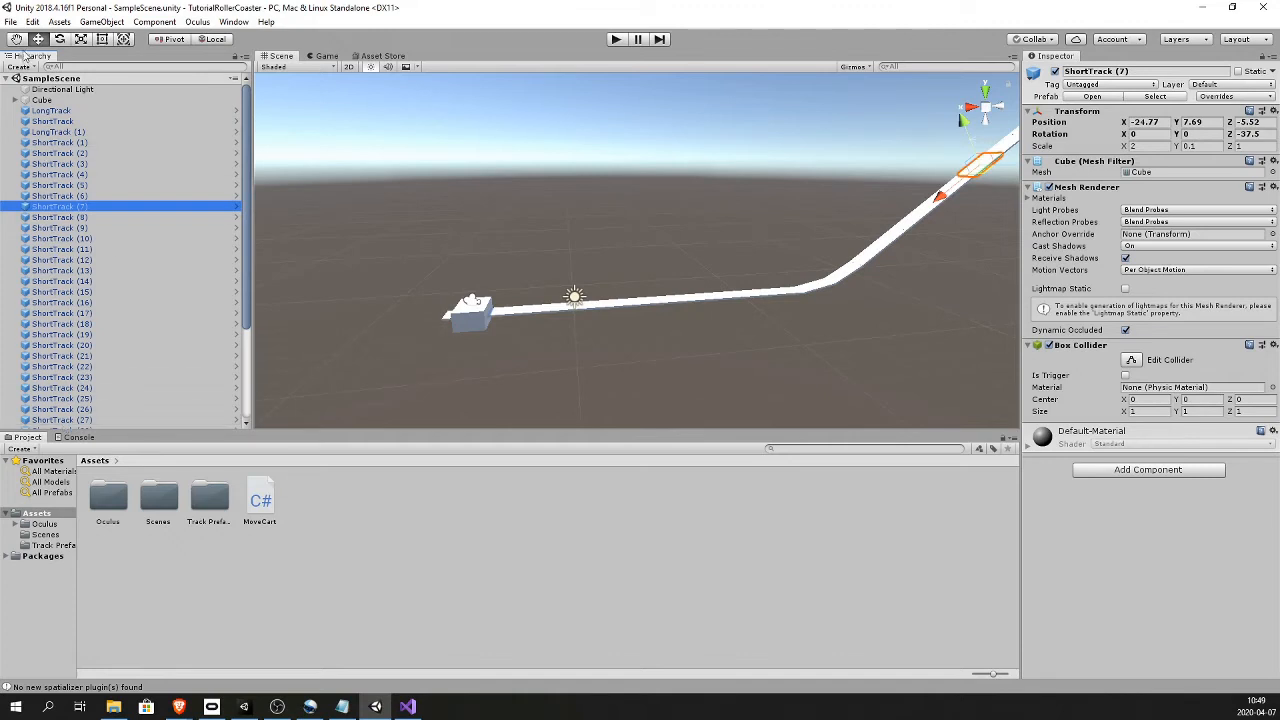
# Create an empty parent named Tracks holding the track pieces, and start another empty object
pyautogui.rightClick(48, 78)
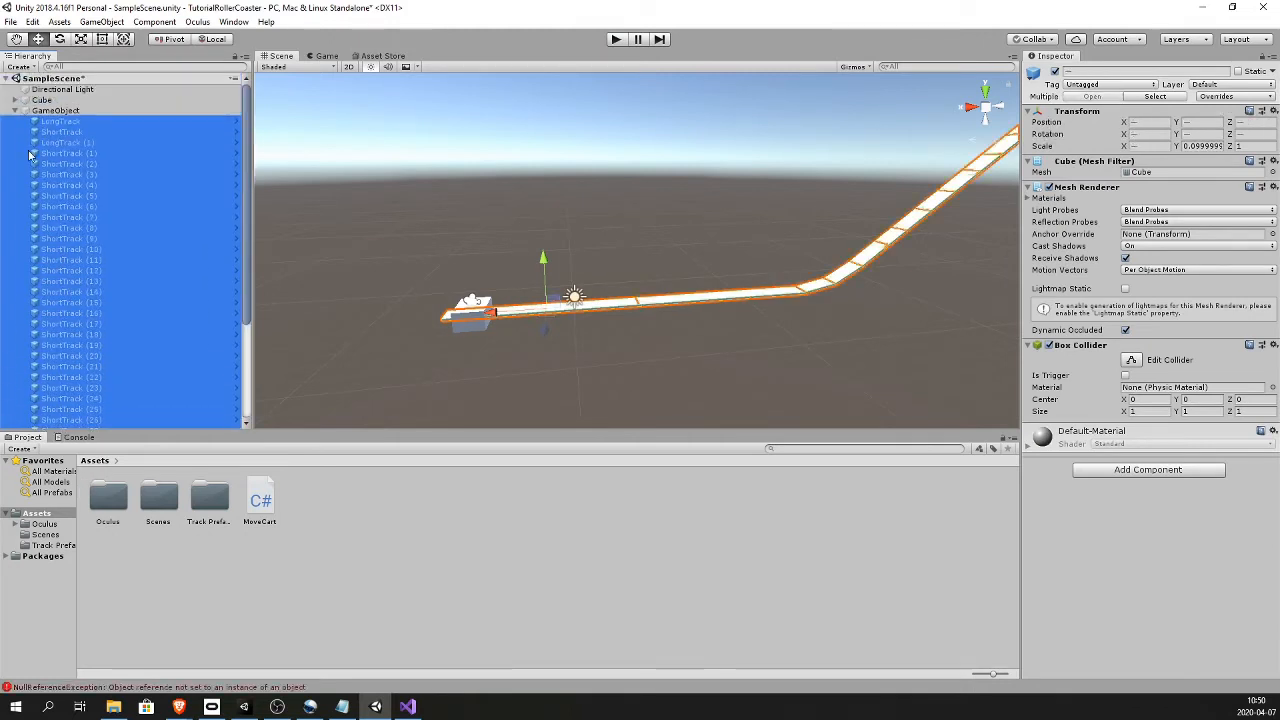
pyautogui.click(25, 111)
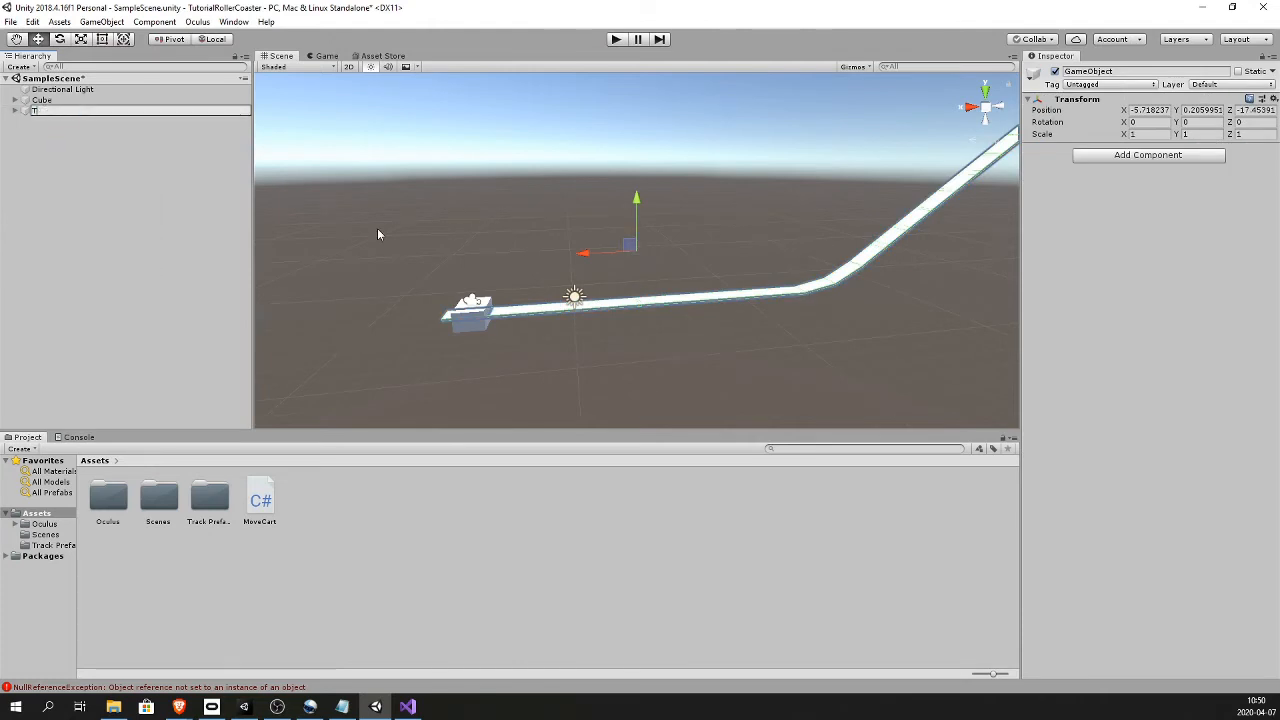
pyautogui.write('Tracks')
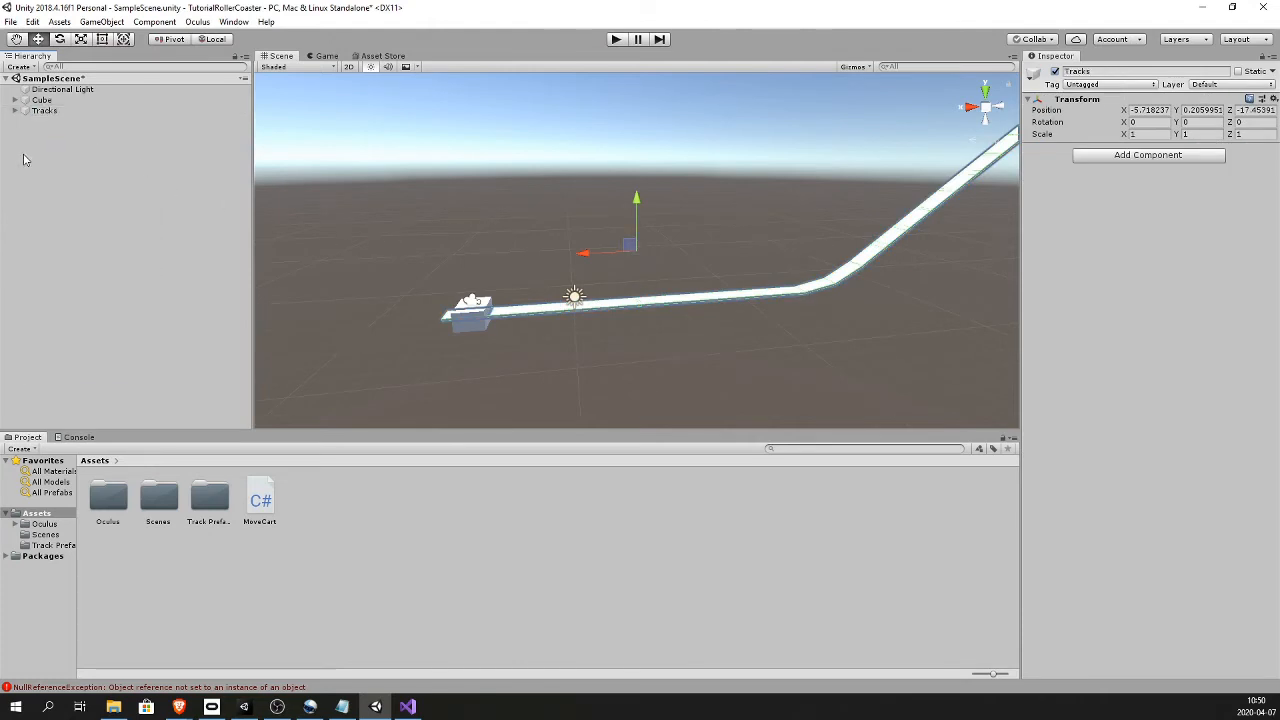
pyautogui.rightClick(25, 160)
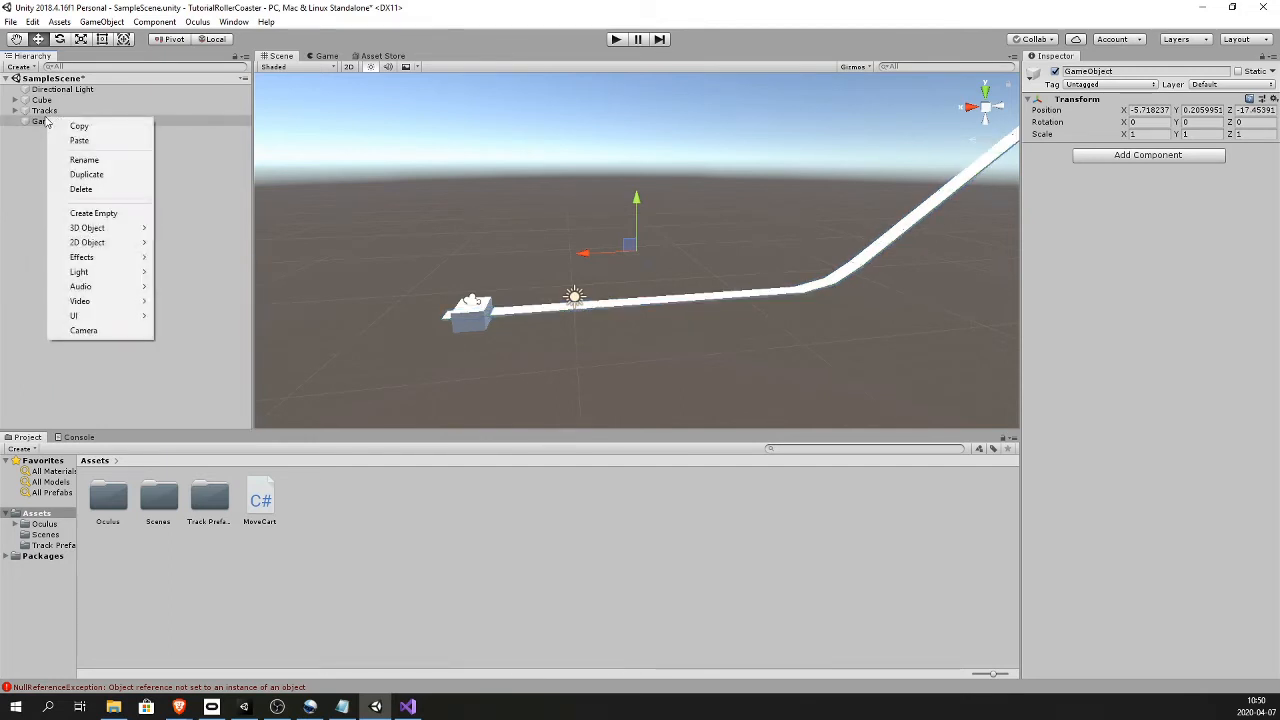
# Name the empty object WayPoint and add an empty child named waypoint under it
pyautogui.click(84, 160)
pyautogui.write('WayPoint')
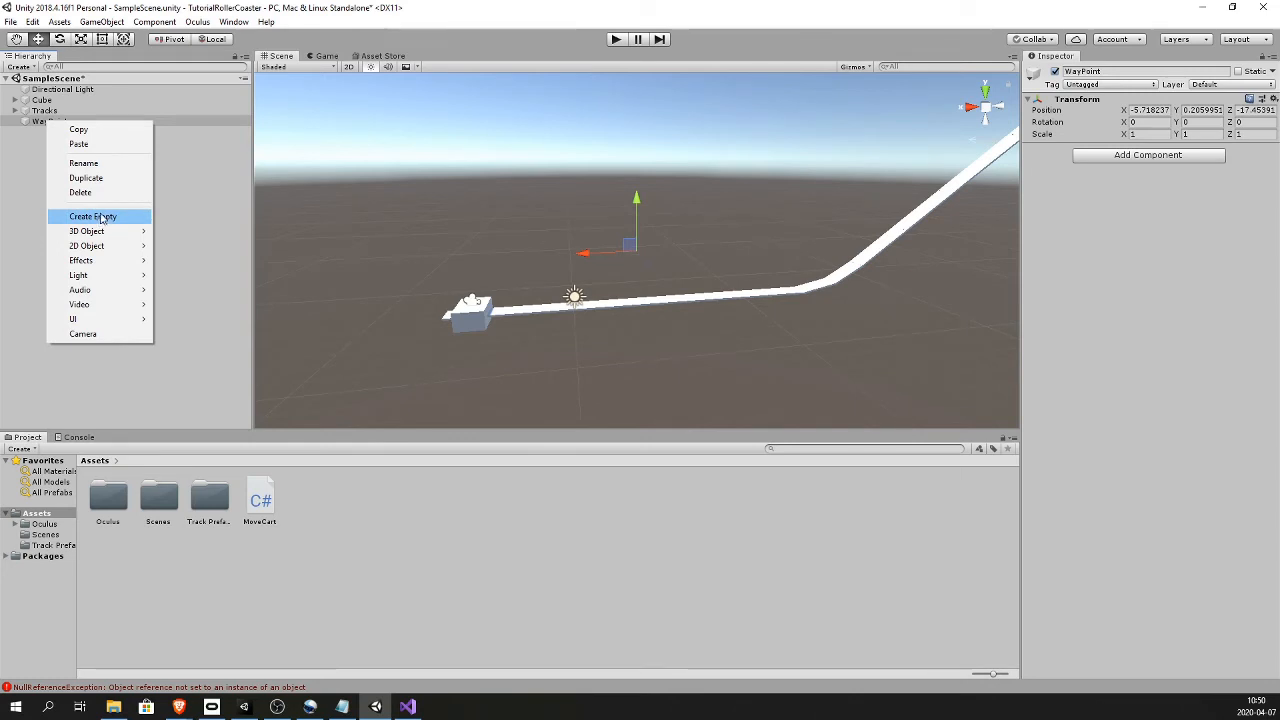
pyautogui.click(93, 216)
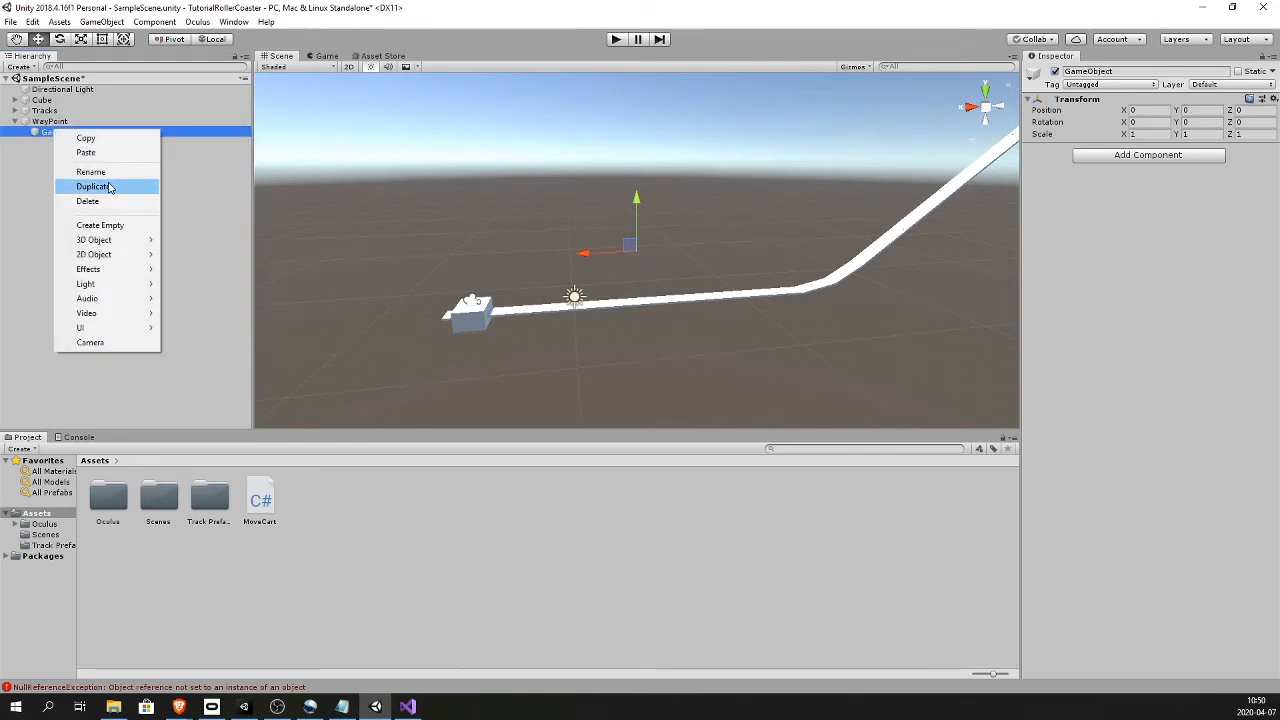
pyautogui.click(91, 171)
pyautogui.write('waypoint')
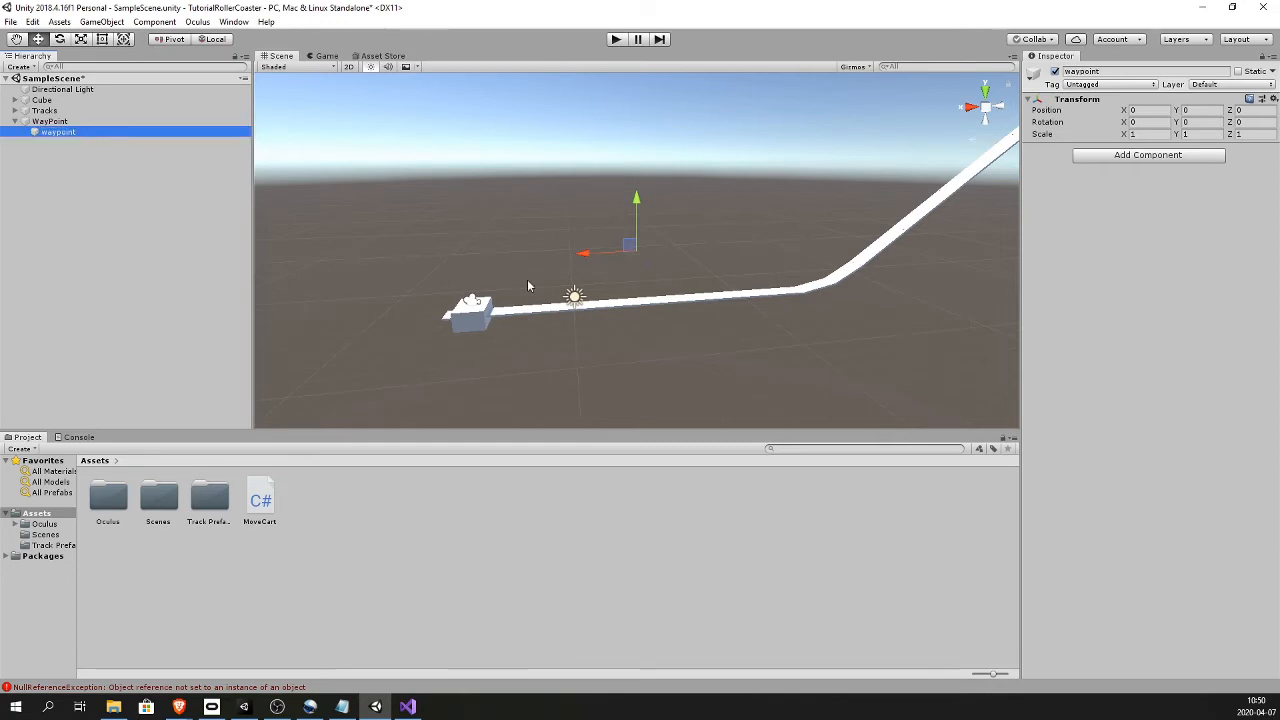
# Place the waypoint on the cart at the track start and slide a duplicate along to the bend
pyautogui.click(50, 122)
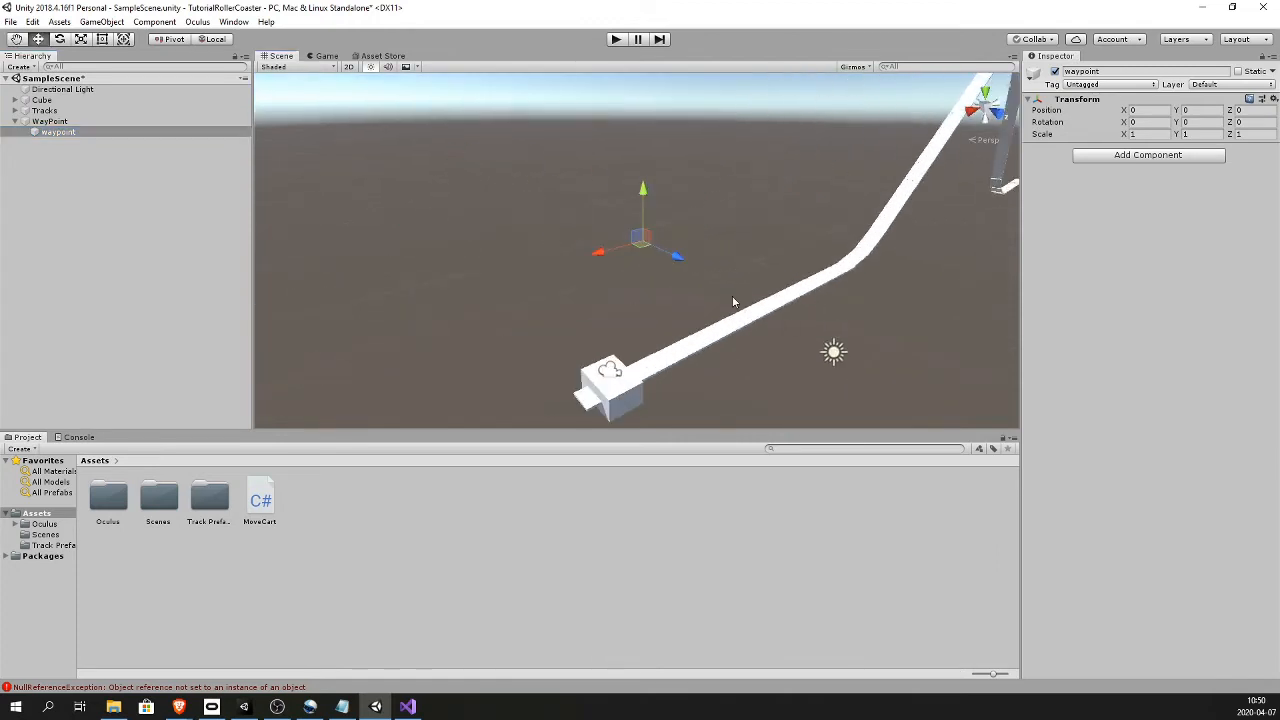
pyautogui.moveTo(640, 235); pyautogui.dragTo(718, 320)
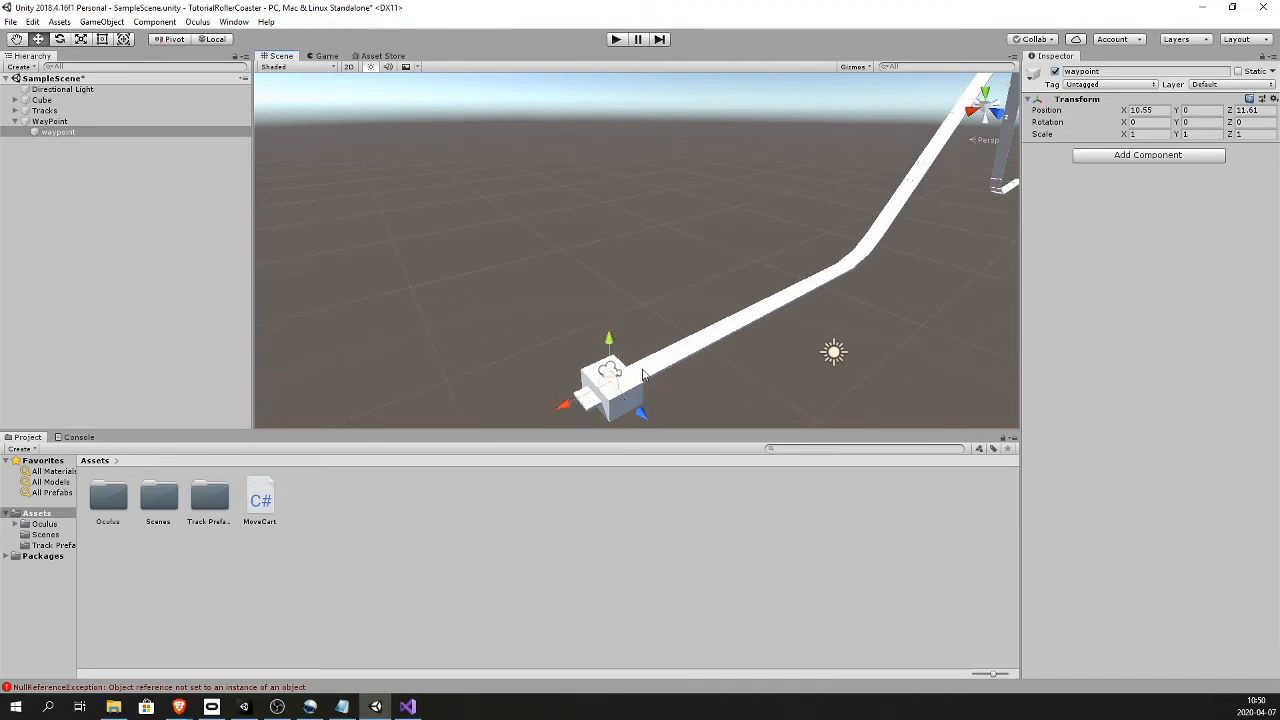
pyautogui.click(55, 131)
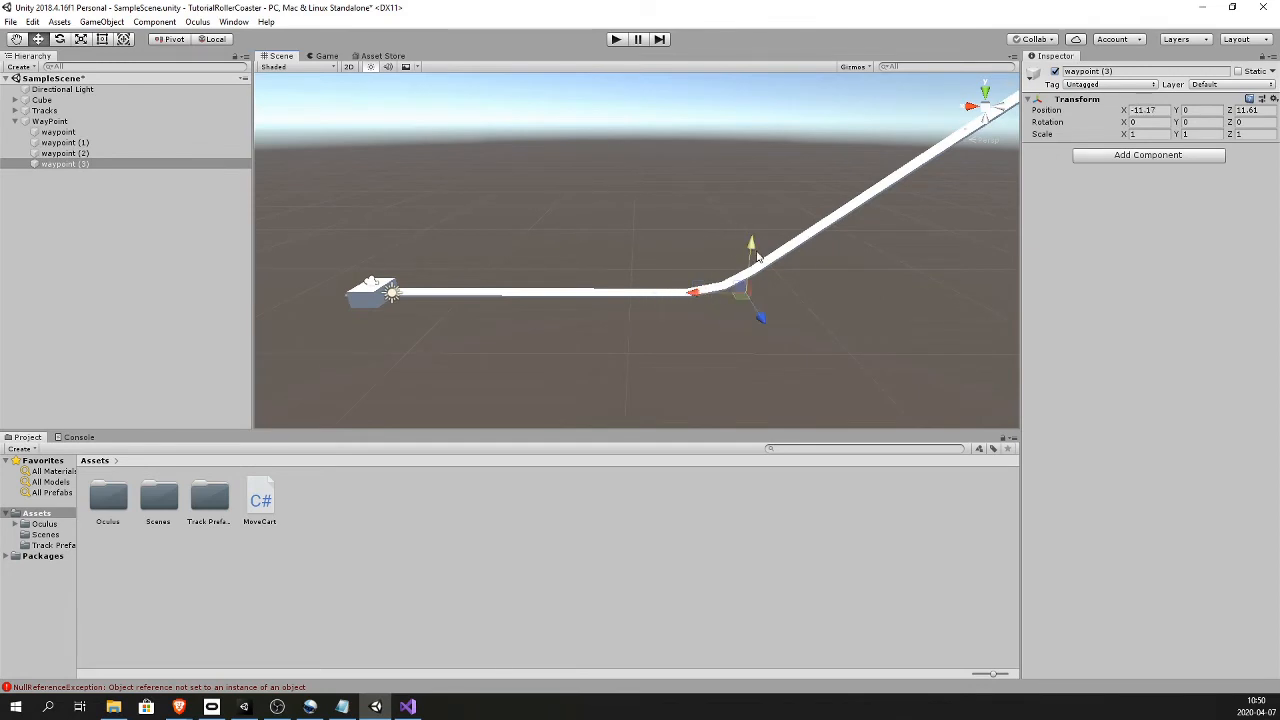
pyautogui.moveTo(752, 260); pyautogui.dragTo(762, 230)
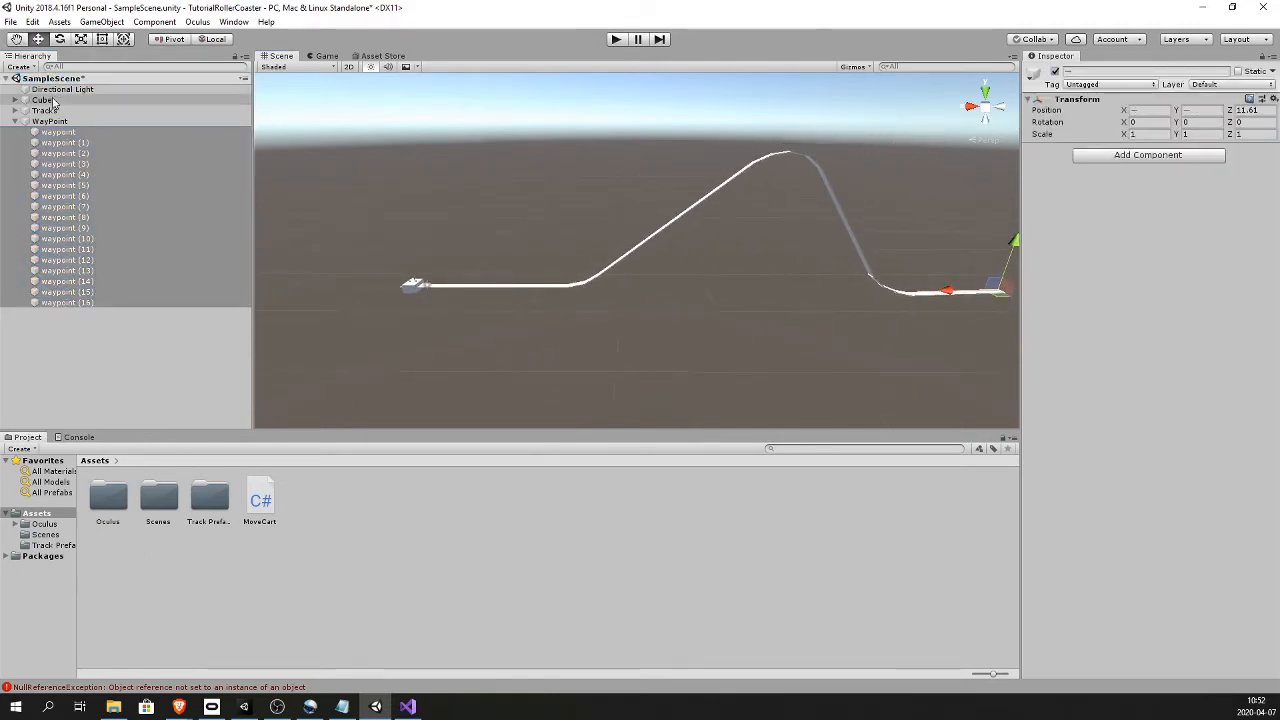
# Rename Cube to Cart and review its Move Cart component's Way Points list
pyautogui.rightClick(40, 100)
pyautogui.write('Cart')
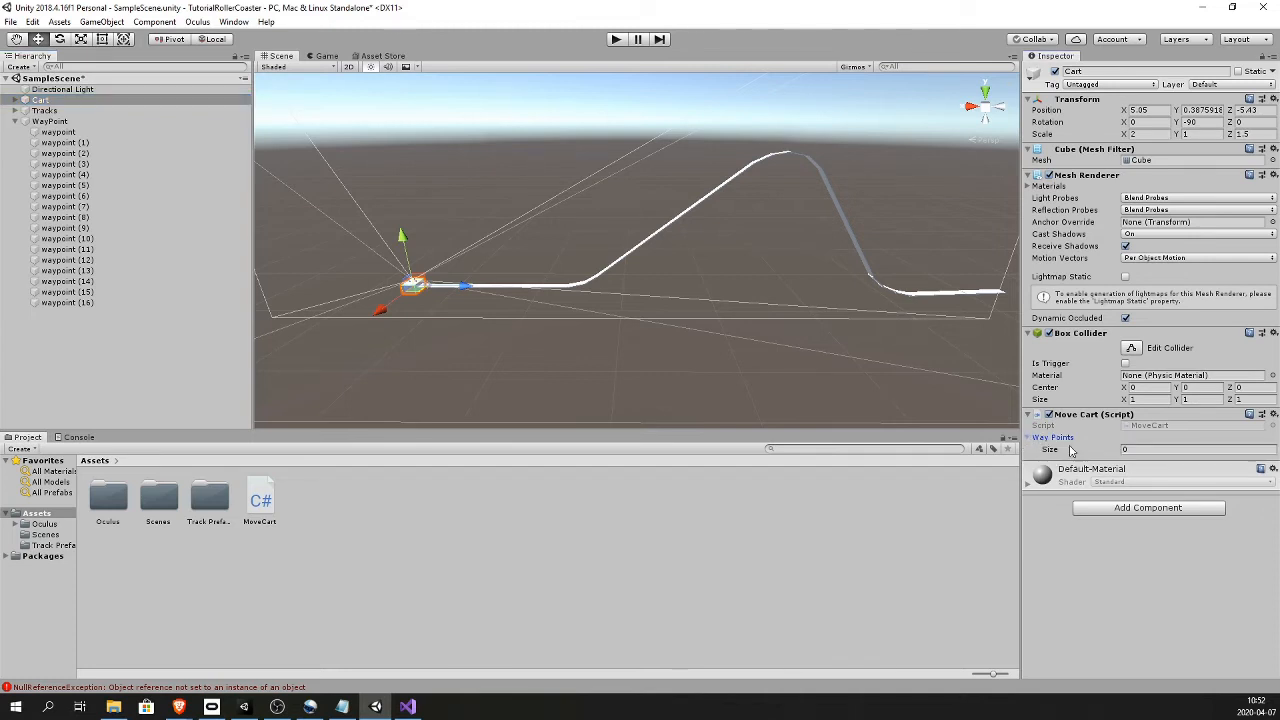
pyautogui.click(57, 132)
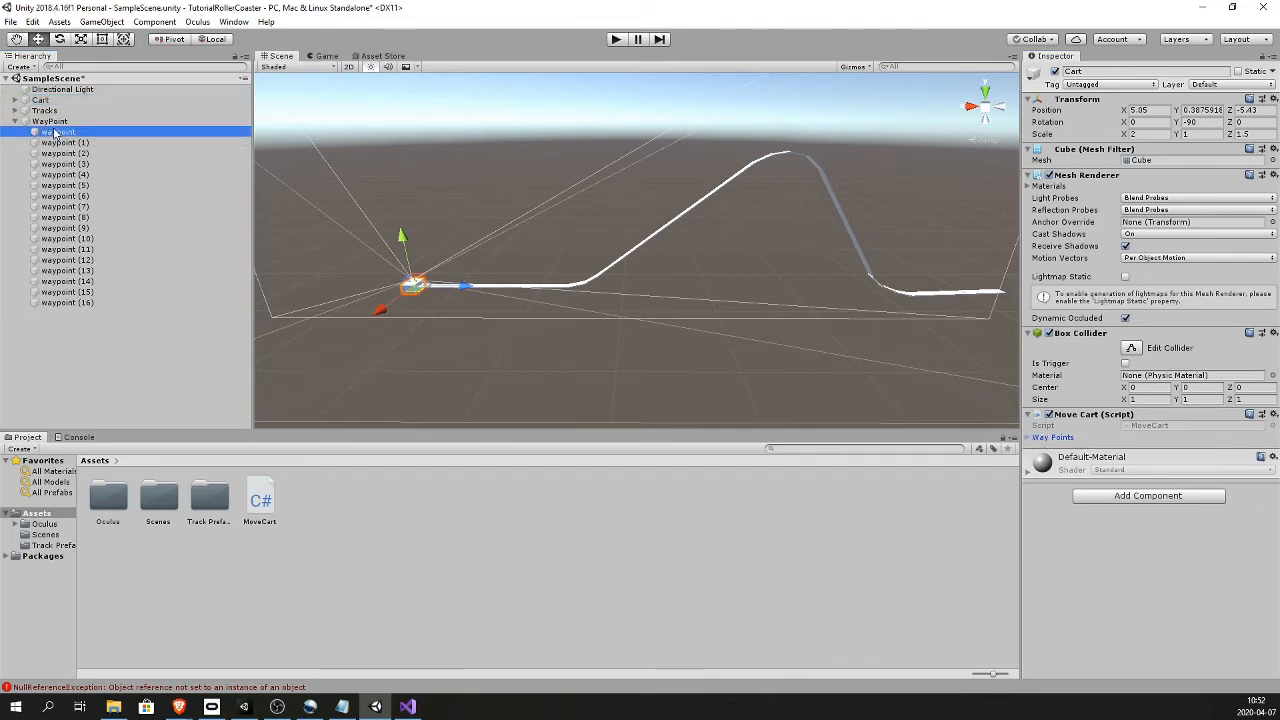
pyautogui.click(43, 99)
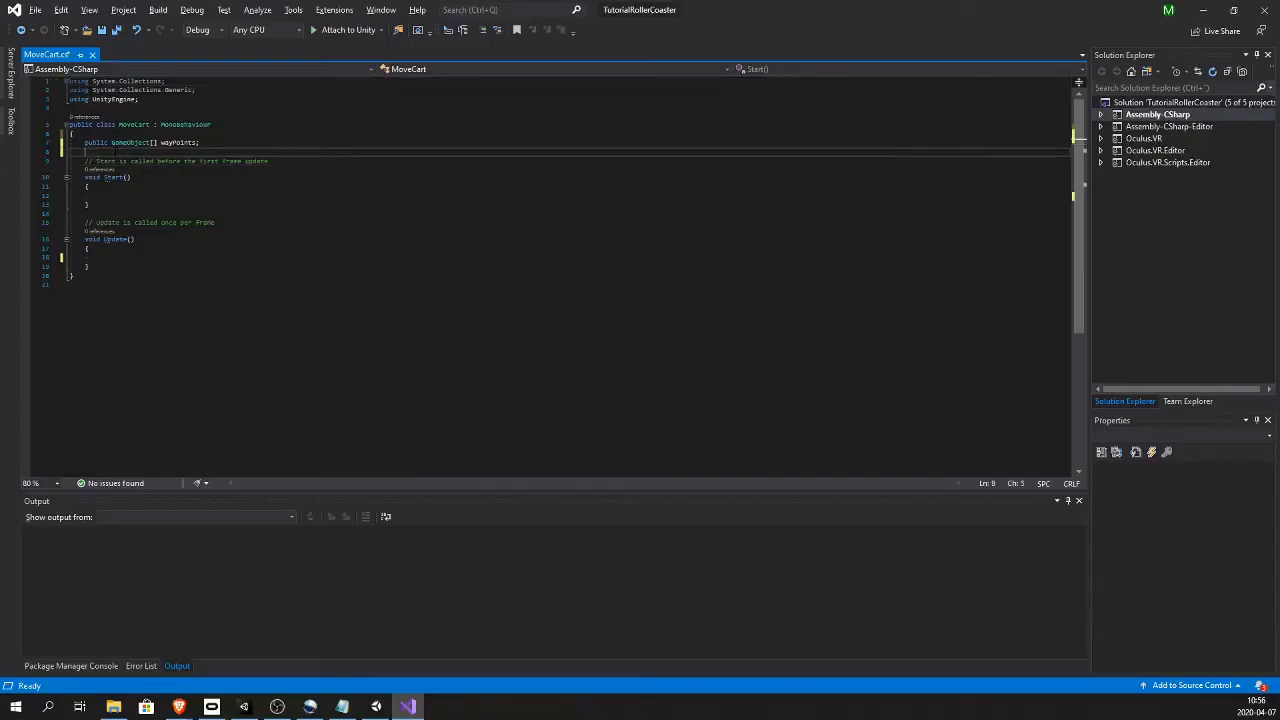
# Add a private int index = 0 field to MoveCart
pyautogui.write('private i')
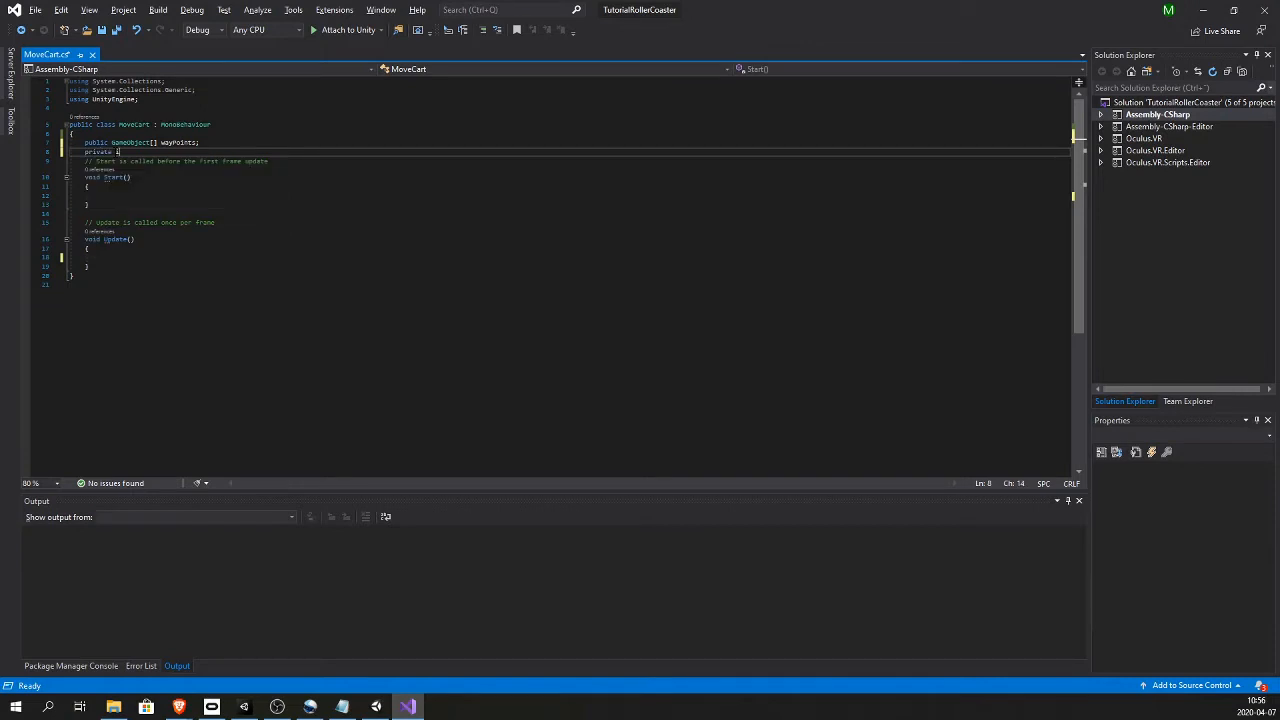
pyautogui.write('n')
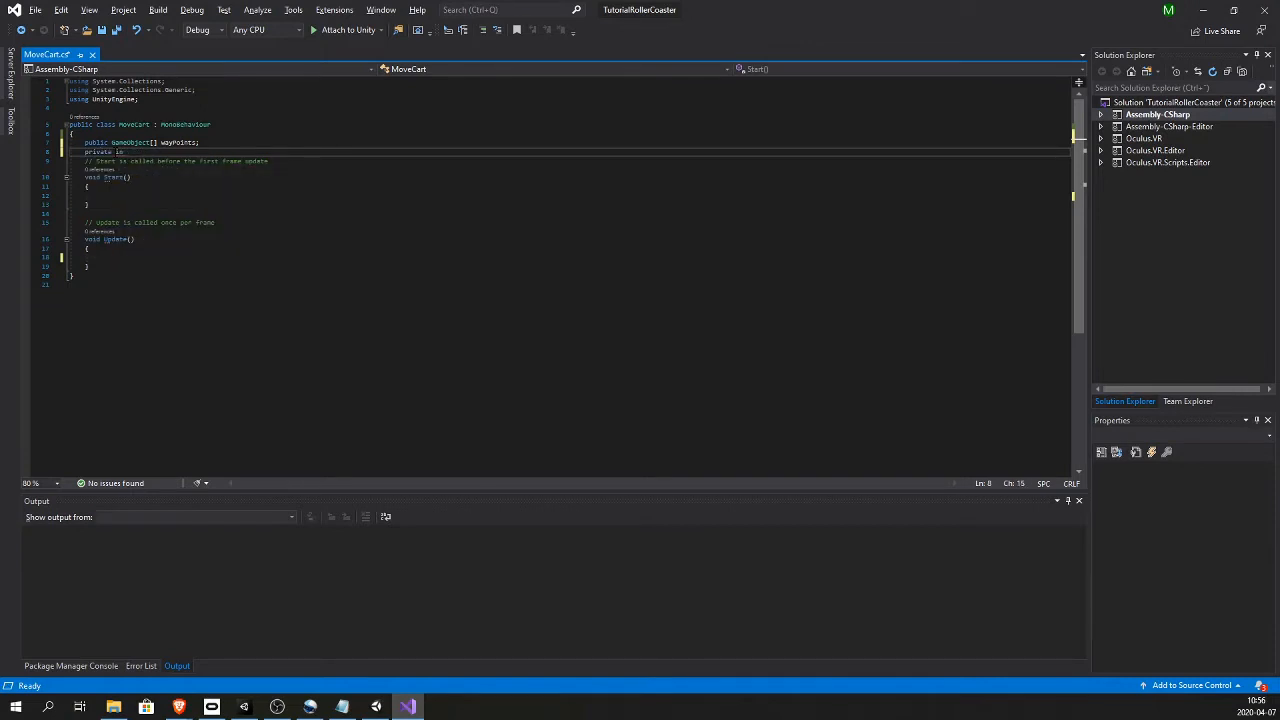
pyautogui.write('index')
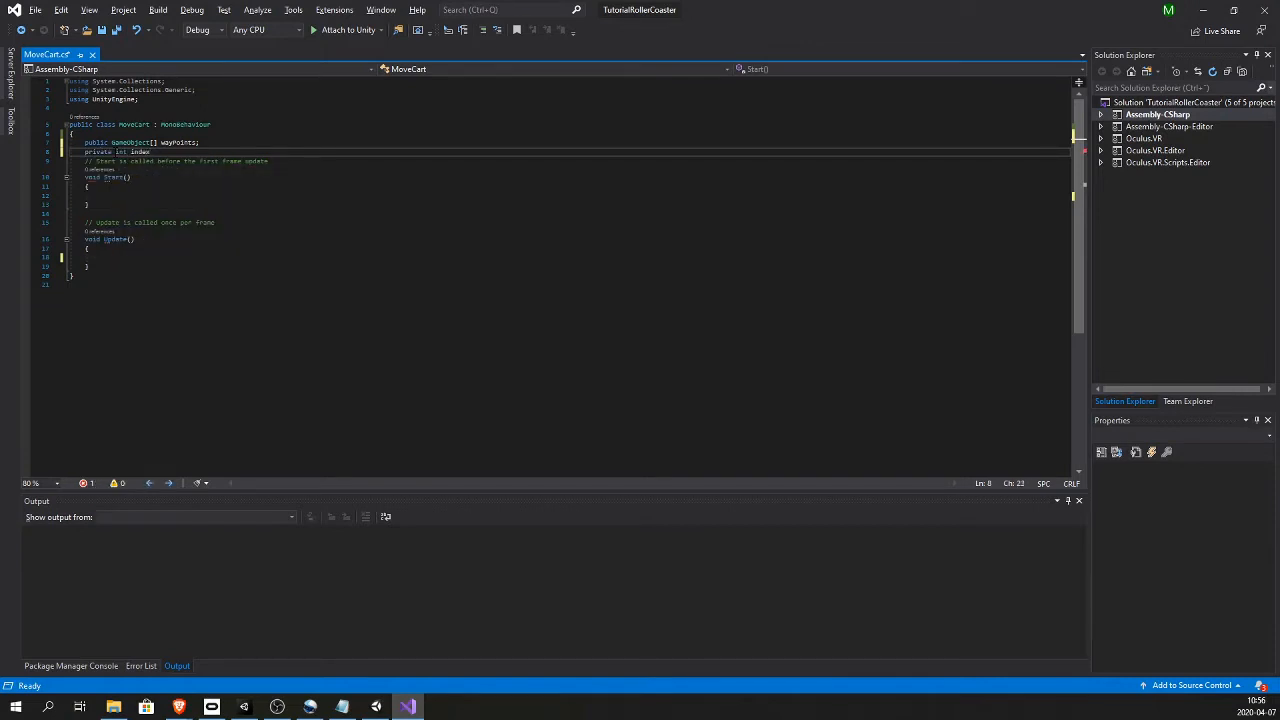
pyautogui.write('= 0;')
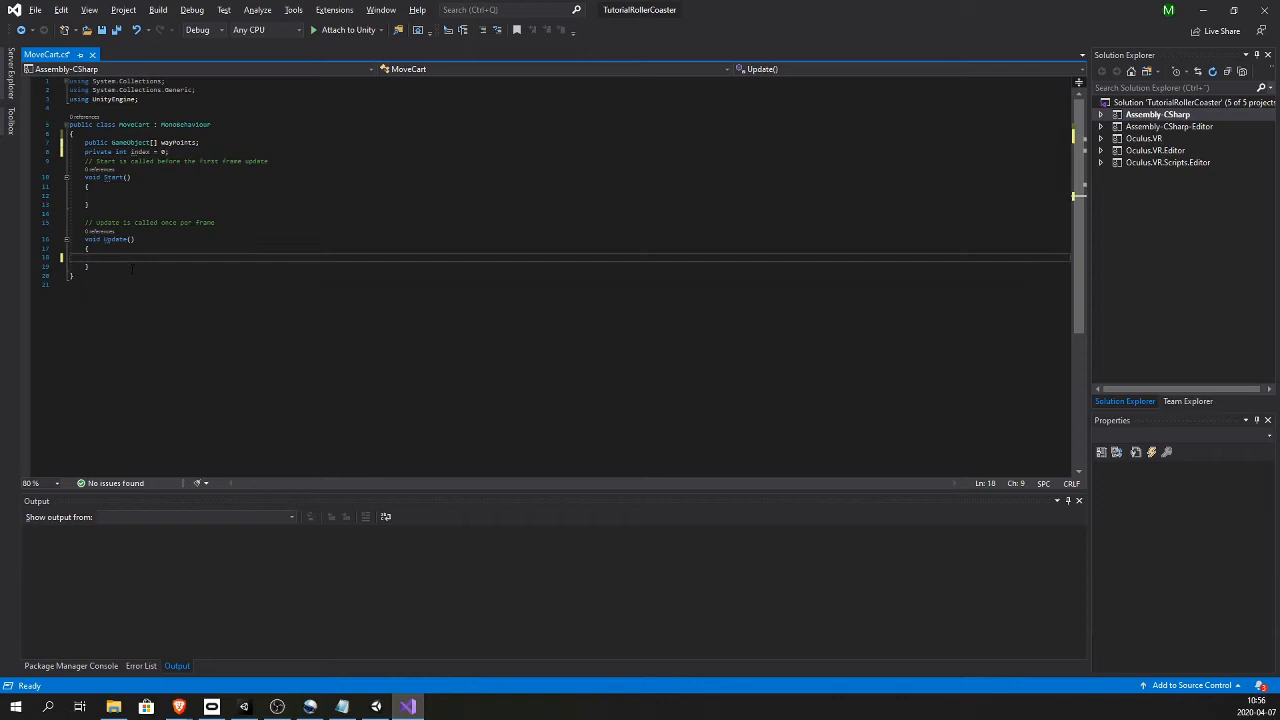
# Compute var distance = Vector3.Distance(transform.position, wayPoints[0]) in Update, then return to Unity
pyautogui.write('var')
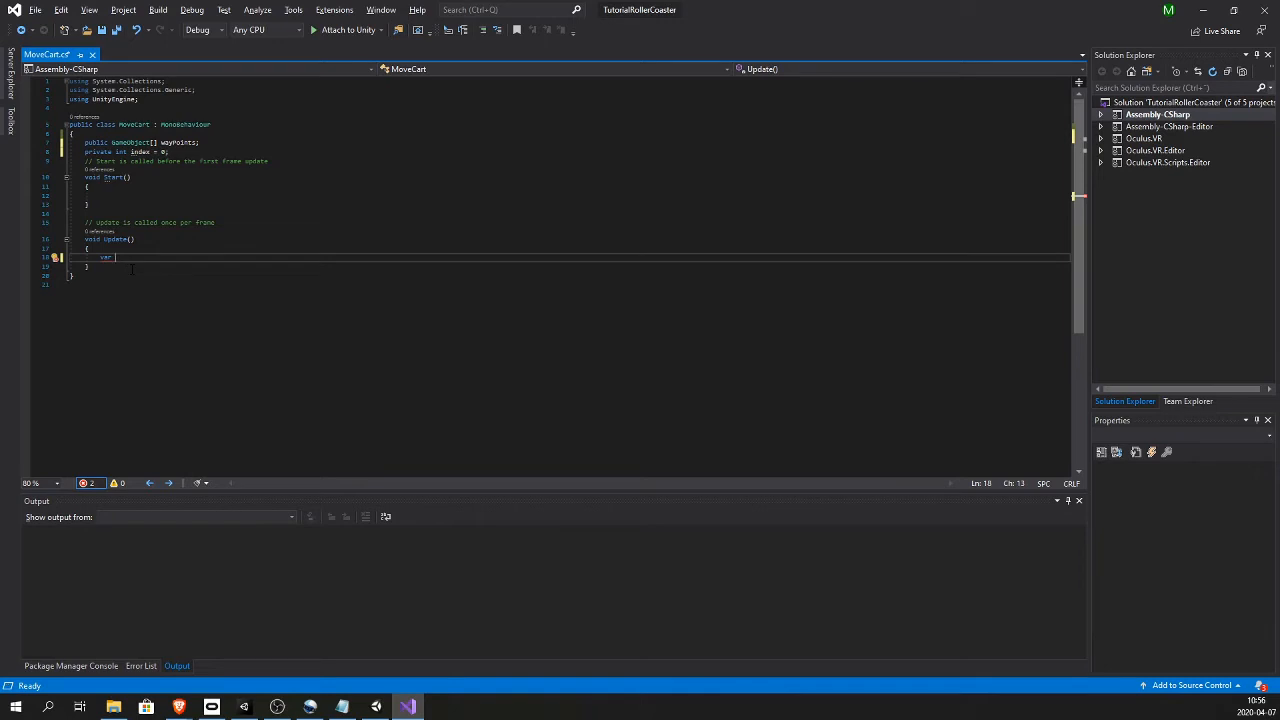
pyautogui.write('distance = Vec')
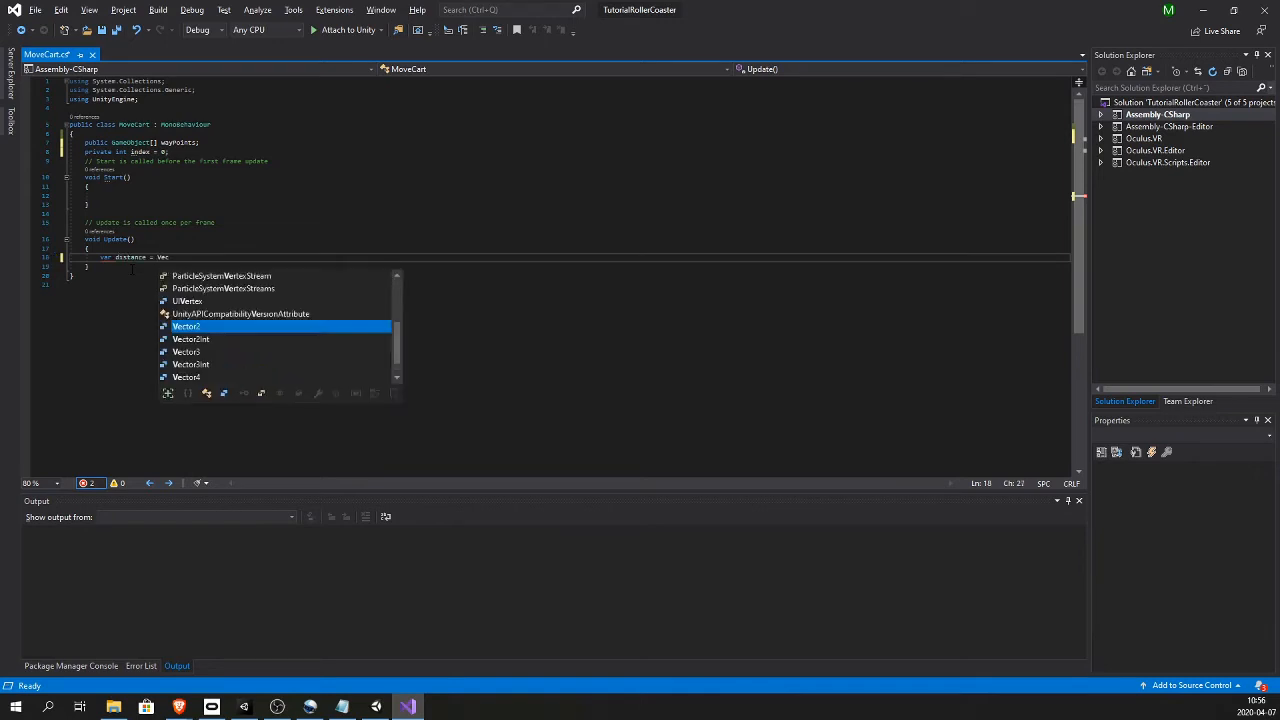
pyautogui.write('Vector')
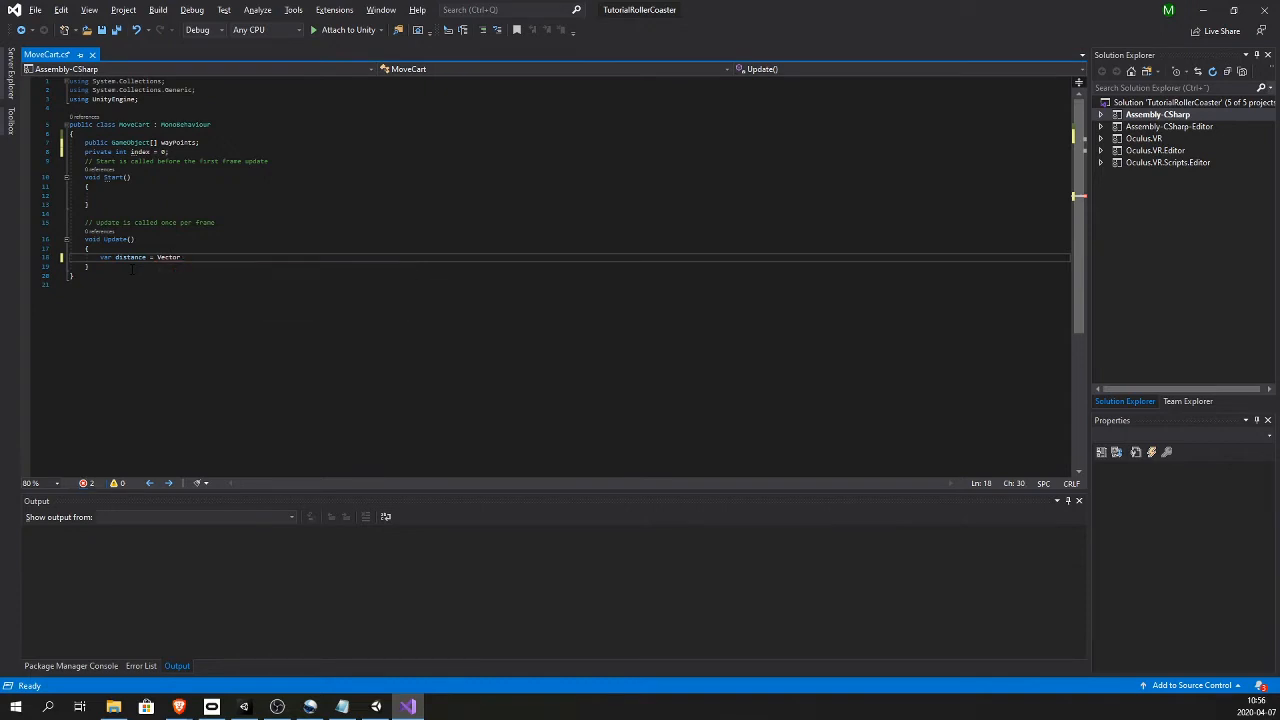
pyautogui.write('3.0')
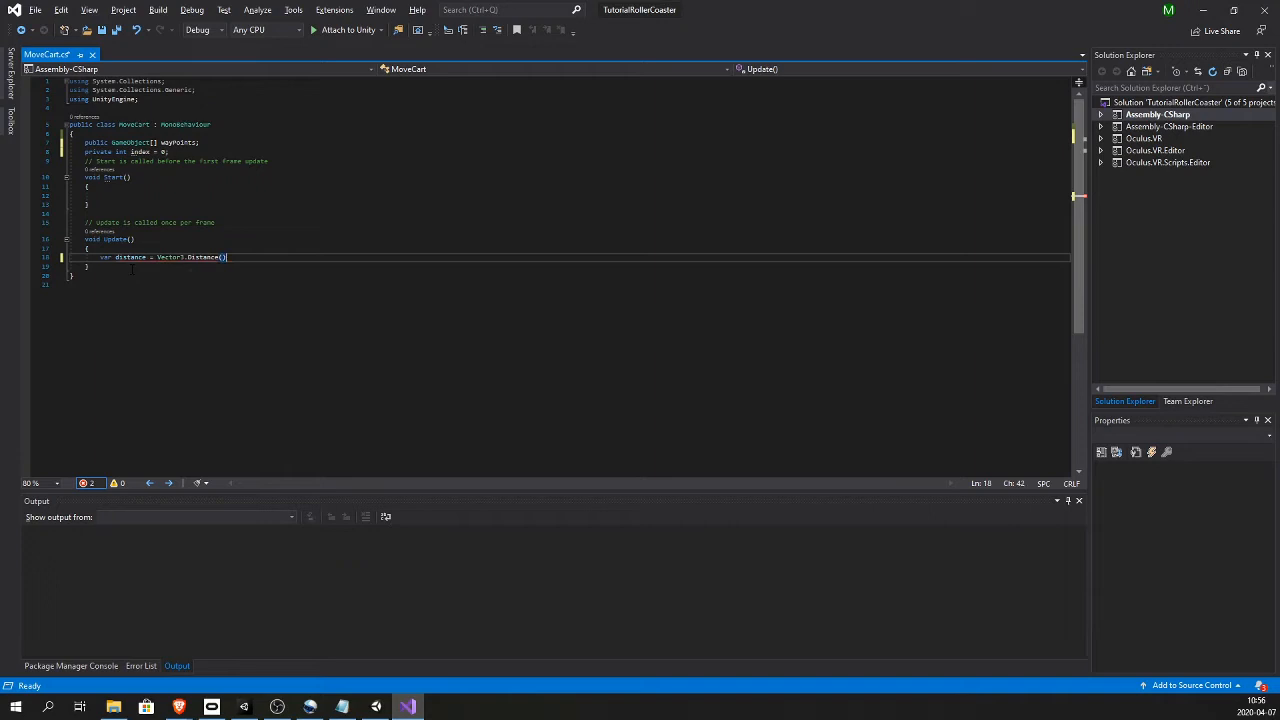
pyautogui.write('transform.position, wayPoints')
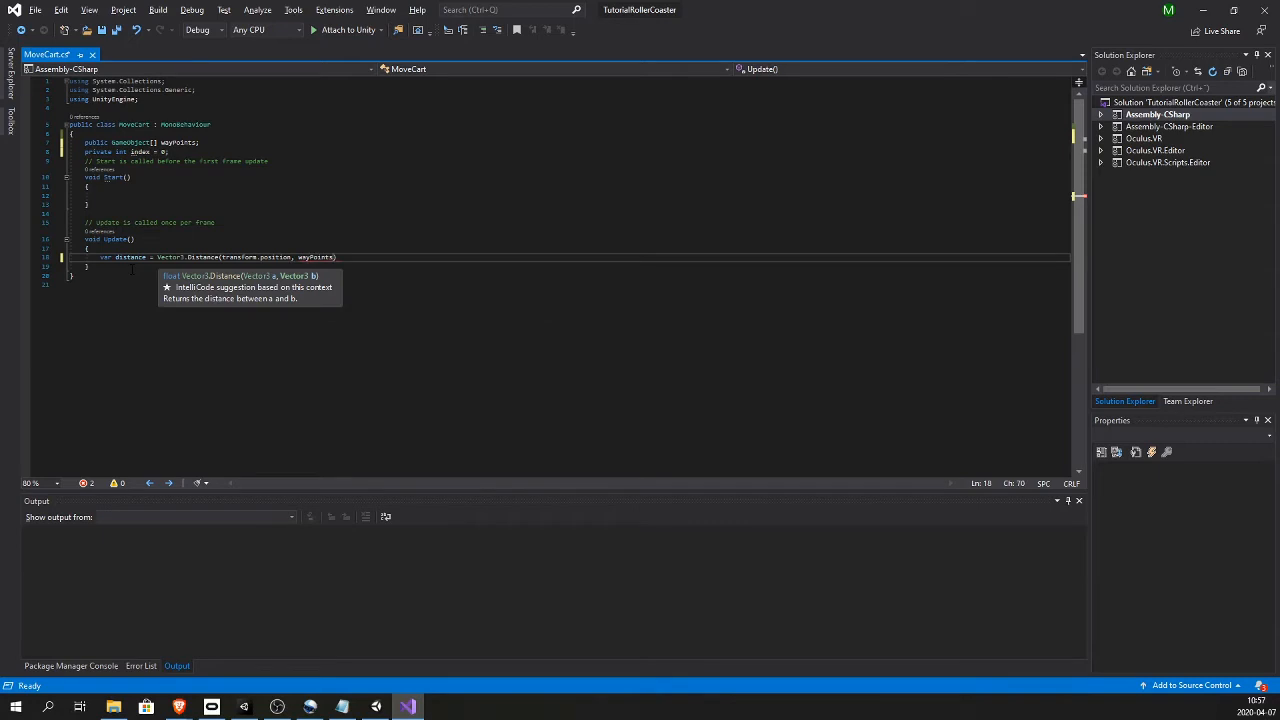
pyautogui.write('[')
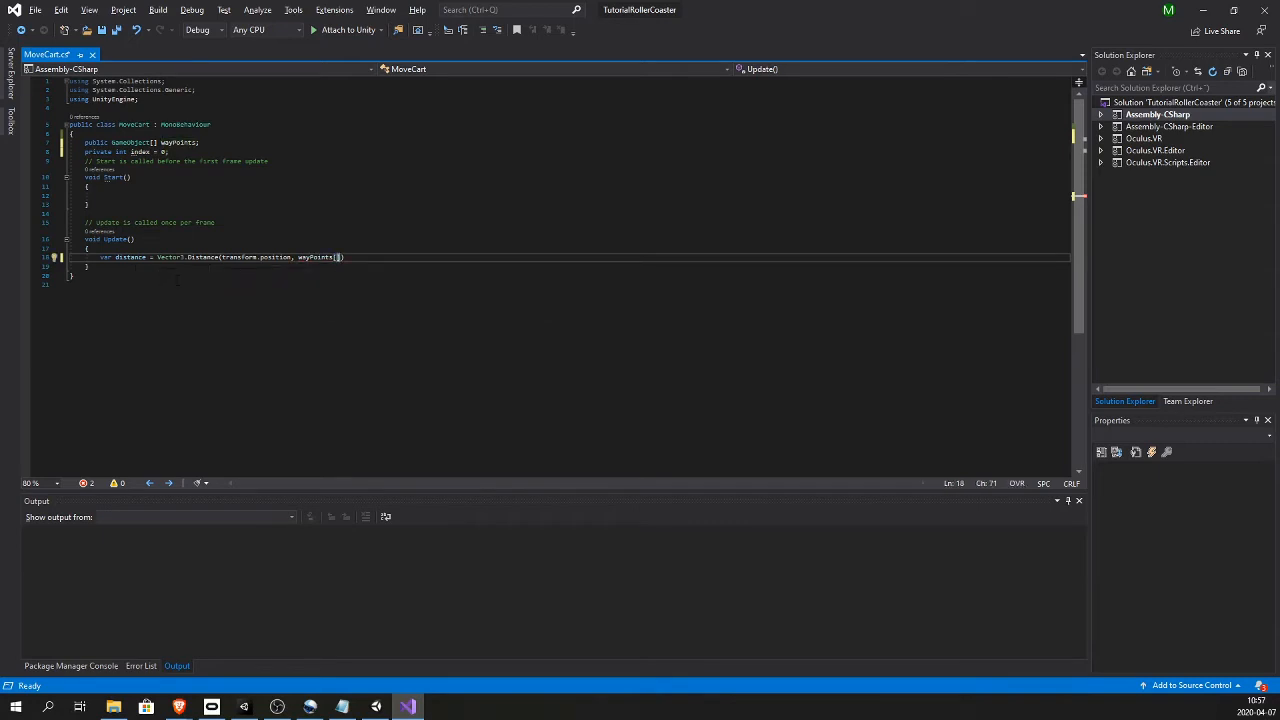
pyautogui.write('0')
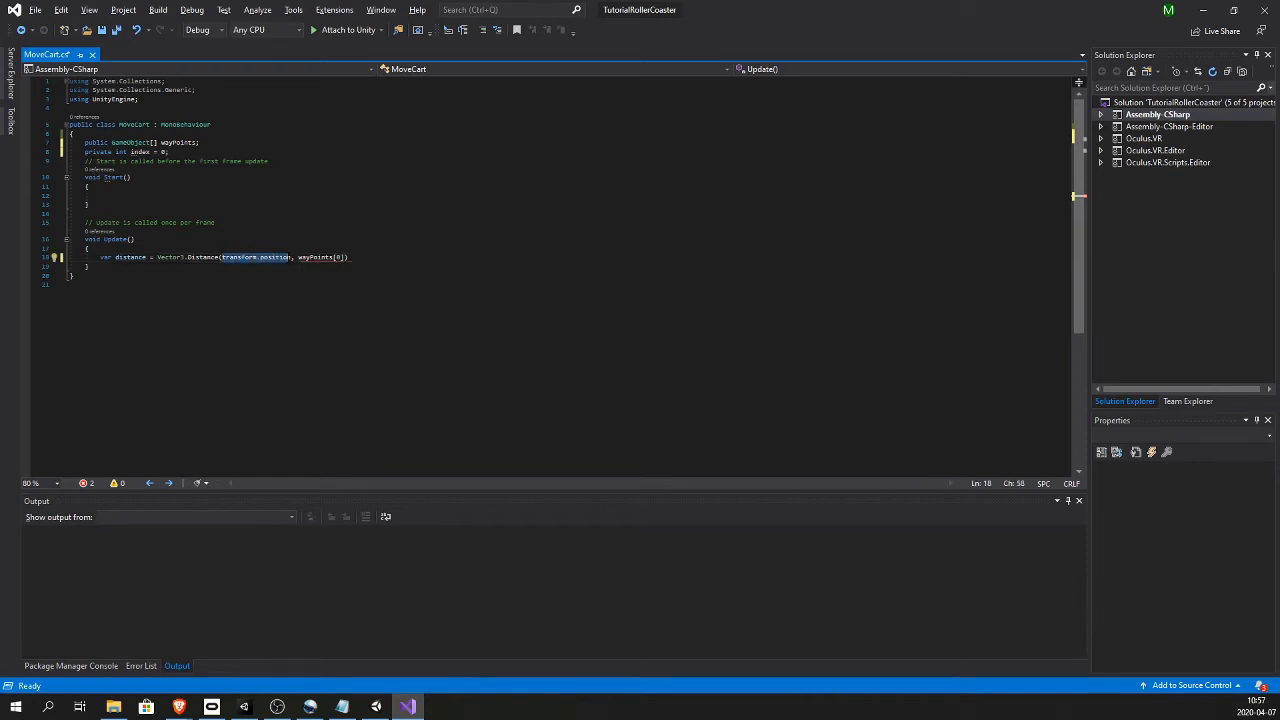
pyautogui.click(407, 706)
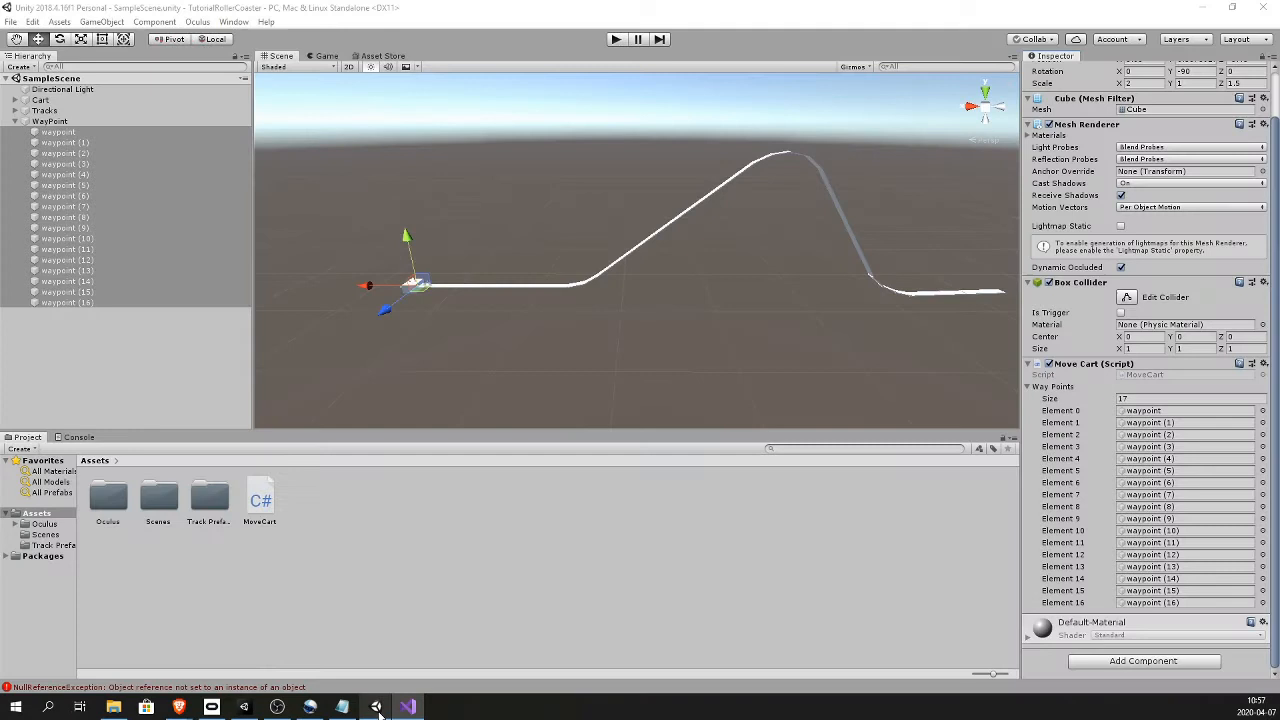
# Confirm the cart's Way Points list holds all seventeen waypoints and return to Visual Studio
pyautogui.click(40, 99)
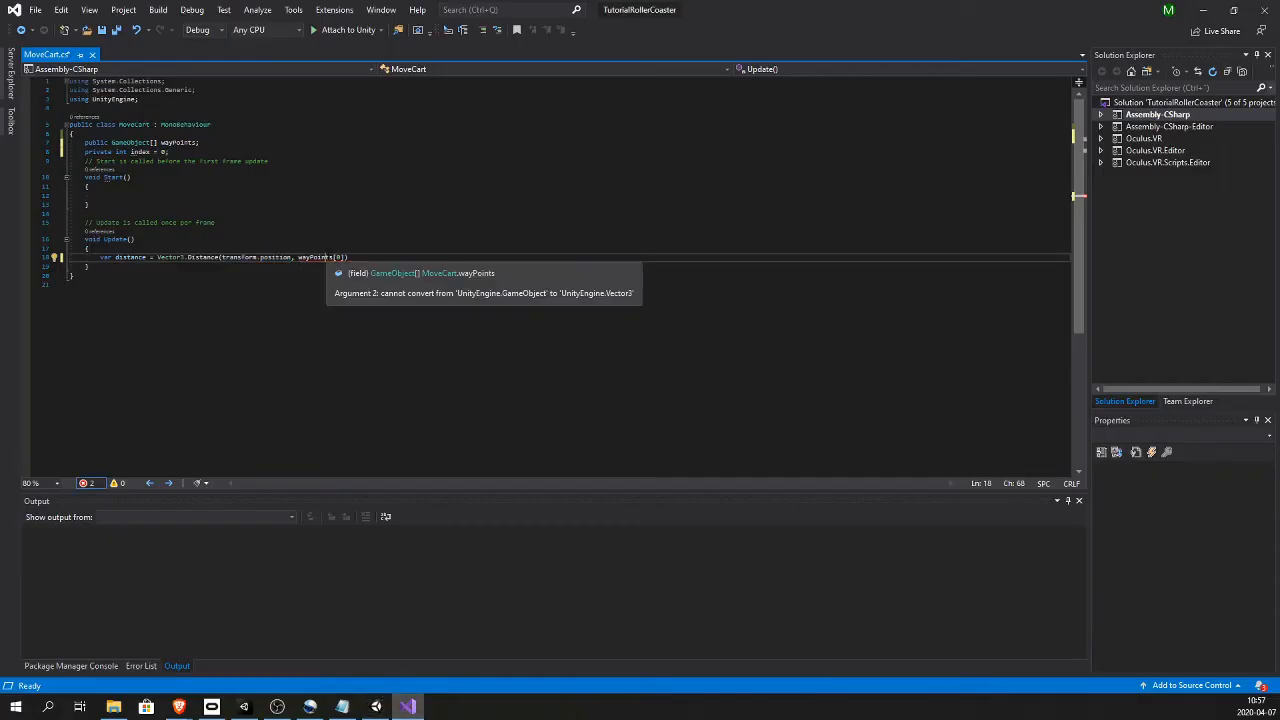
# Change the distance target to wayPoints[index].transform.position, clearing the Vector3 type error
pyautogui.write('.')
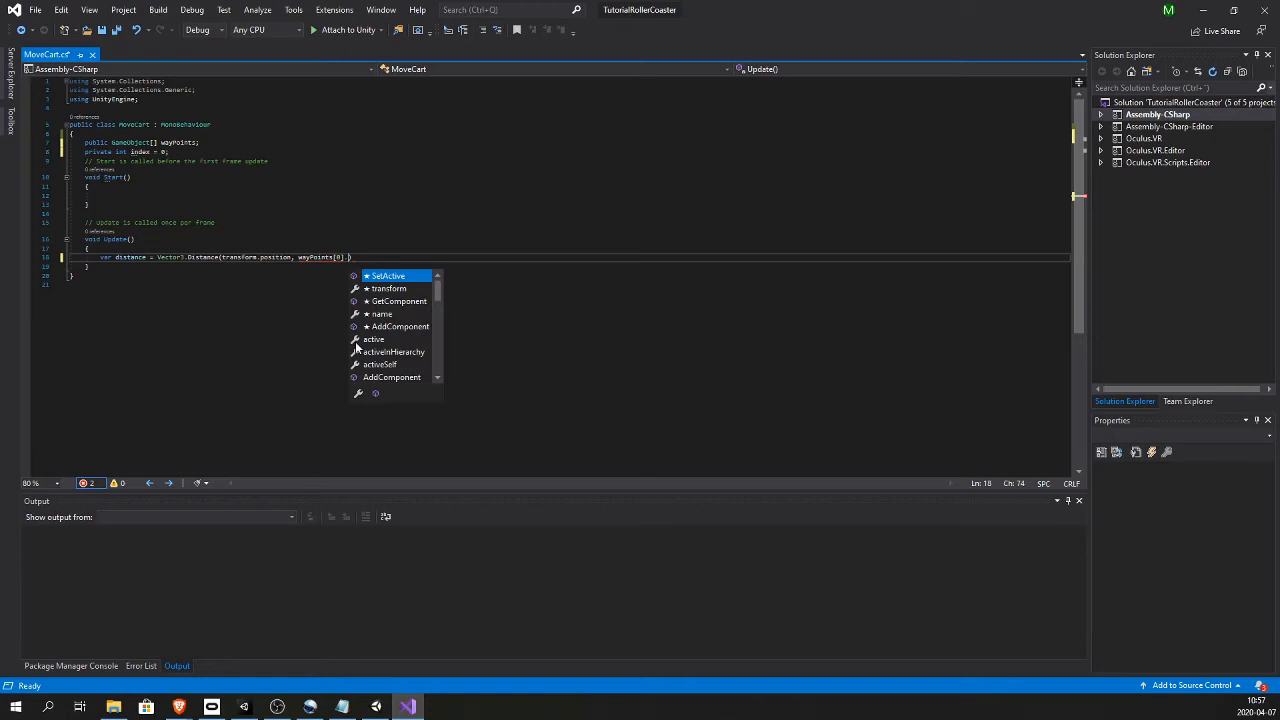
pyautogui.write('.transform.position')
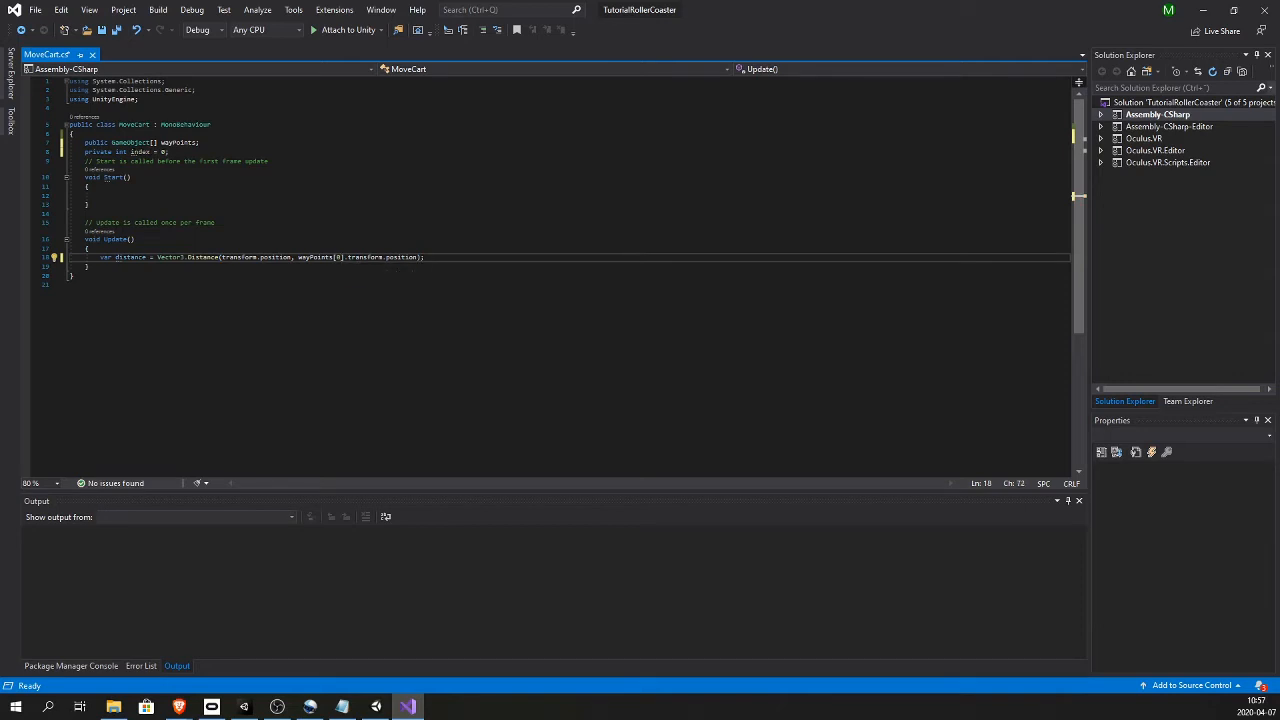
pyautogui.write('index')
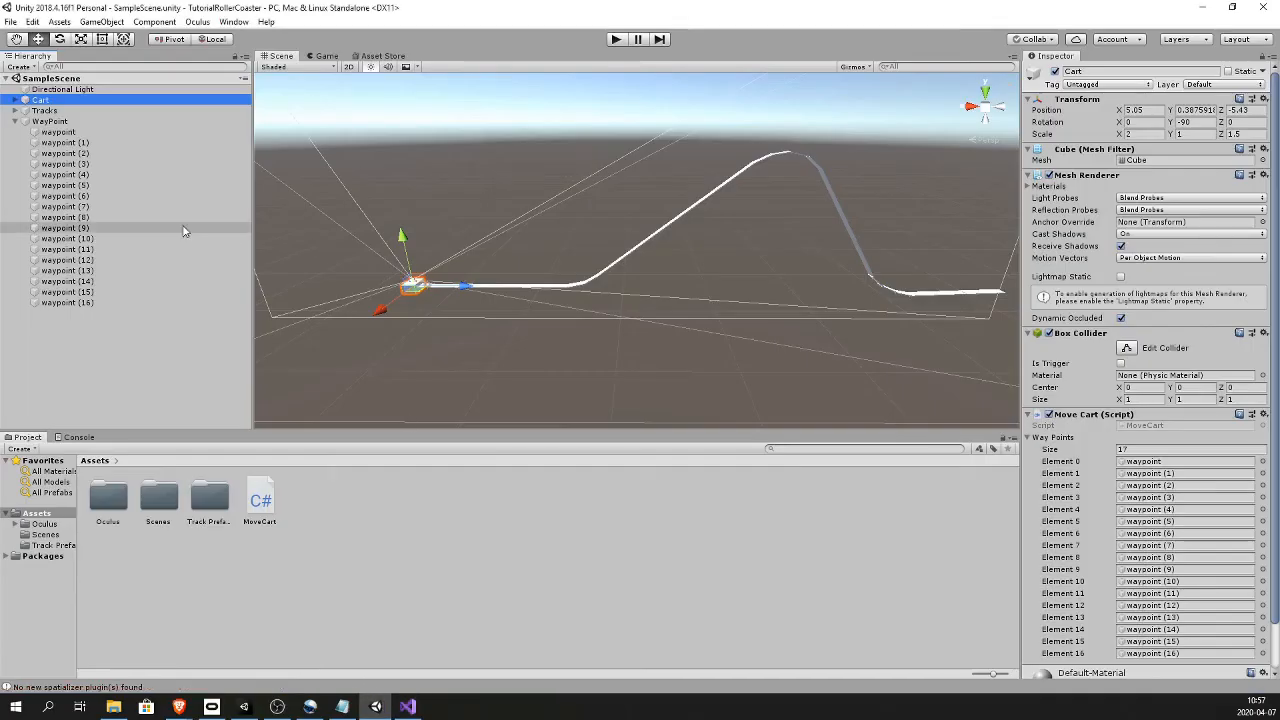
# Select the first waypoint under WayPoint to inspect its position and rotation values
pyautogui.click(57, 131)
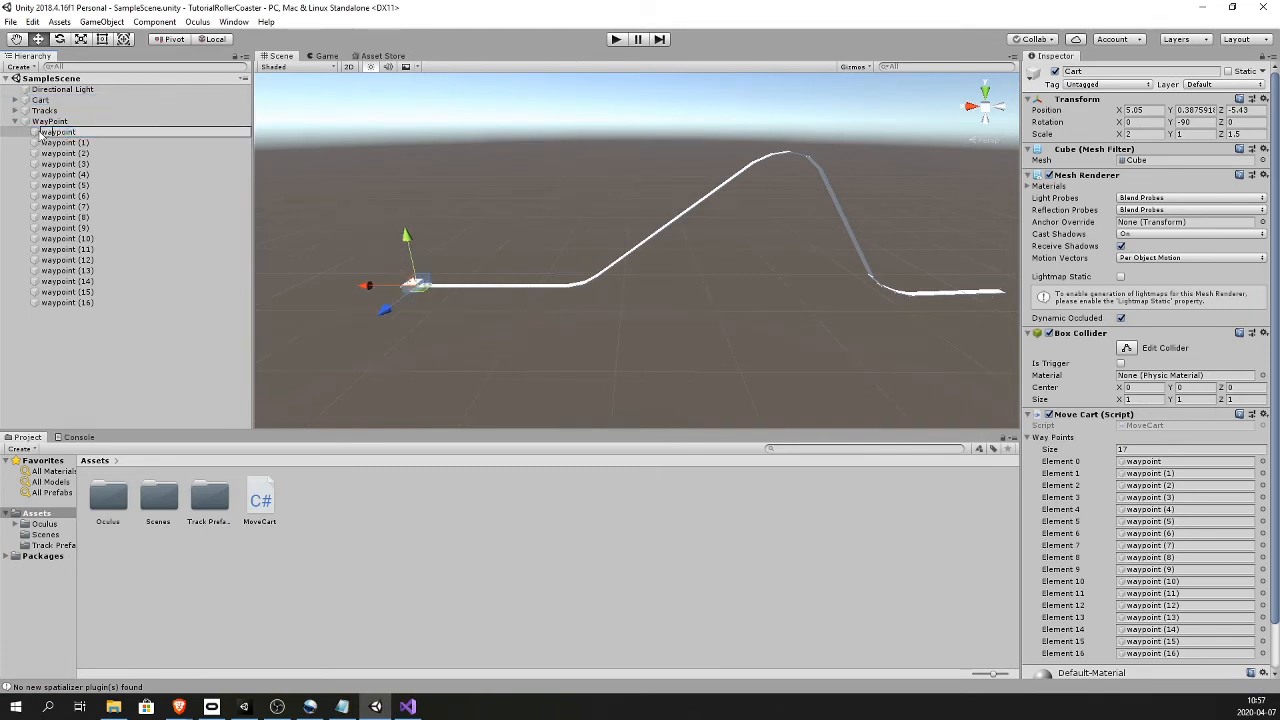
pyautogui.click(57, 132)
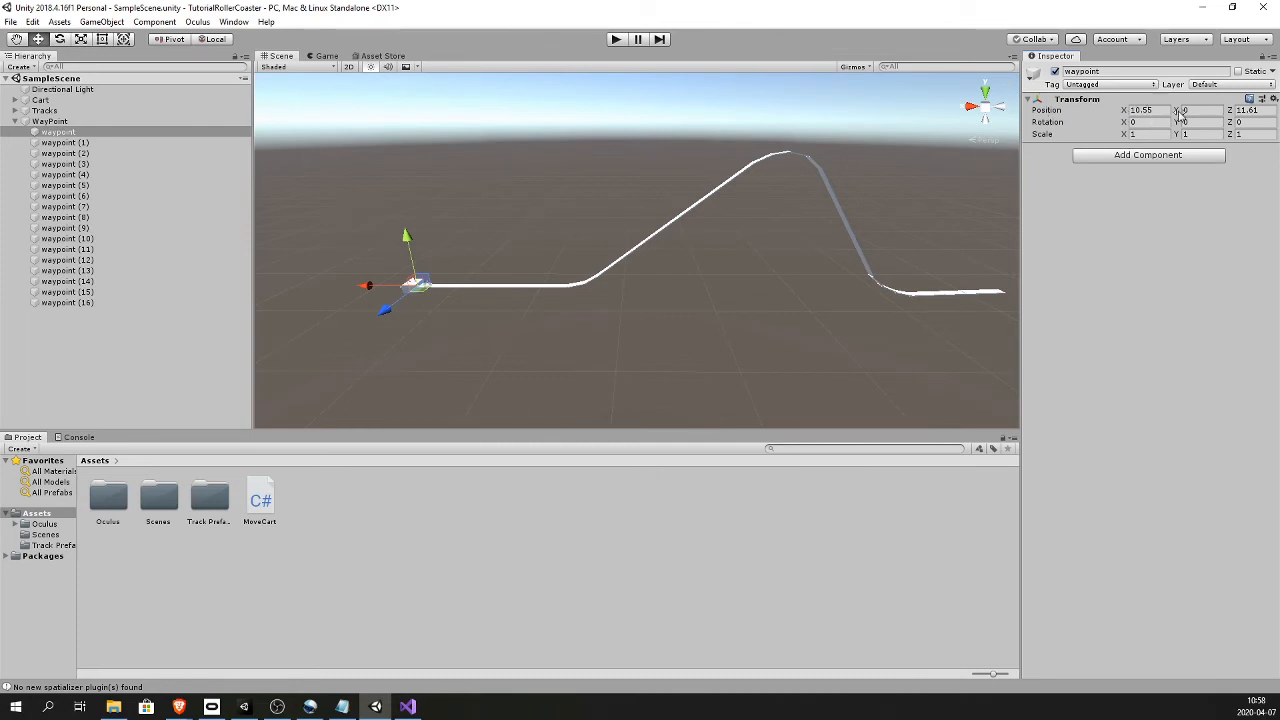
pyautogui.click(406, 706)
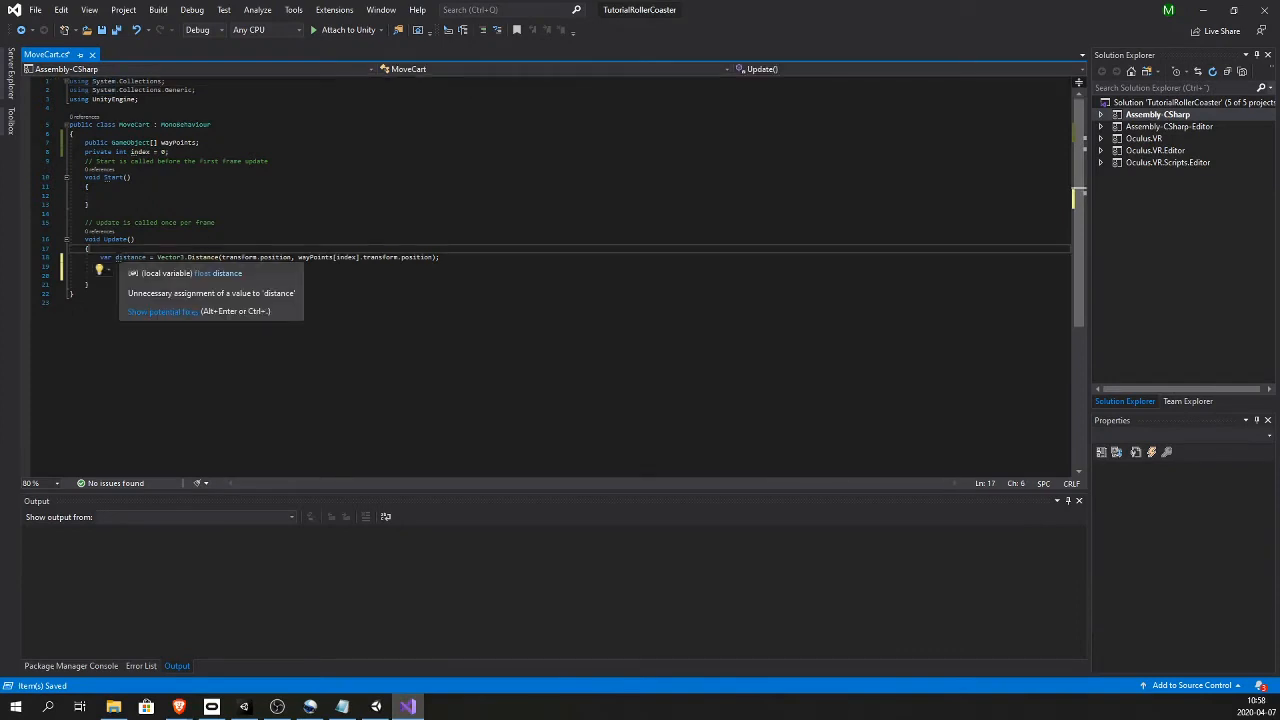
# Add if(distance < 0.5f) { index++; } after the distance calculation in Update
pyautogui.doubleClick(130, 257)
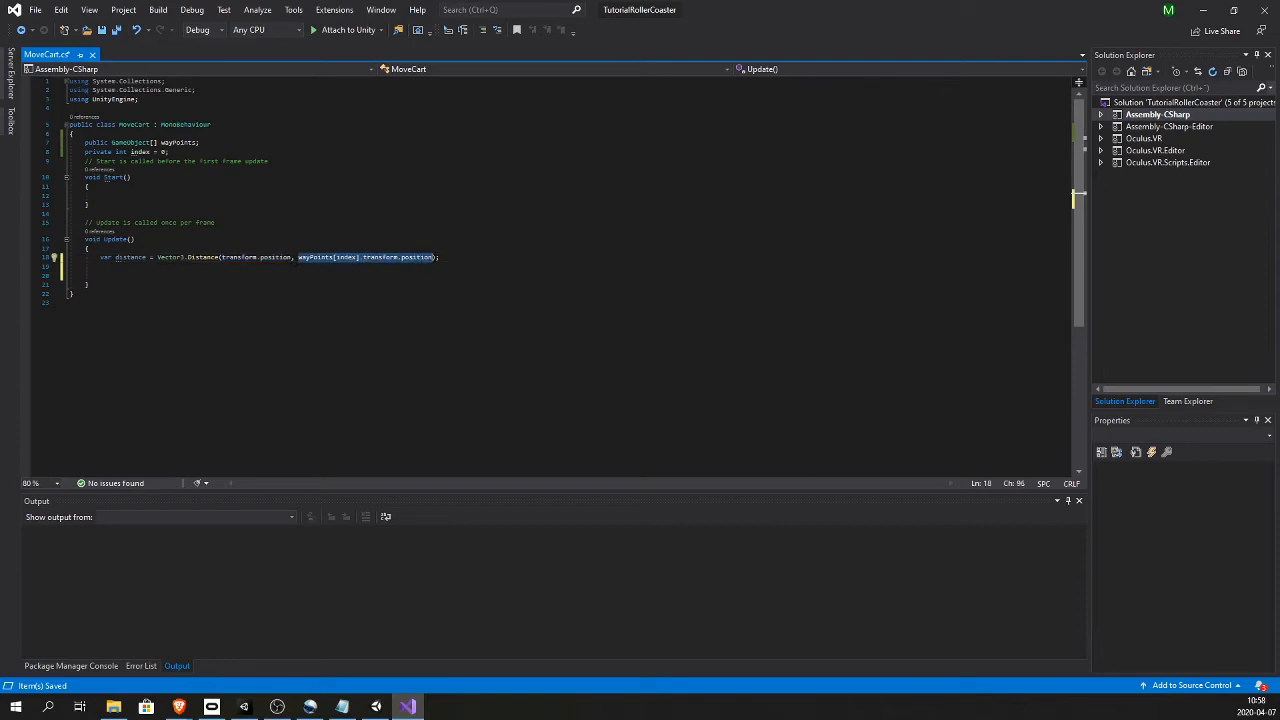
pyautogui.write('if()')
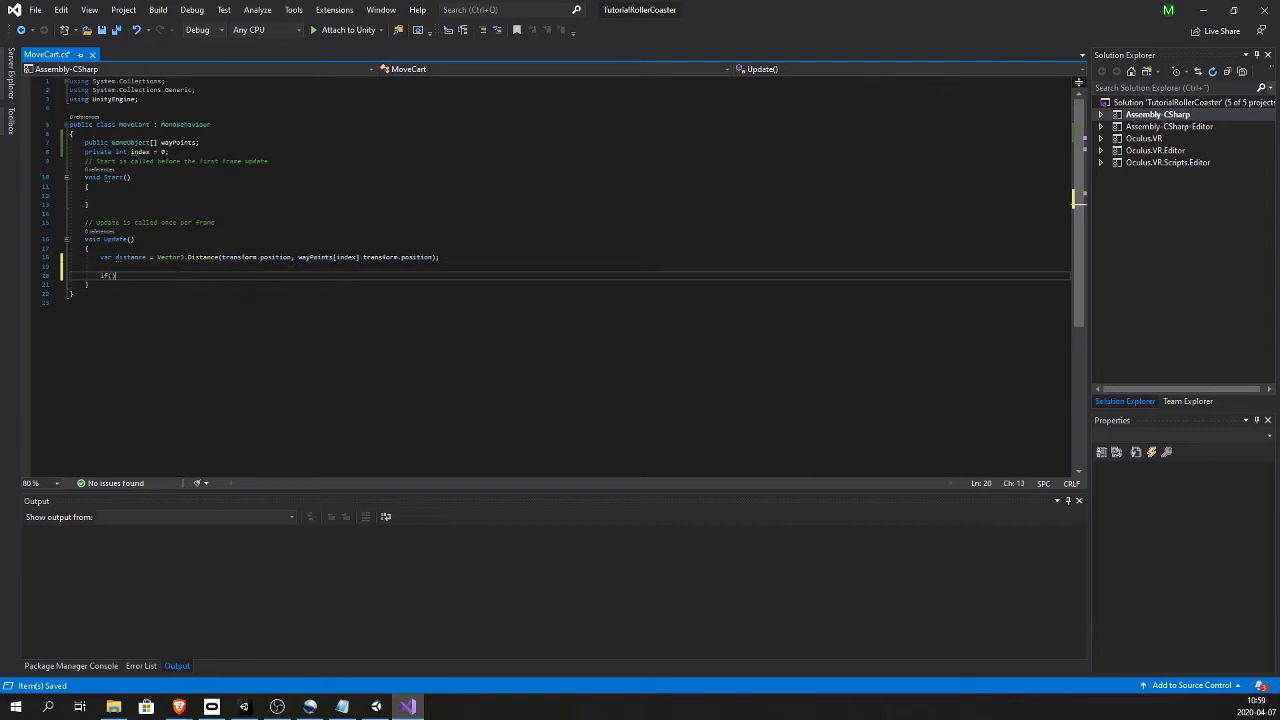
pyautogui.write('distance <')
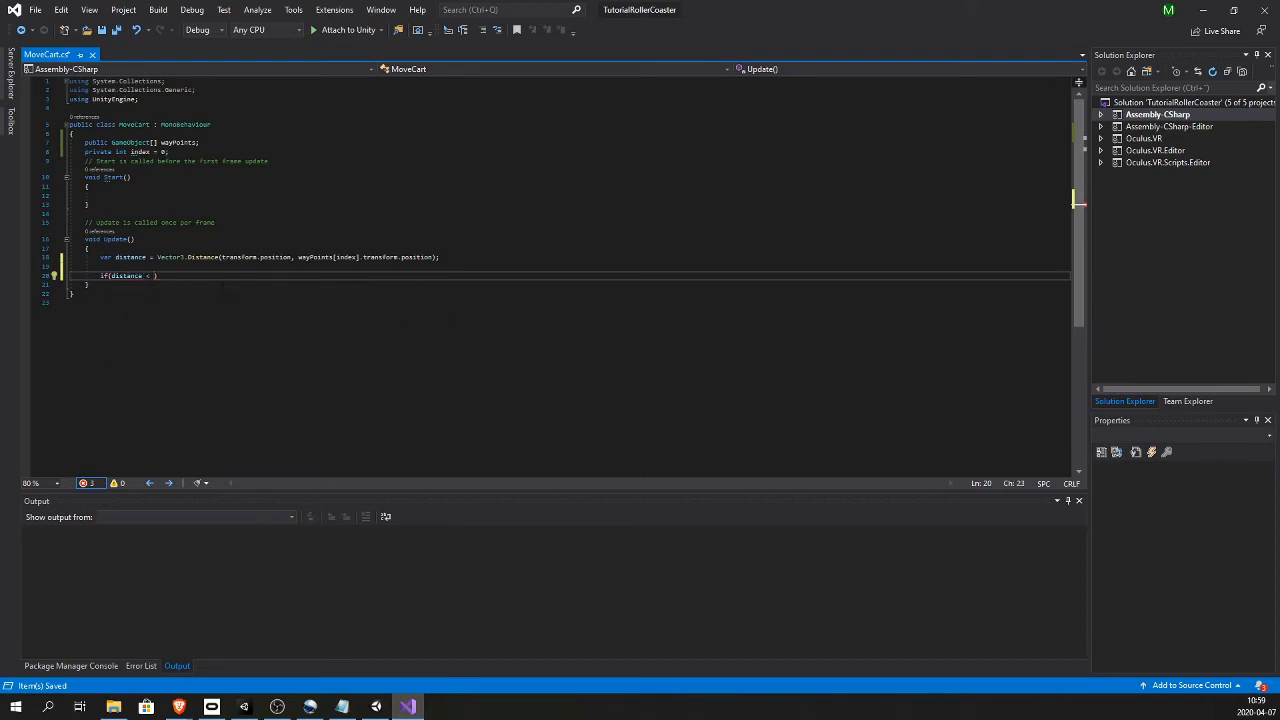
pyautogui.write('0.5f')
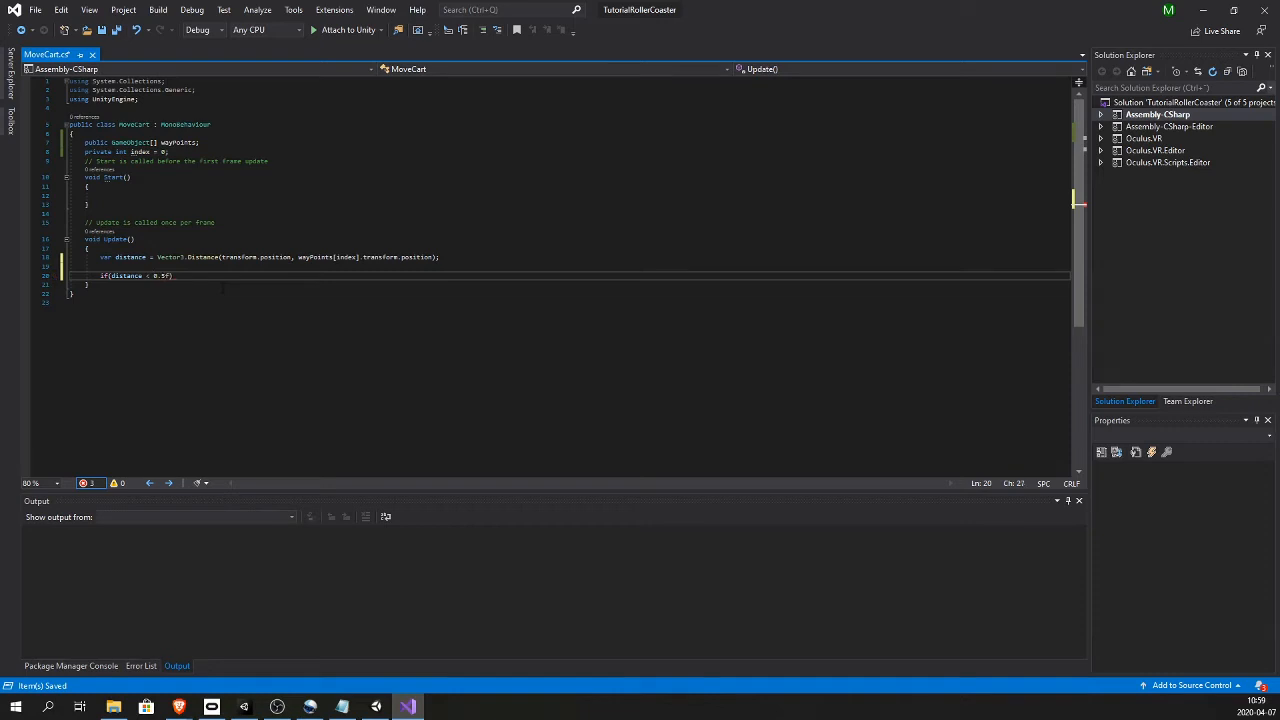
pyautogui.write('{')
pyautogui.write('index++;')
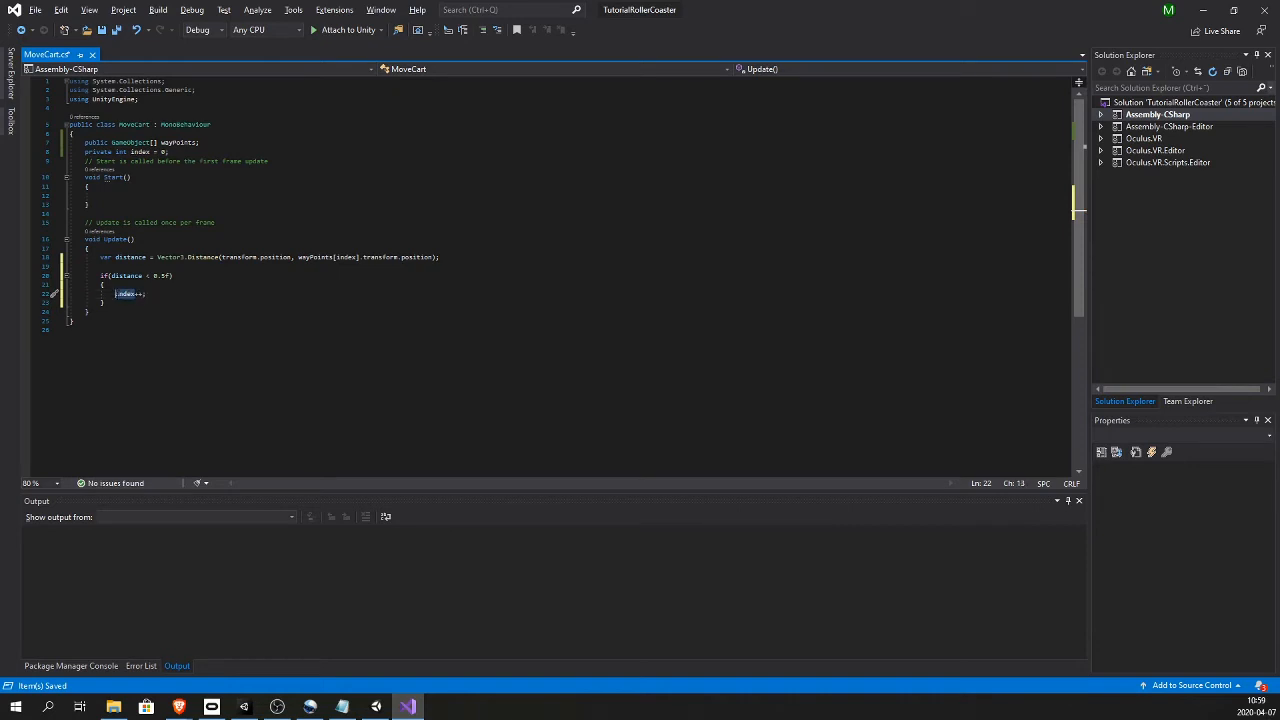
pyautogui.doubleClick(128, 293)
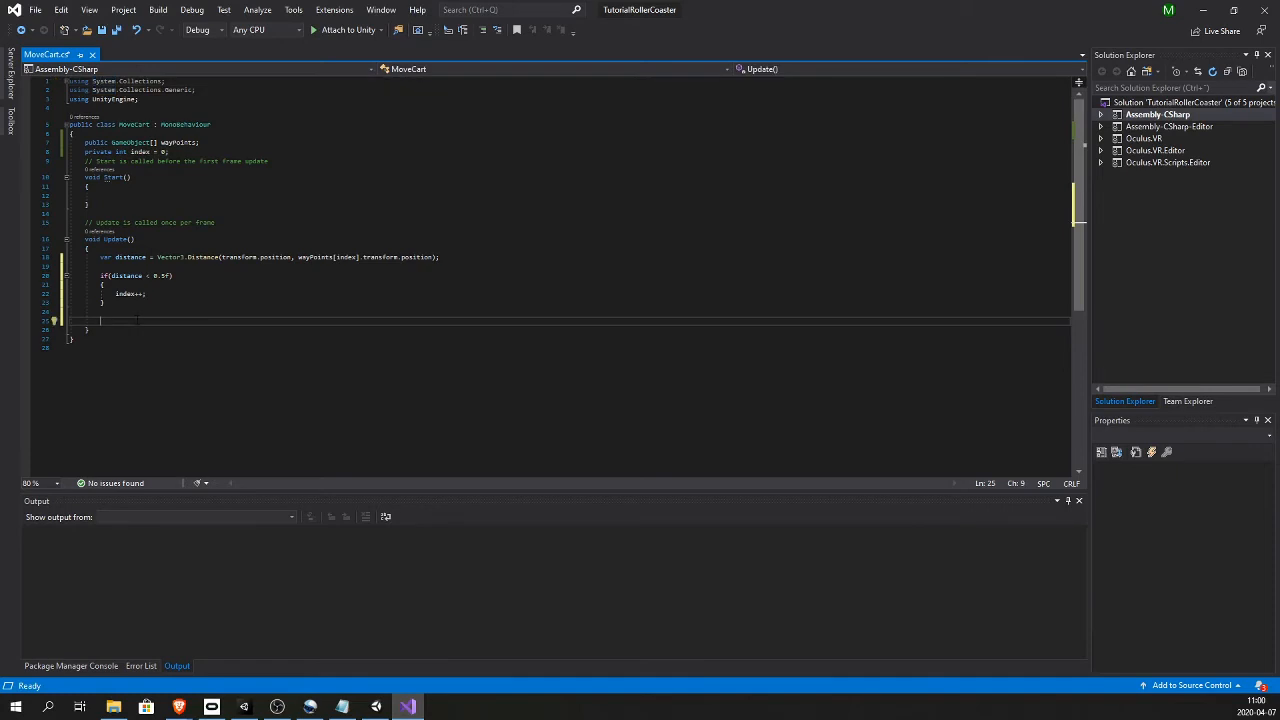
# Compute float step = speed * Time.deltaTime with a new private float speed = 10 field
pyautogui.write('float ste')
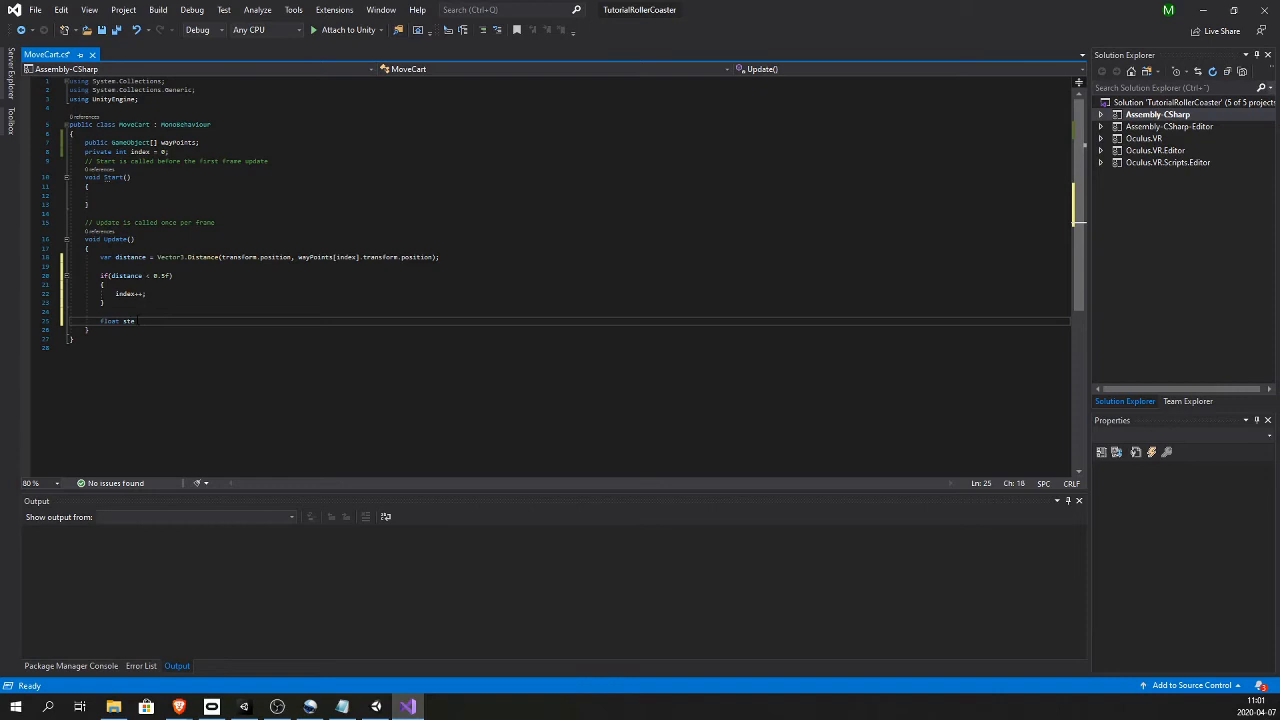
pyautogui.write('= s')
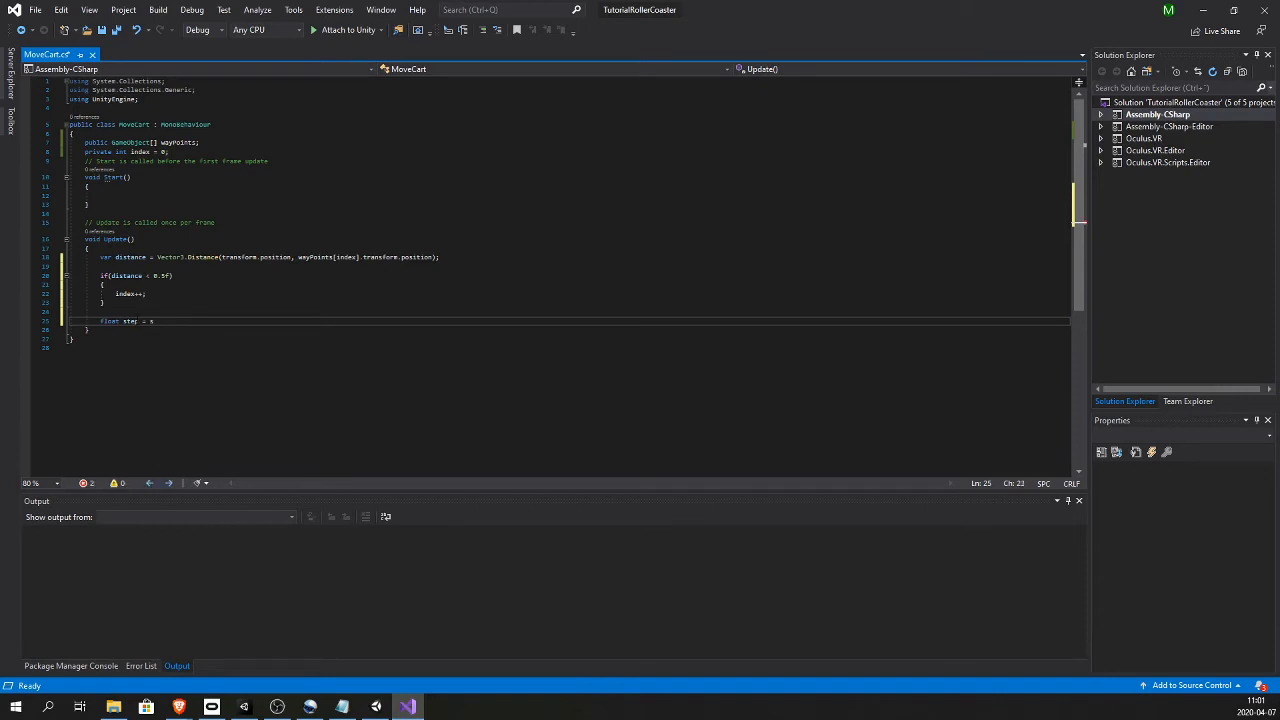
pyautogui.write('peed * Time.deltaTime;')
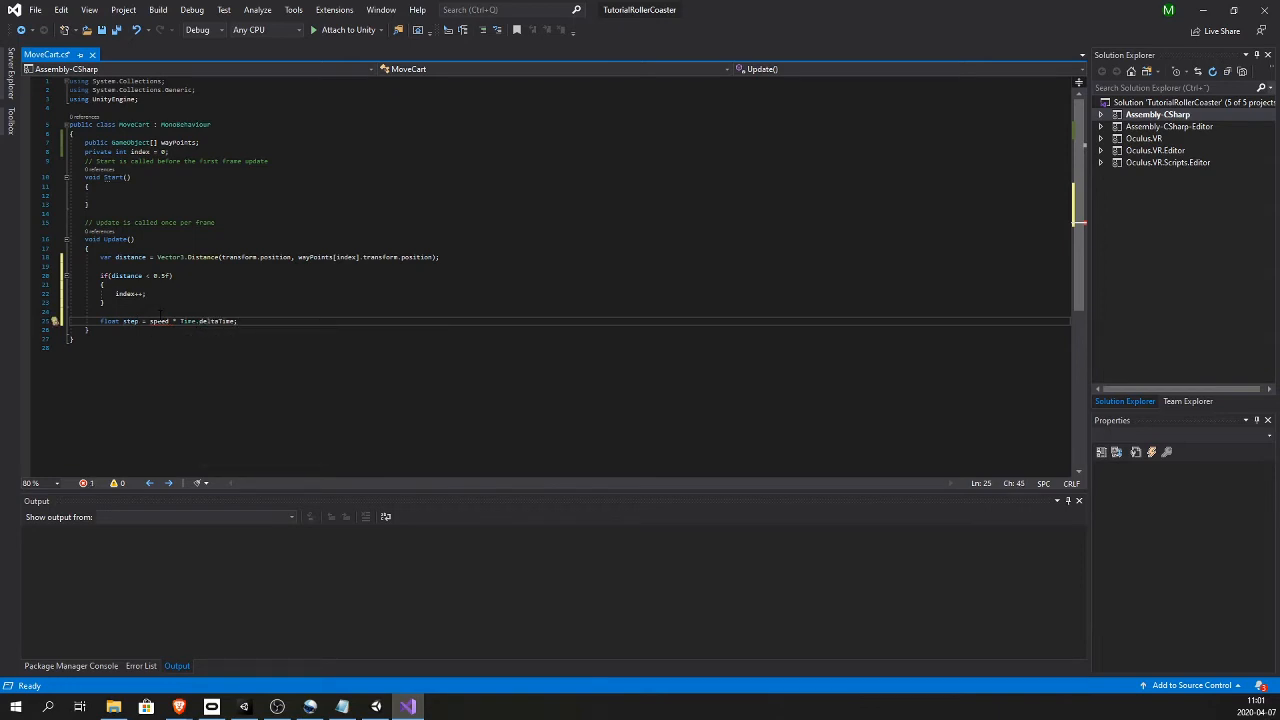
pyautogui.doubleClick(161, 321)
pyautogui.write('private float speed =')
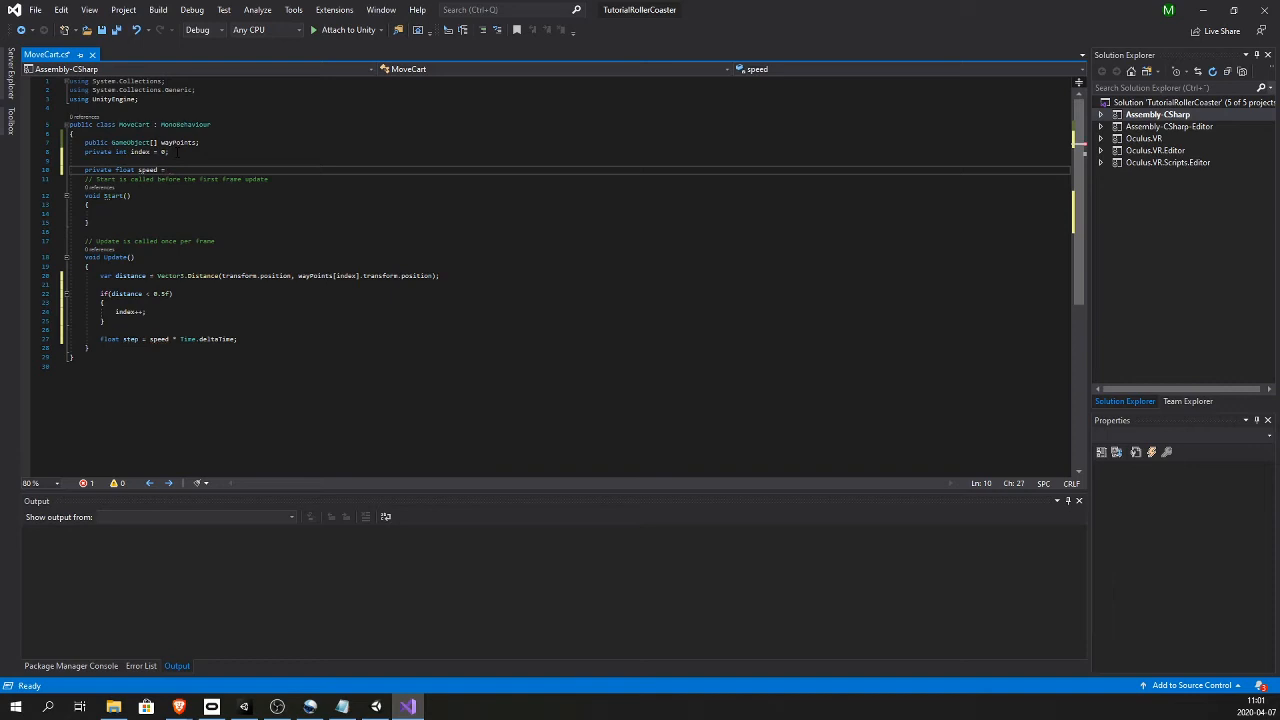
pyautogui.write('10;')
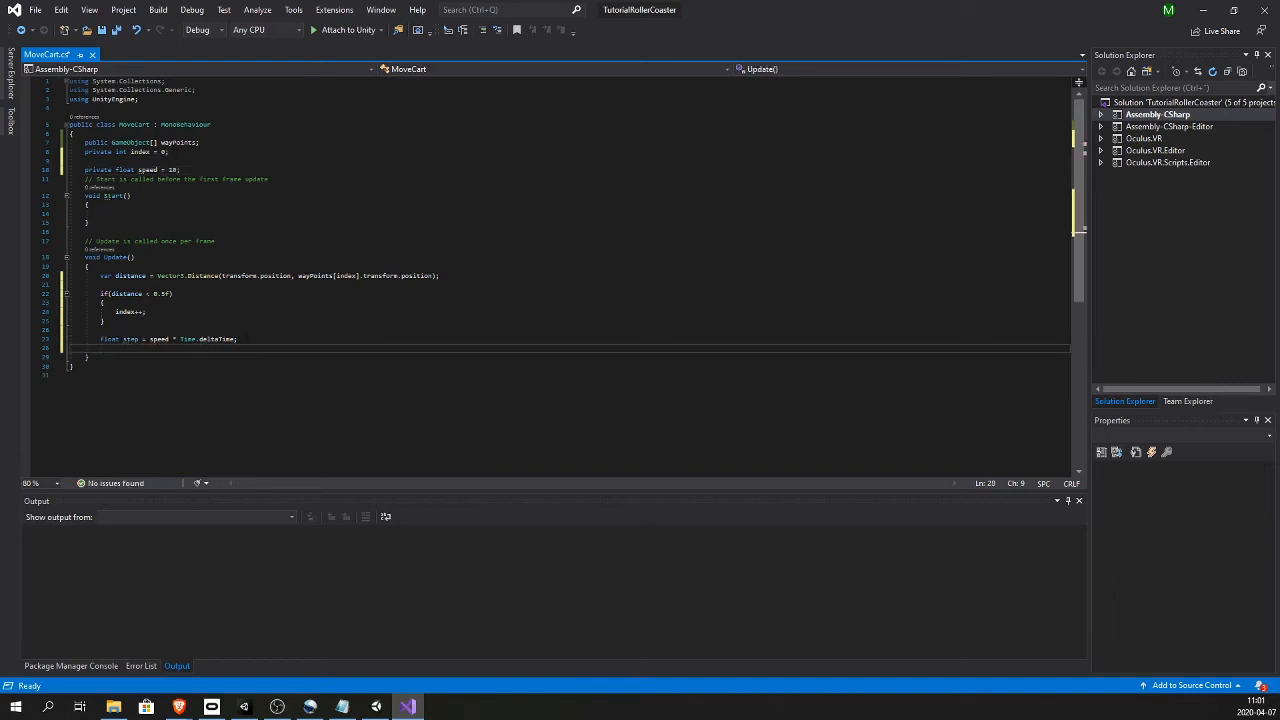
pyautogui.write('transform.position =')
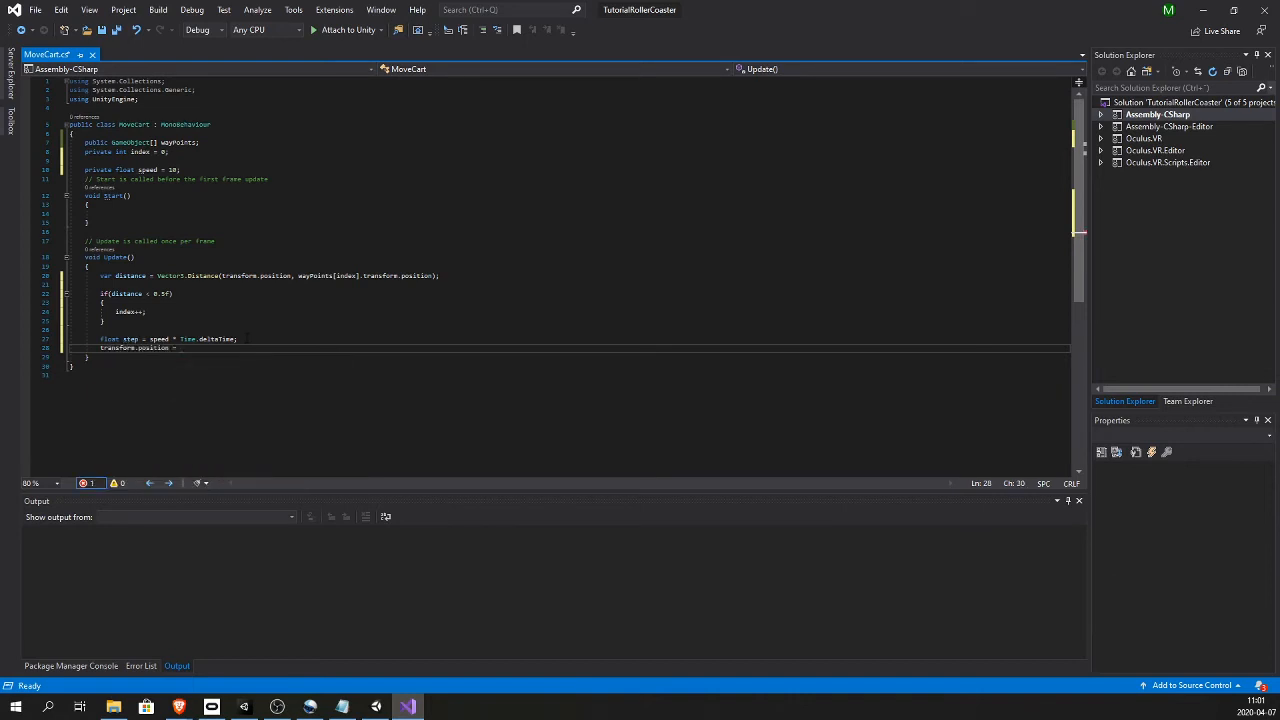
# Write transform.position = Vector3.MoveTowards(transform.position, wayPoints[index].transform.position, step);
pyautogui.write('V')
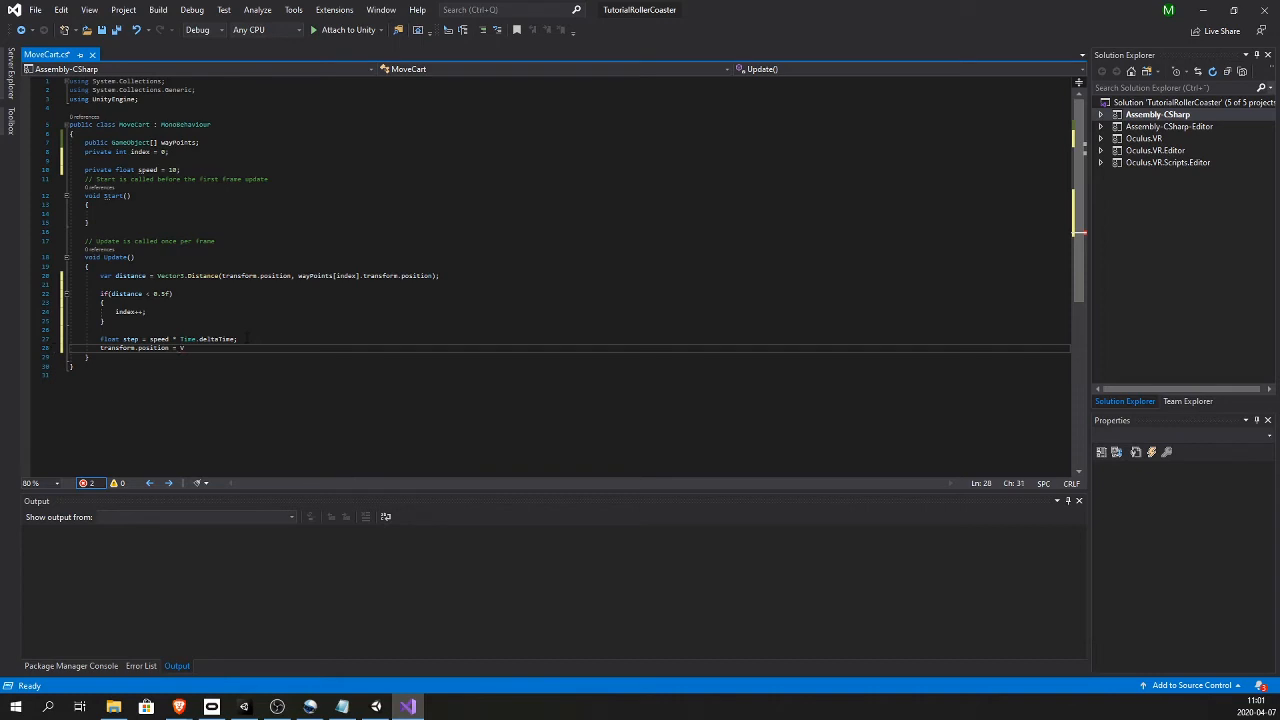
pyautogui.write('Vector3.MoveTowards')
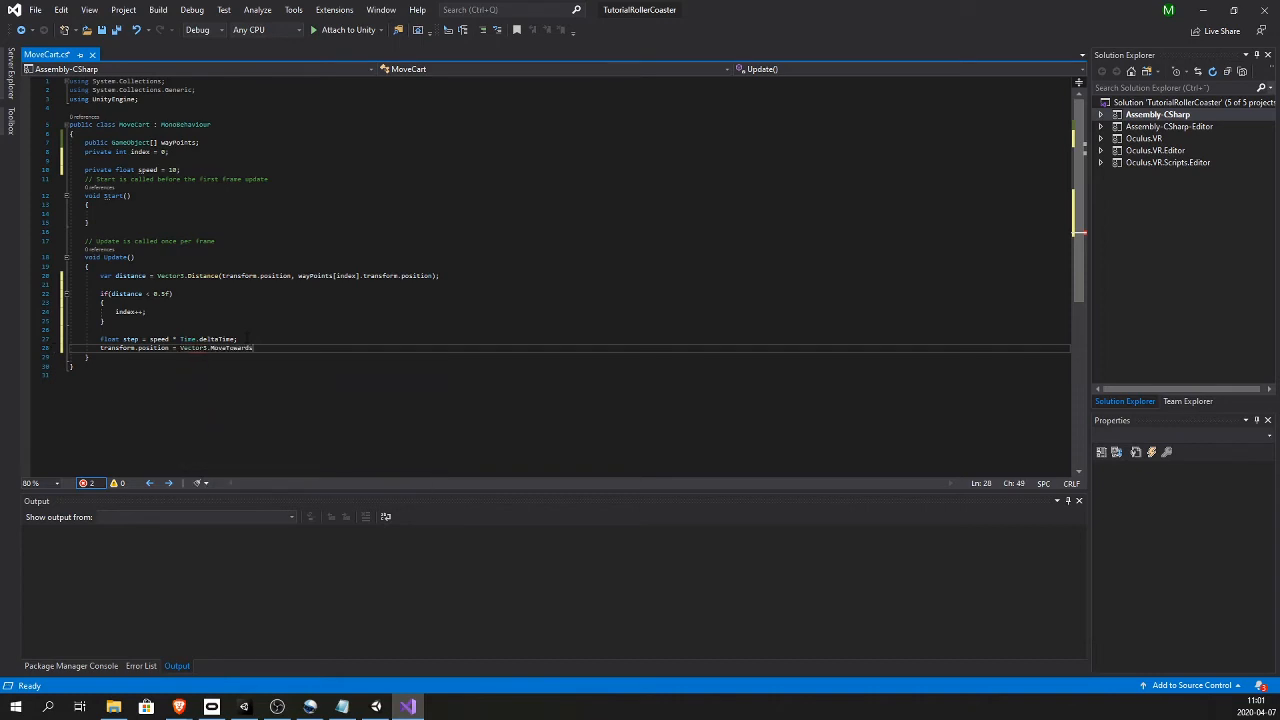
pyautogui.write('();')
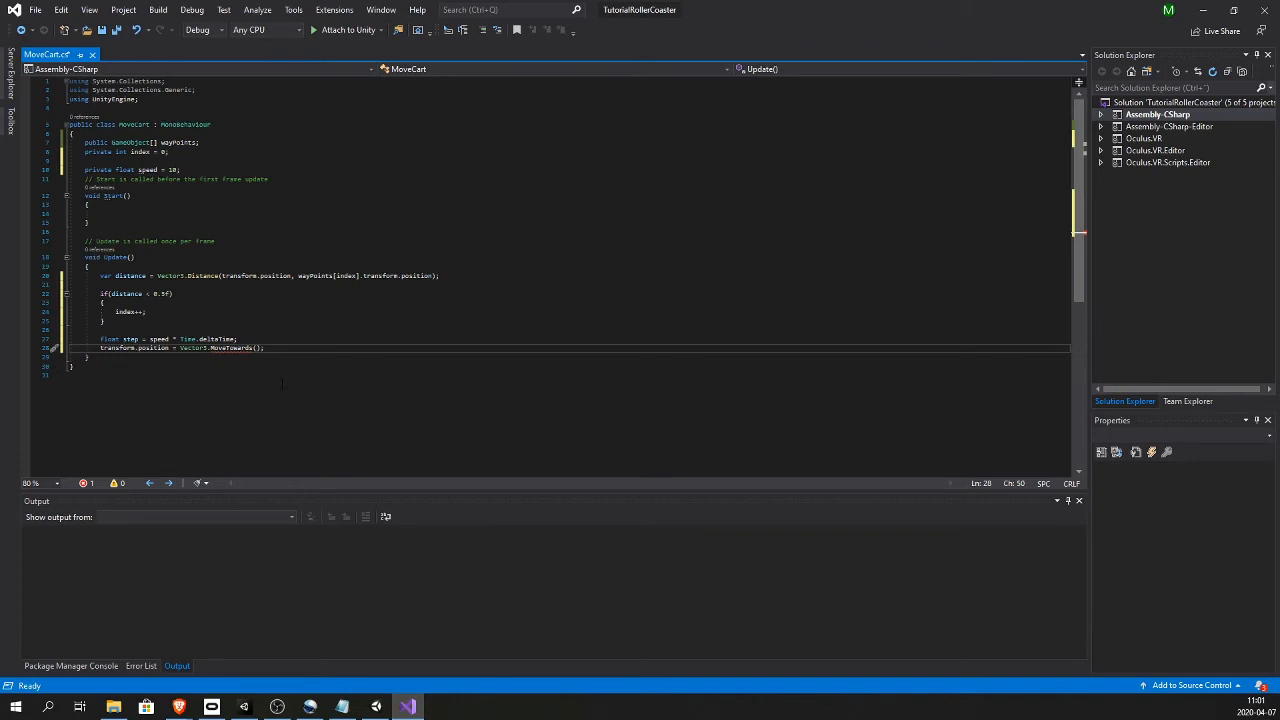
pyautogui.write('transform.position,')
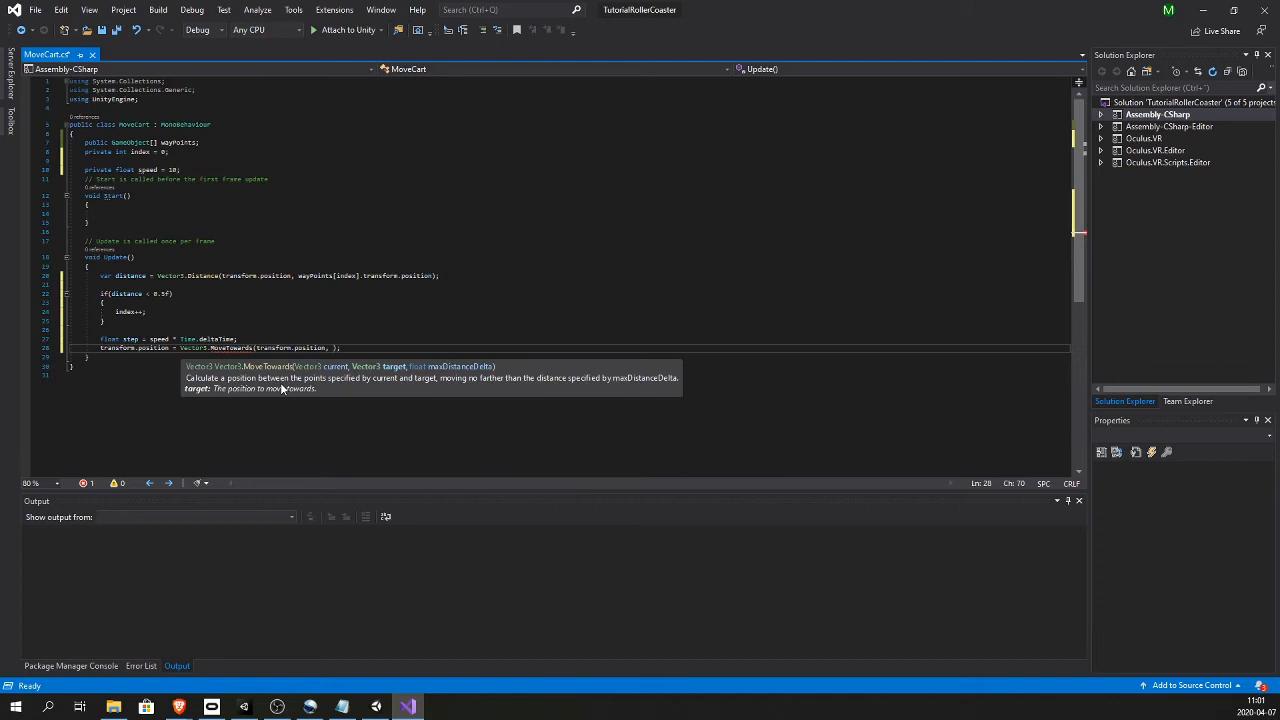
pyautogui.write('wayPoints[')
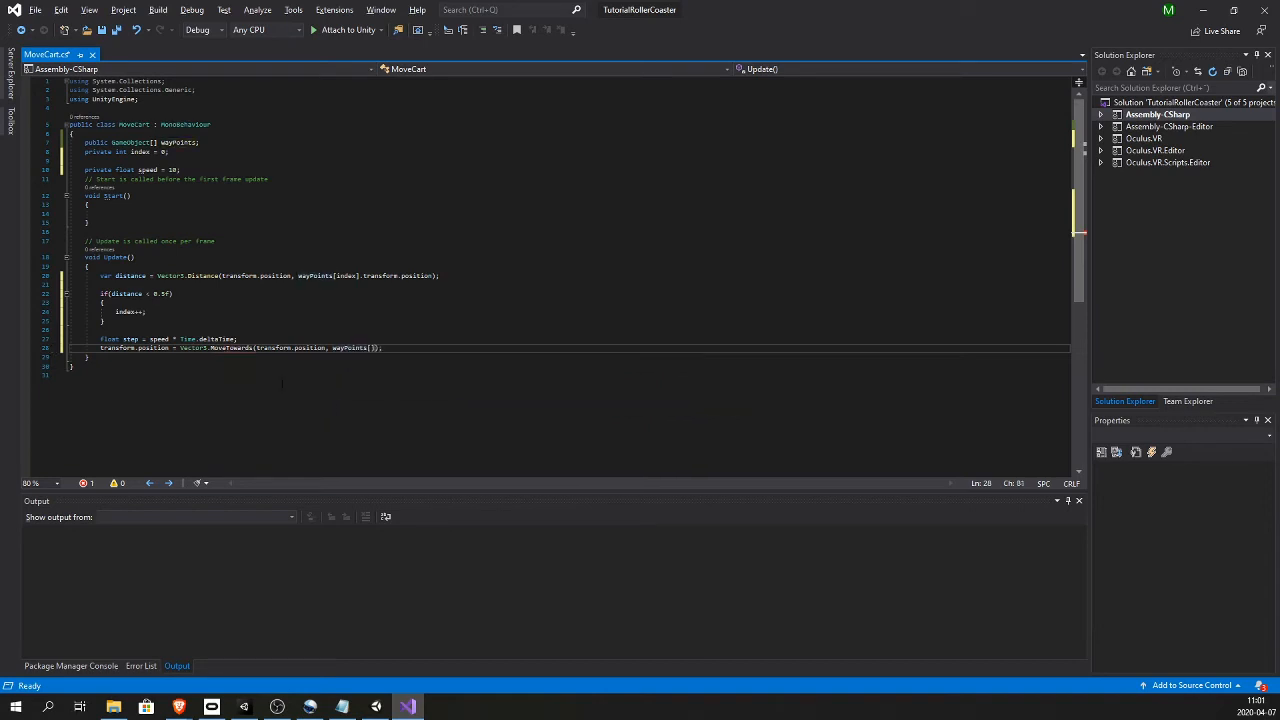
pyautogui.write('index')
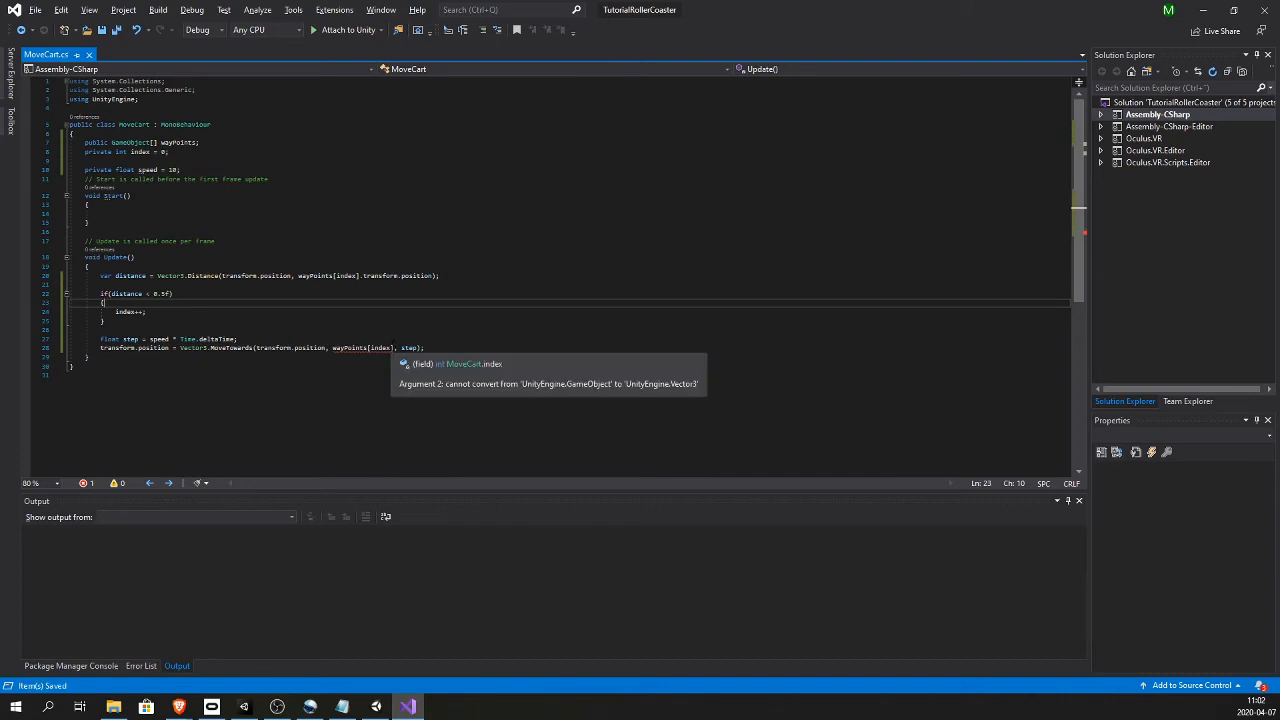
pyautogui.write('.')
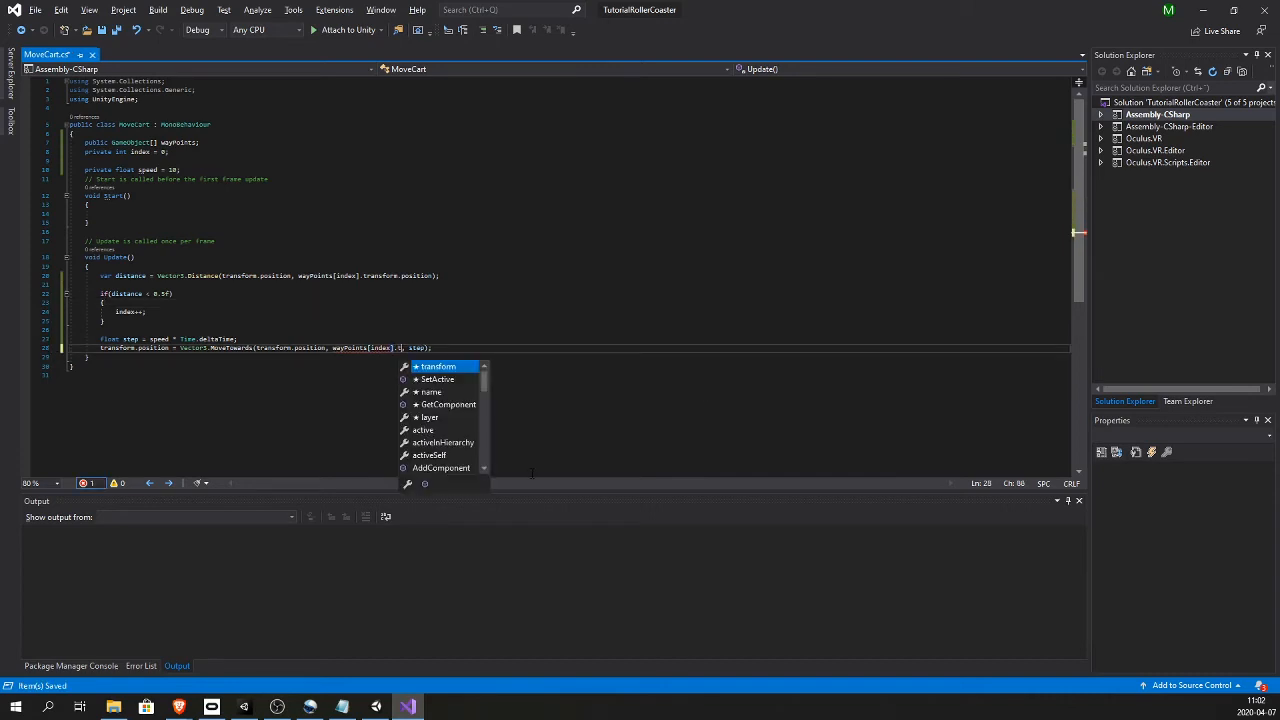
pyautogui.write('transf')
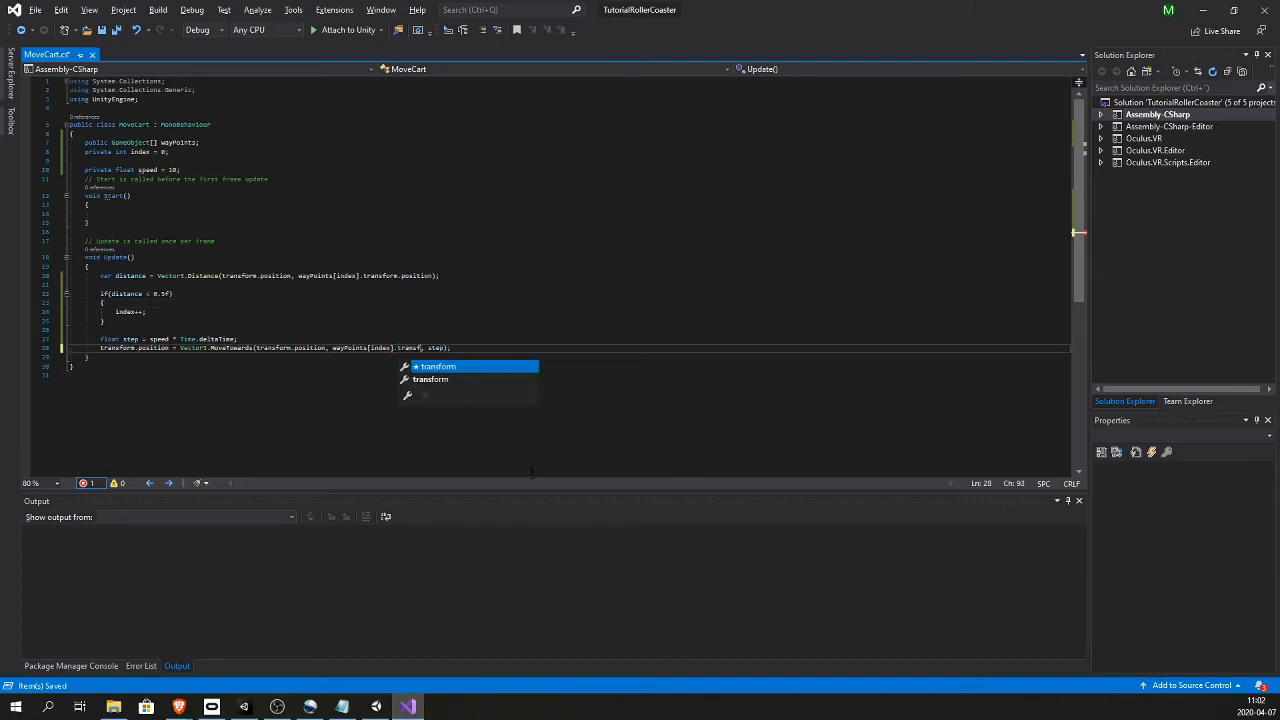
pyautogui.press('Tab')
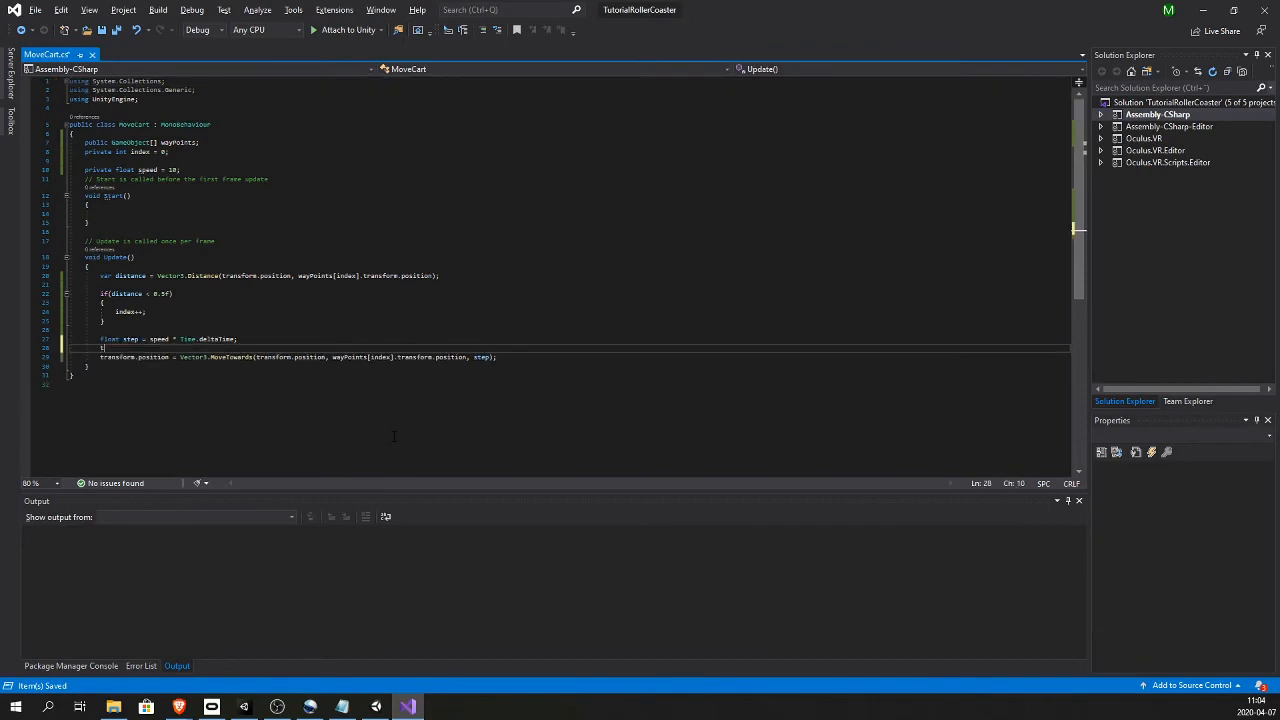
# Add transform.LookAt(wayPoints[index].transform.position) above the MoveTowards line
pyautogui.write('transform.lo')
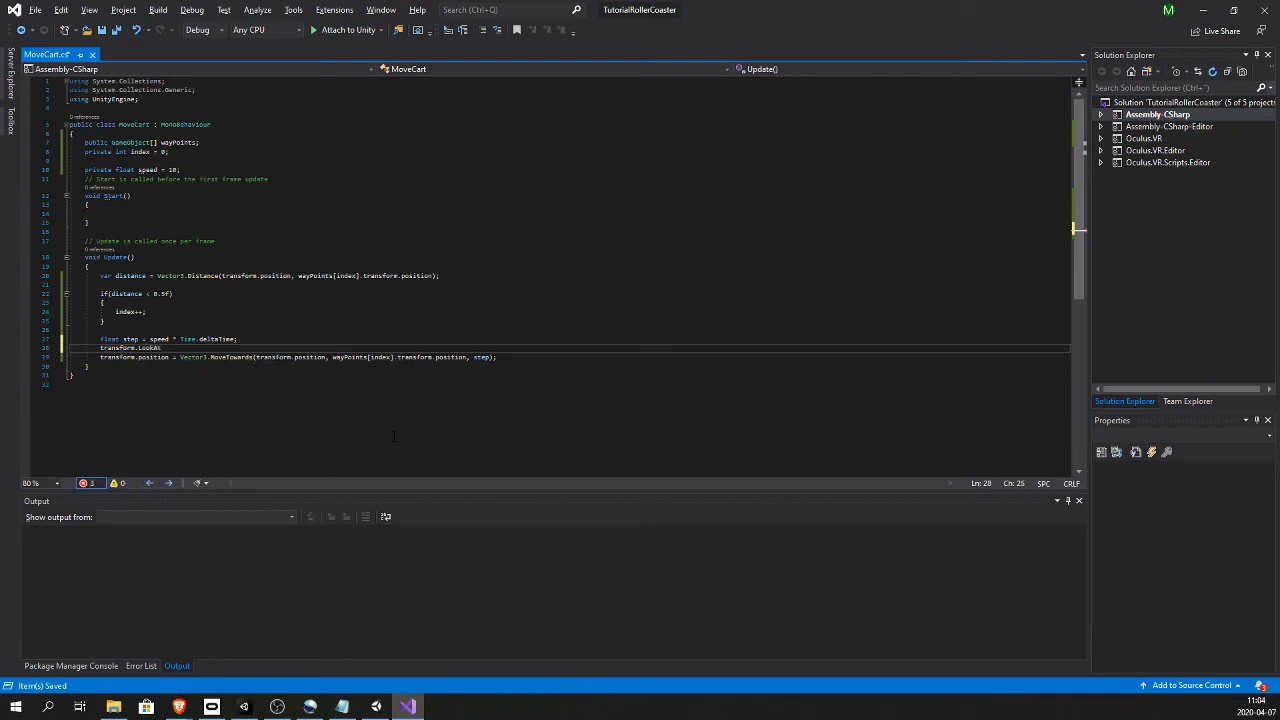
pyautogui.write('()')
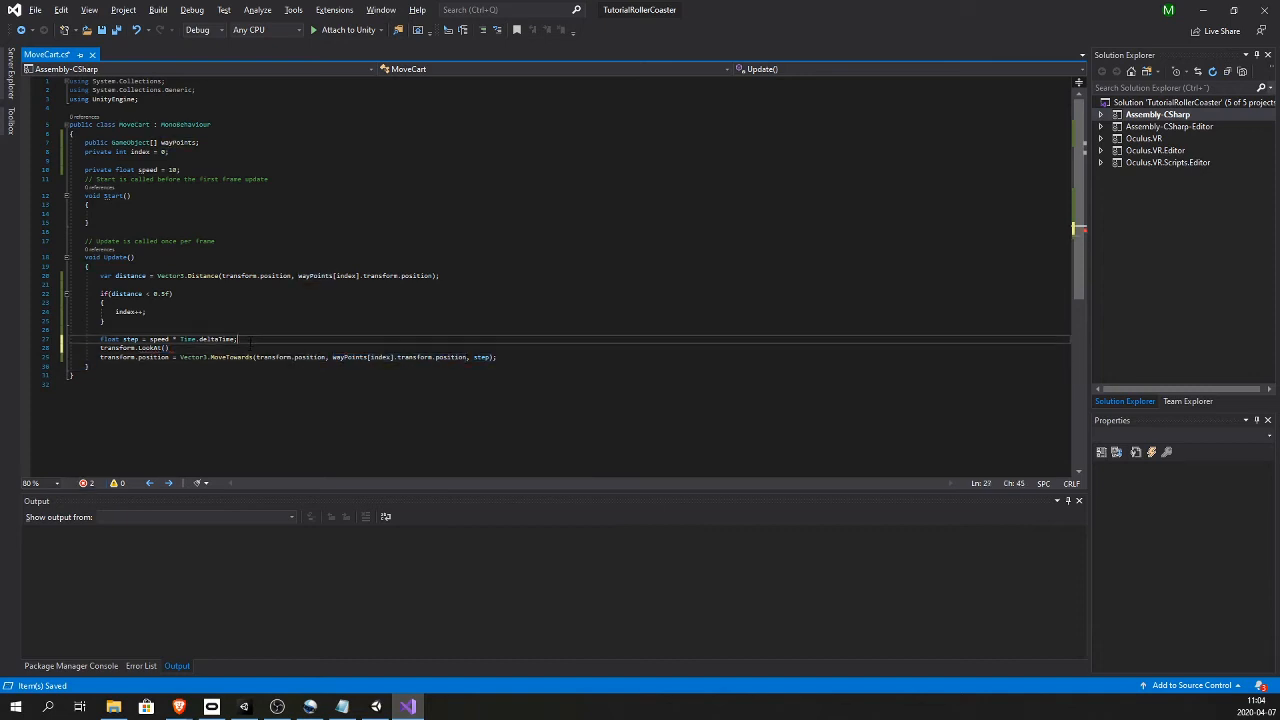
pyautogui.write('wayPoints[index].transform.position')
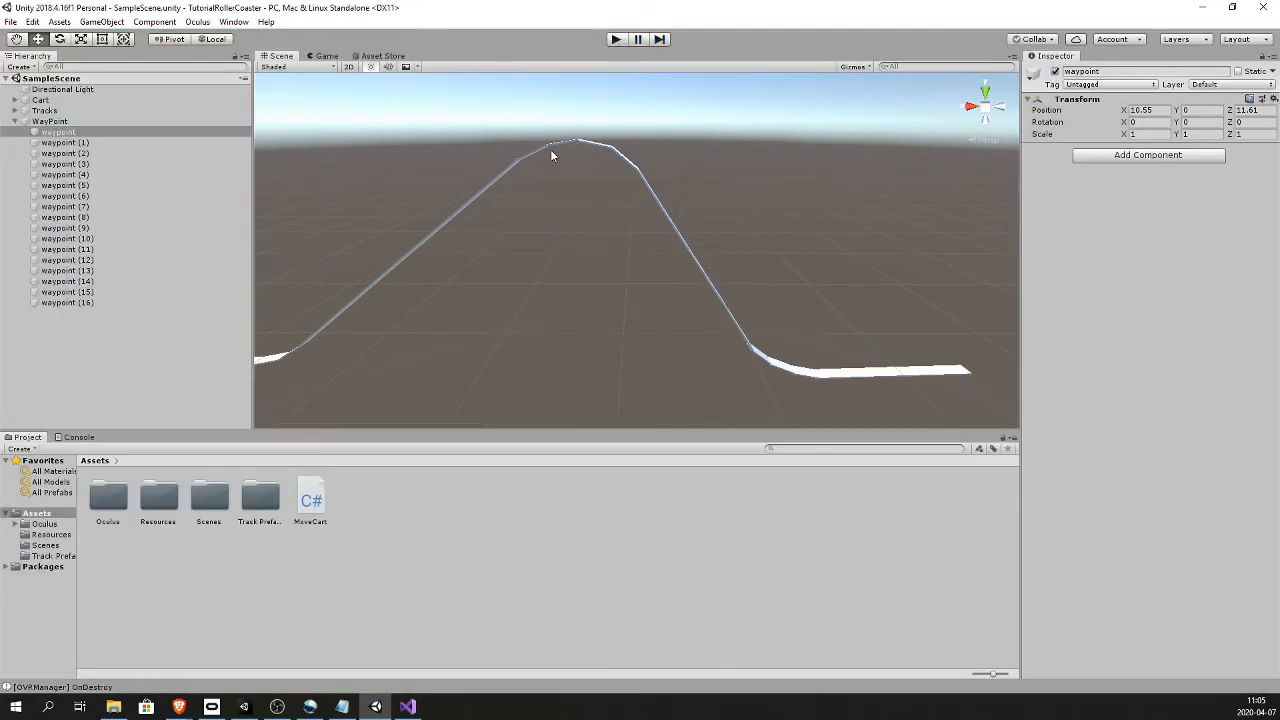
# Select the Cart in the Hierarchy and inspect its Rotation X field
pyautogui.click(42, 99)
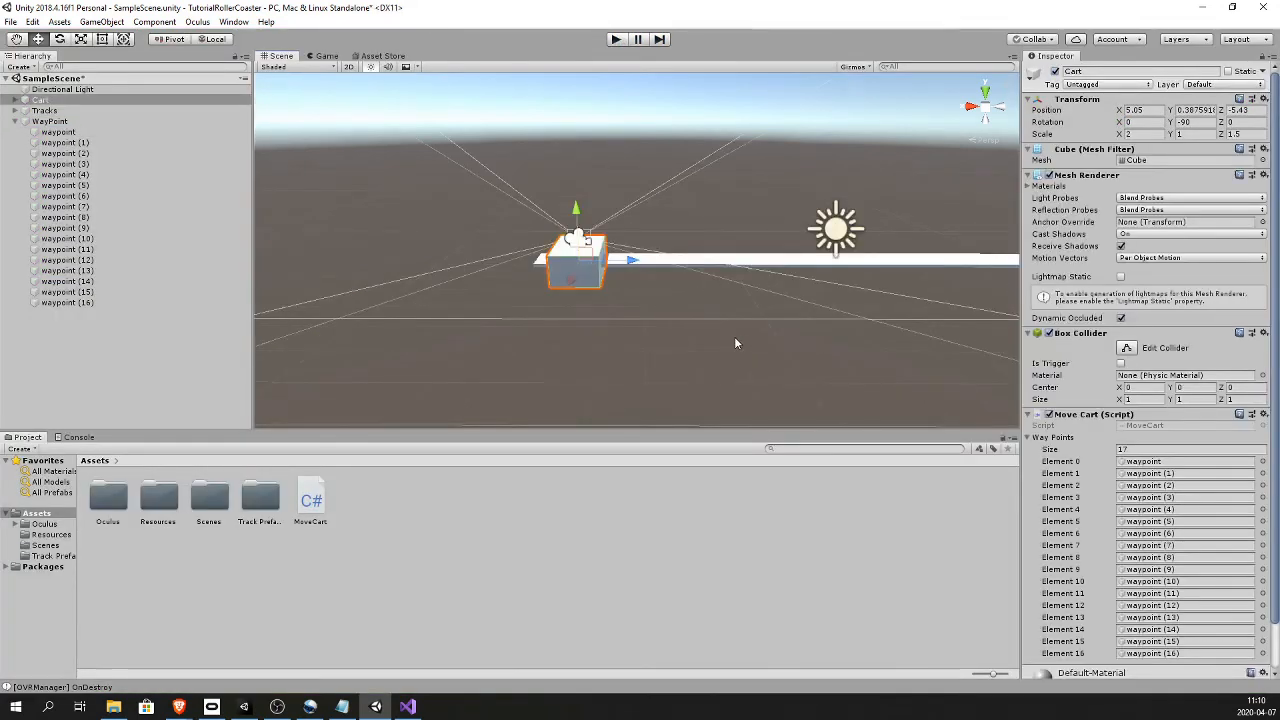
pyautogui.moveTo(1086, 163)
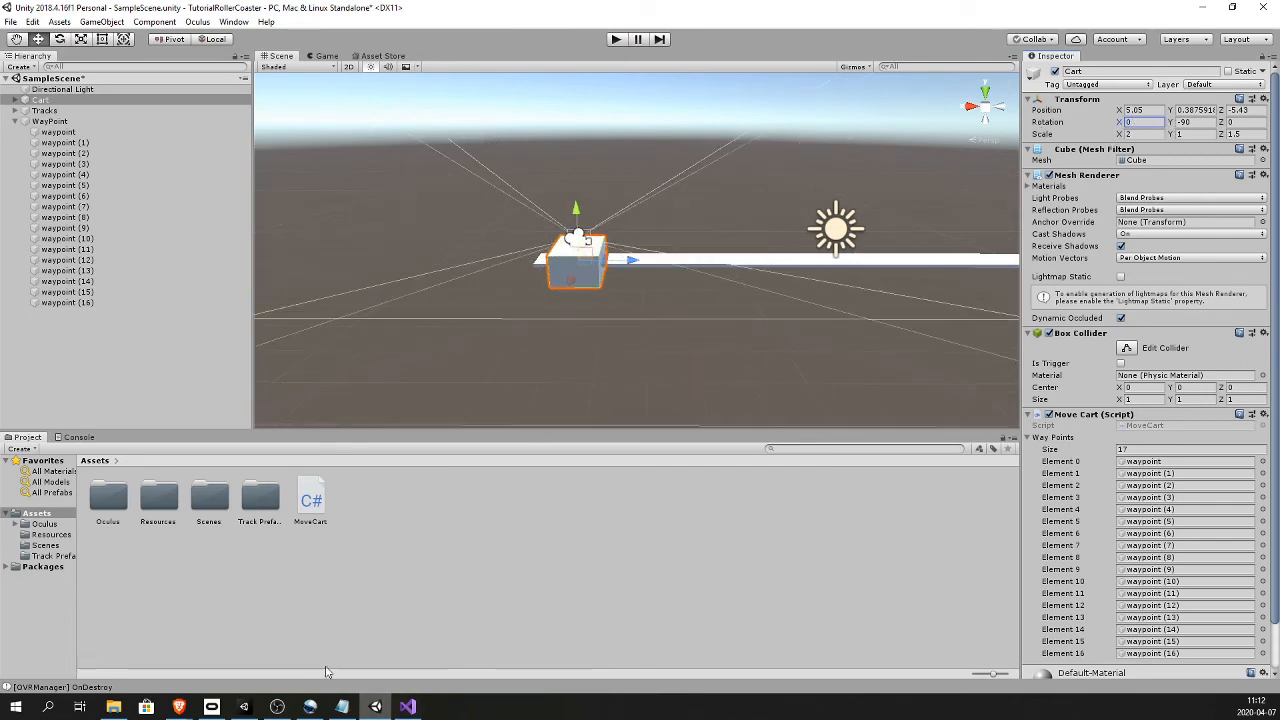
pyautogui.click(404, 706)
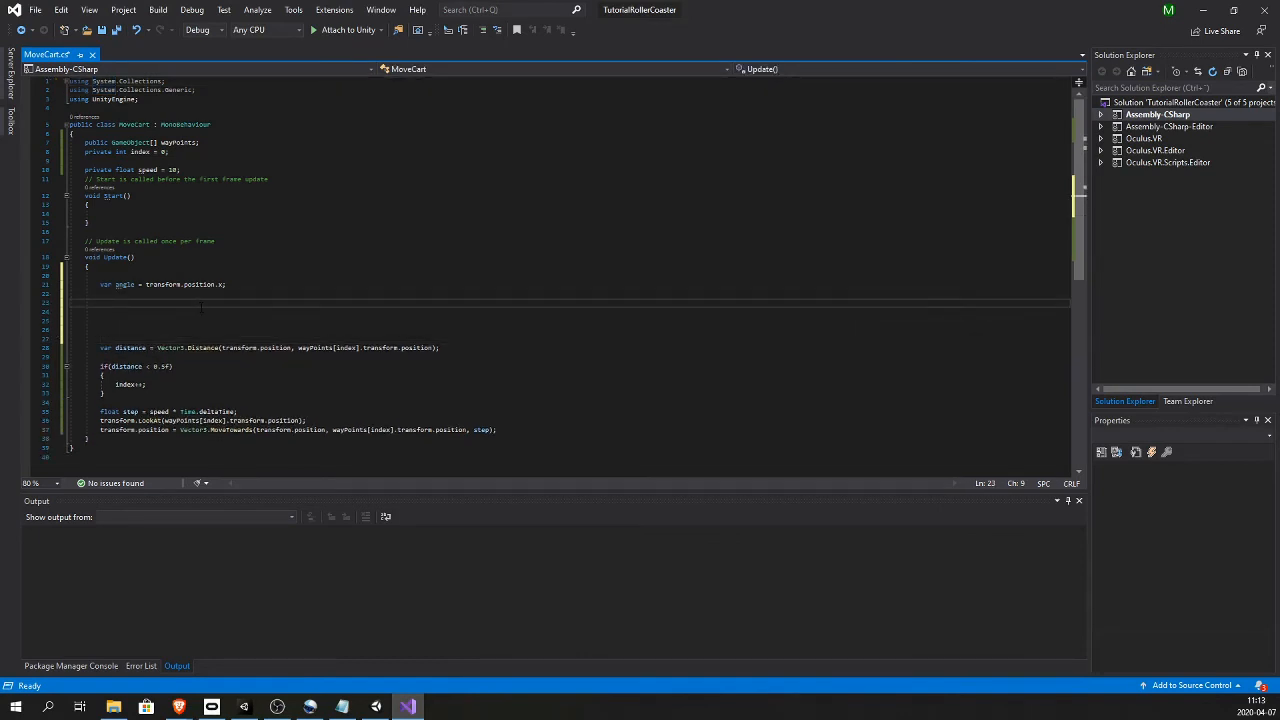
# Add an if branch setting speed to 20 when angle is above 10
pyautogui.write('if()')
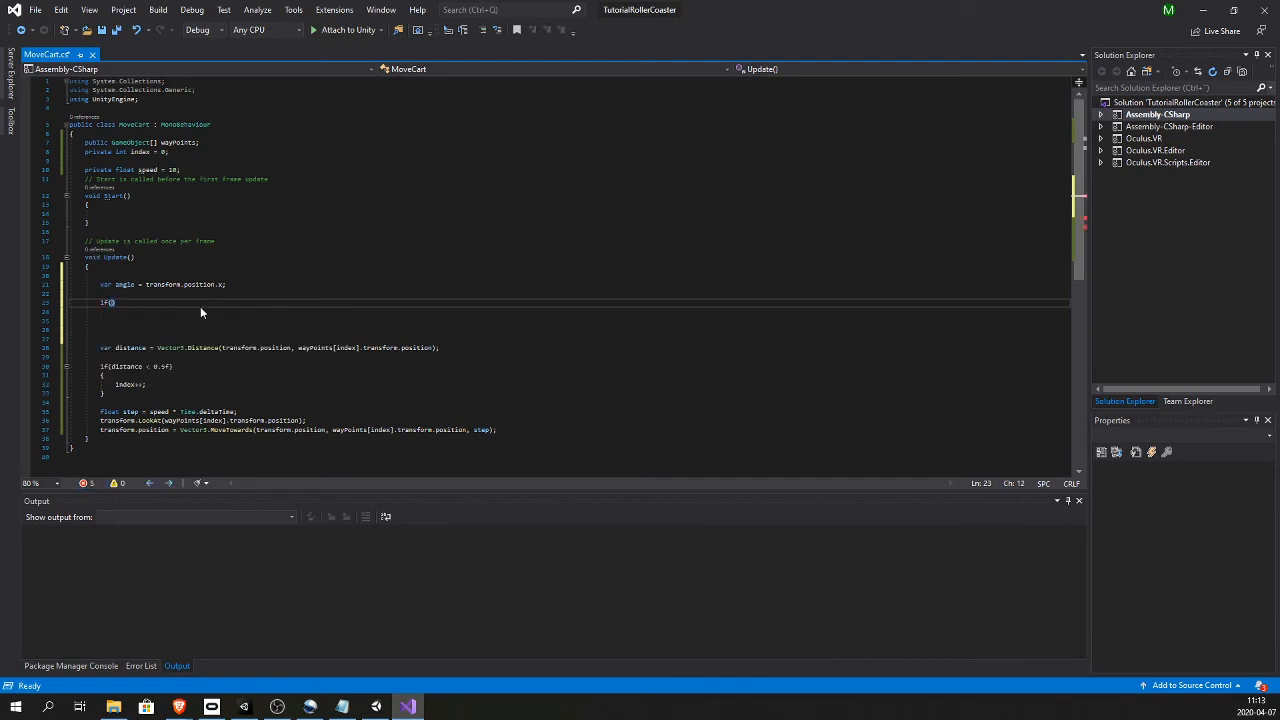
pyautogui.write('angle )')
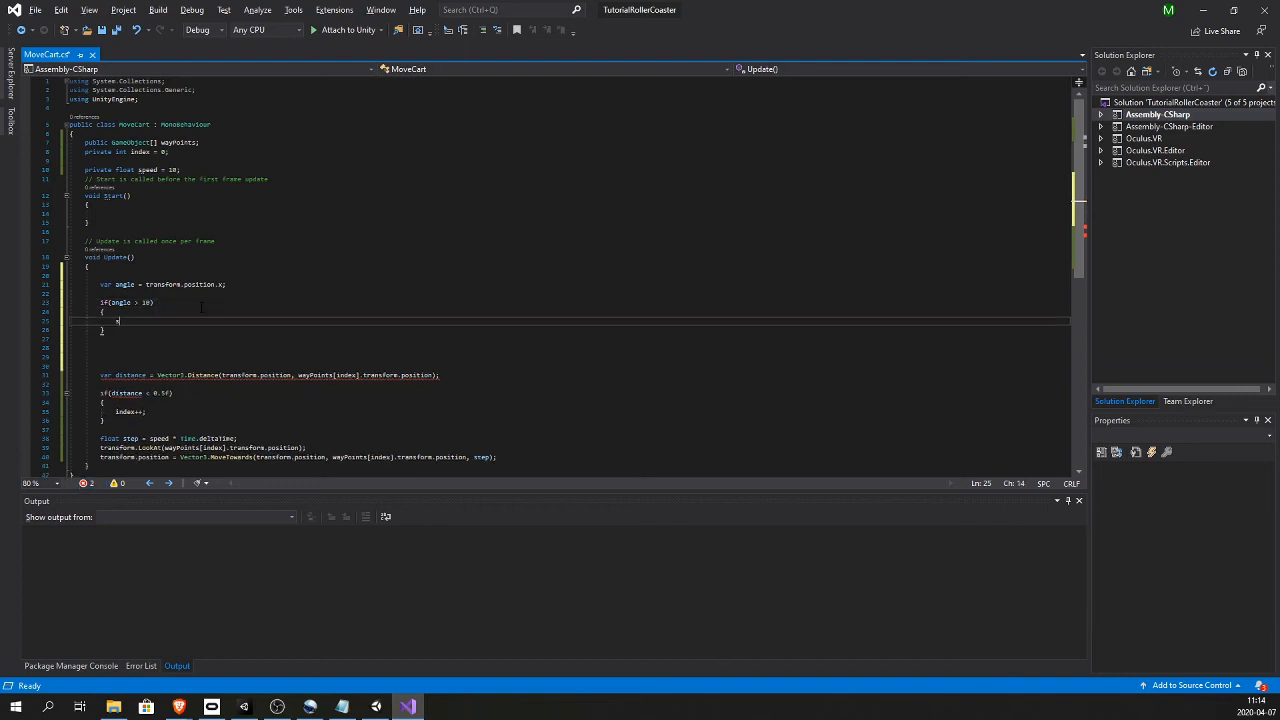
pyautogui.write('speed =')
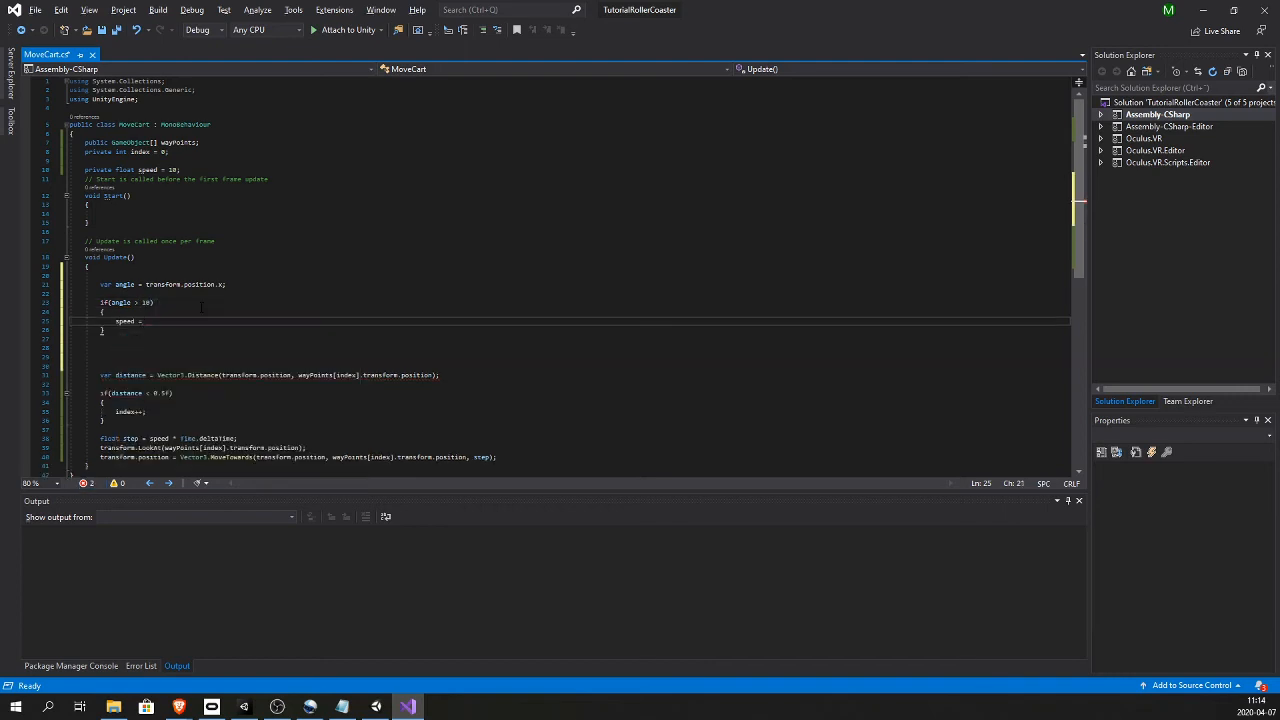
pyautogui.write('20;')
pyautogui.click(583, 330)
pyautogui.write(' else if(')
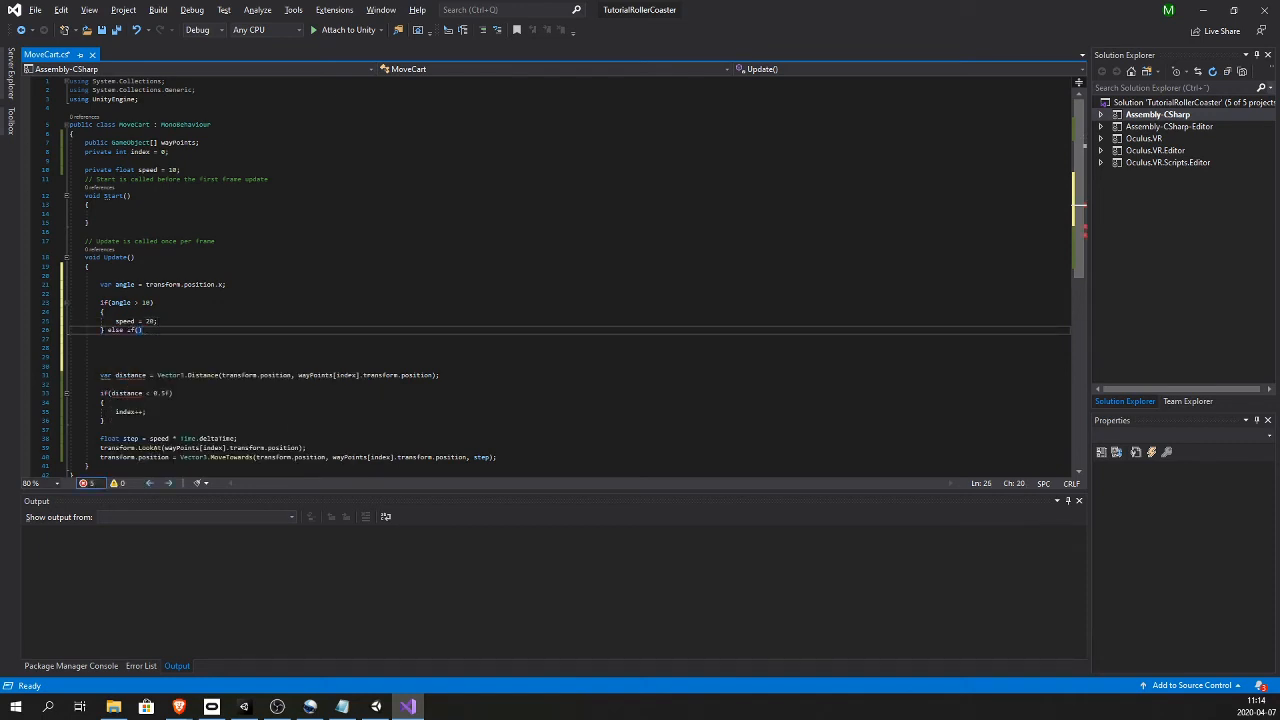
# Add else-if branches setting speed to 10 for angle between 0 and 10, and 5 below 0
pyautogui.write('angle')
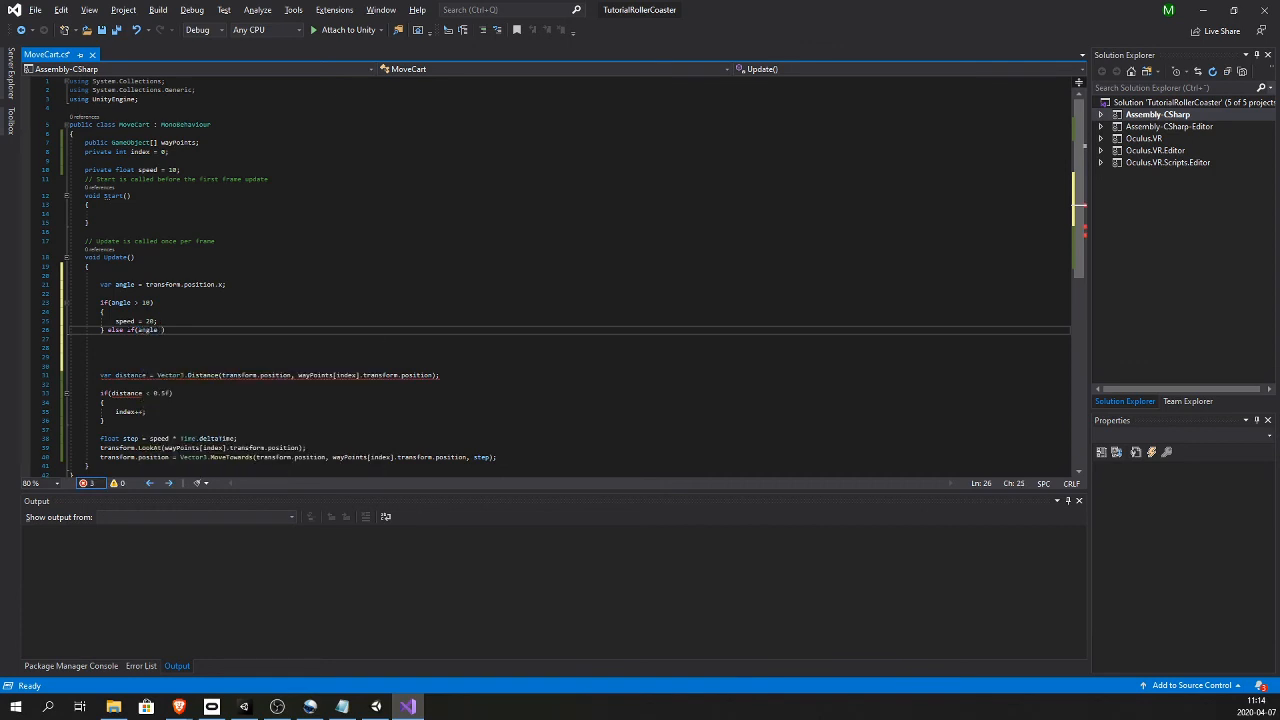
pyautogui.write('< 0)')
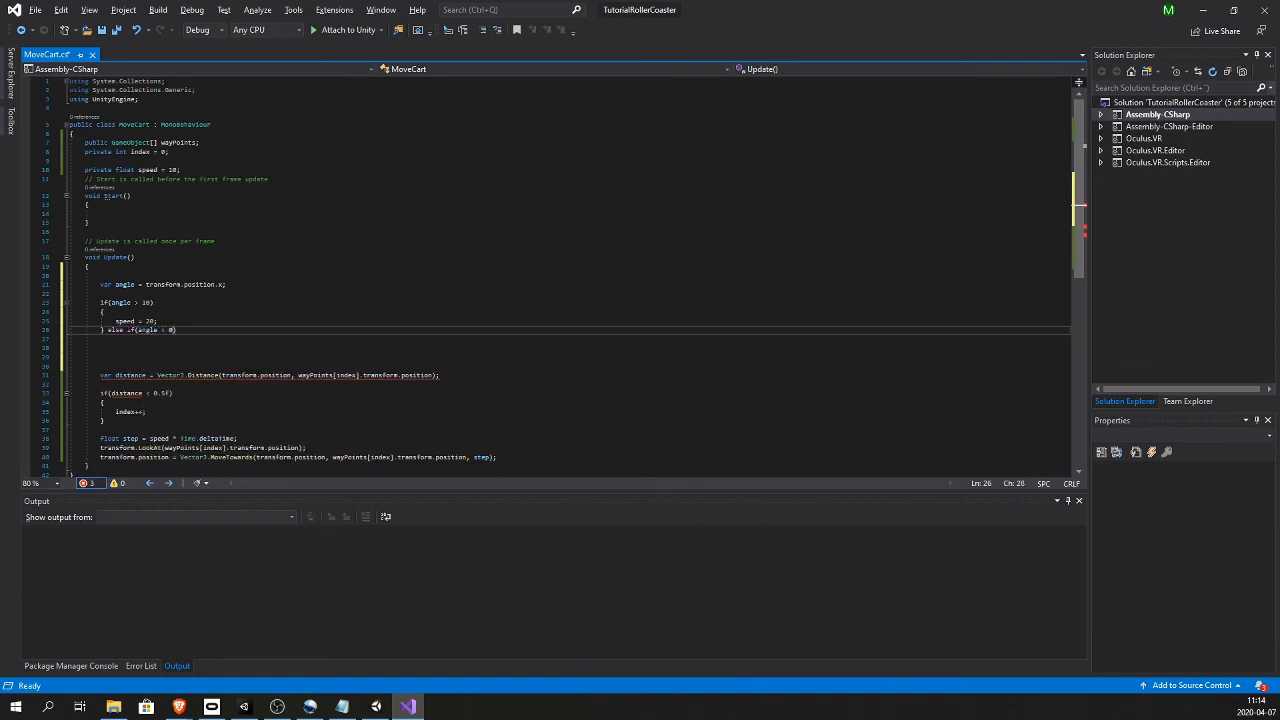
pyautogui.write('10')
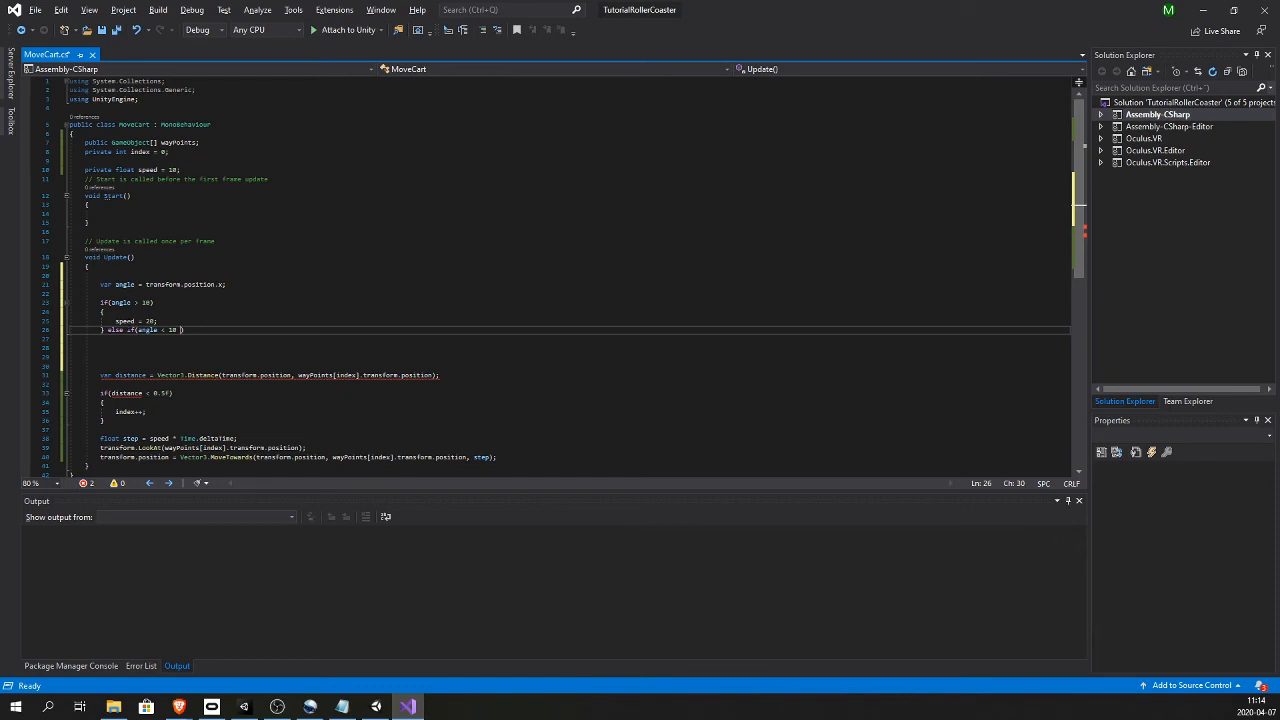
pyautogui.write('&& angle > 0')
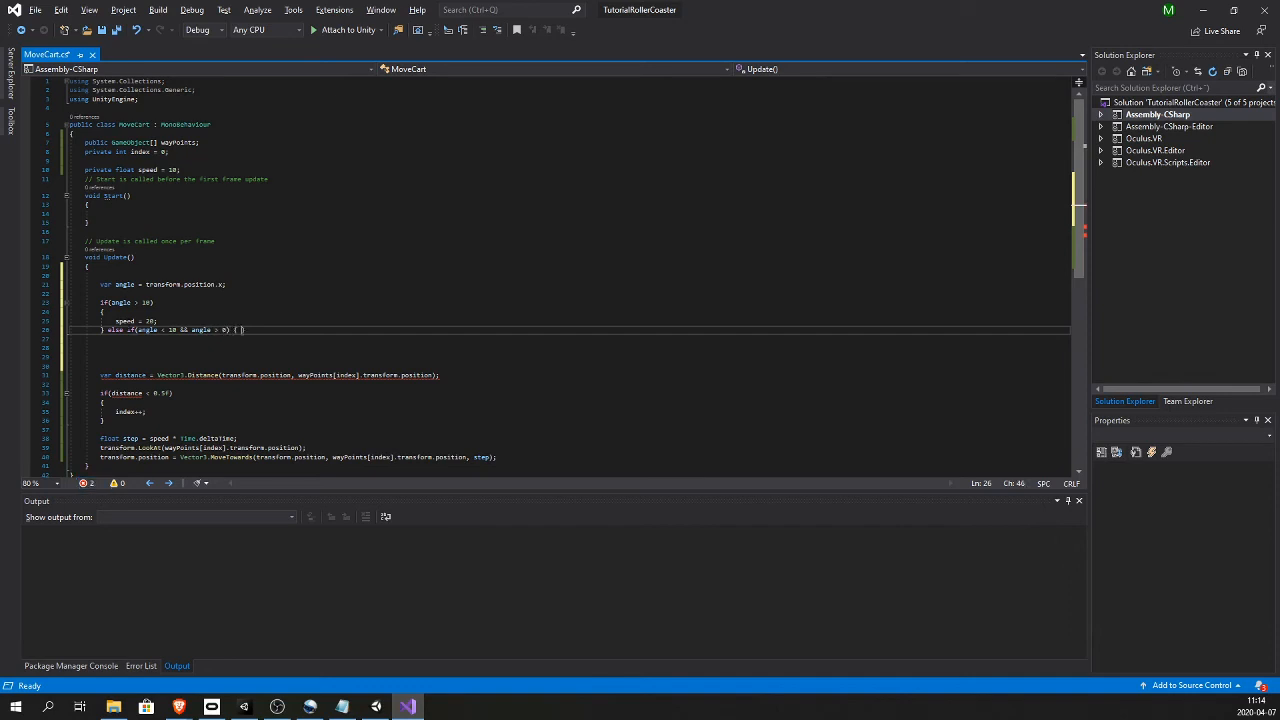
pyautogui.write('speed = 10;')
pyautogui.write('} else if(angle <')
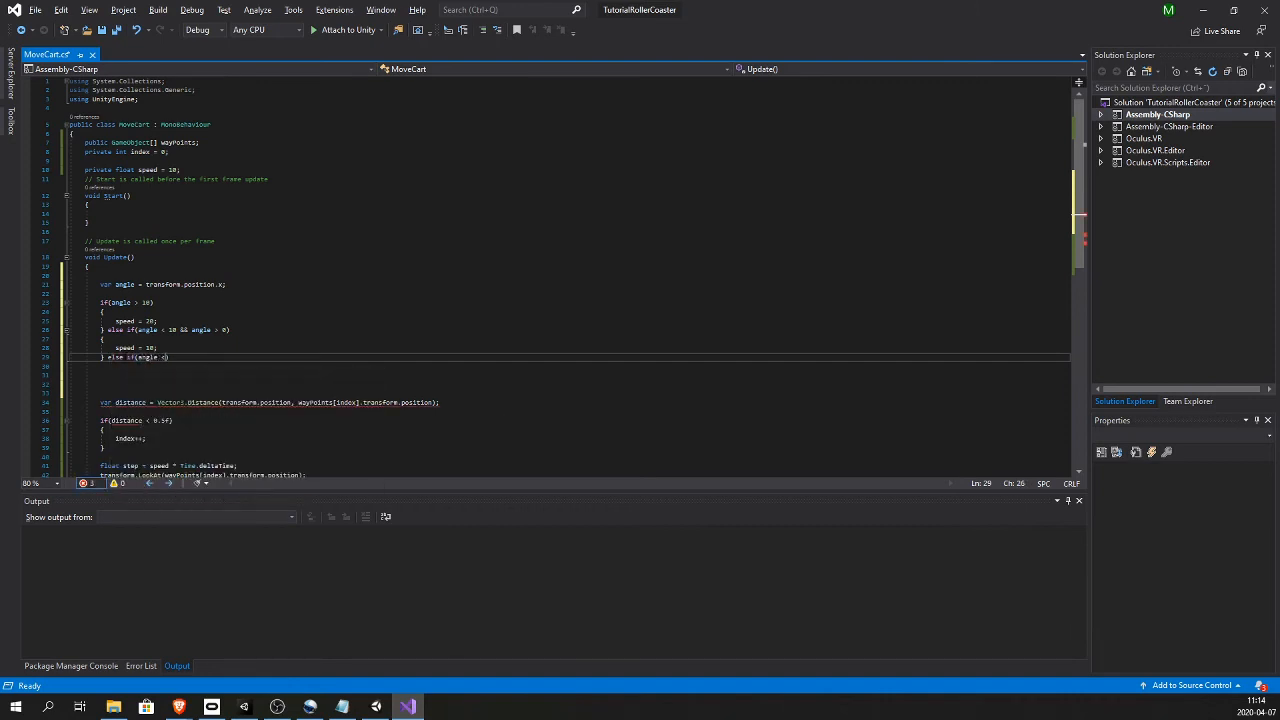
pyautogui.write('0)')
pyautogui.click(570, 374)
pyautogui.write('speed = 5;')
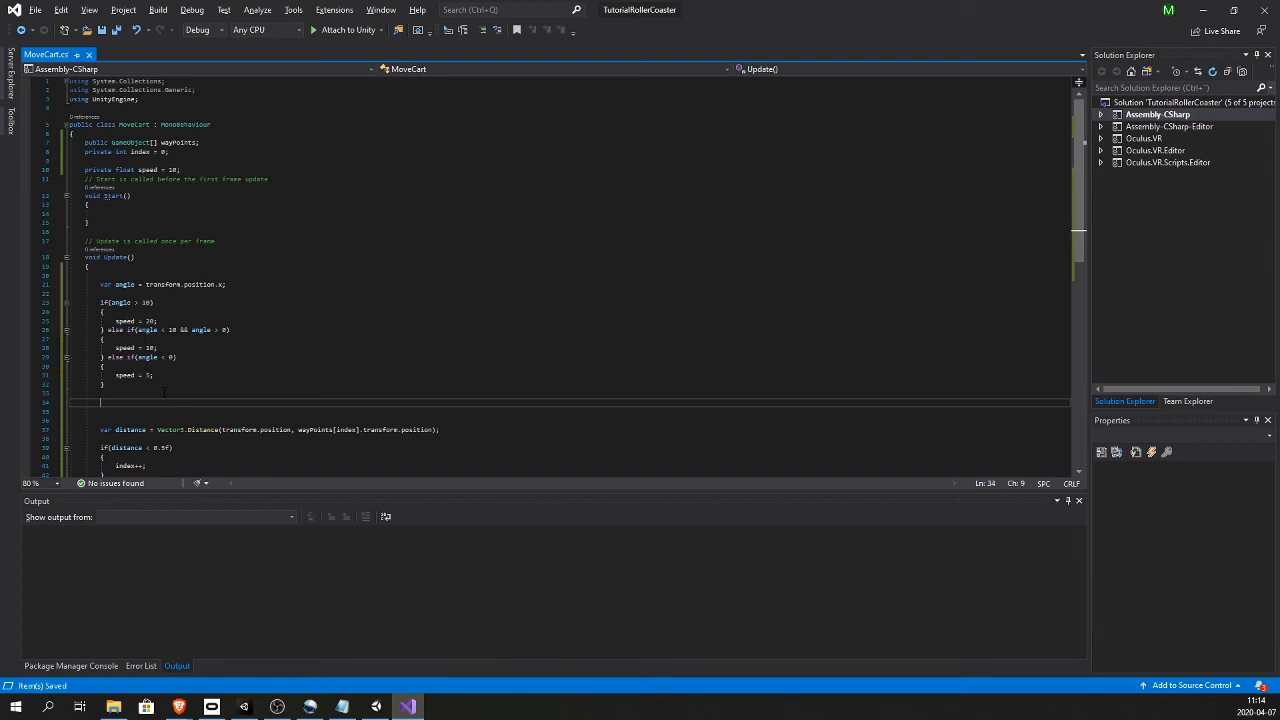
# Read angle from transform.rotation.x and replace LookAt with a Quaternion.LookRotation target and Slerp, then save
pyautogui.doubleClick(200, 284)
pyautogui.write('rota')
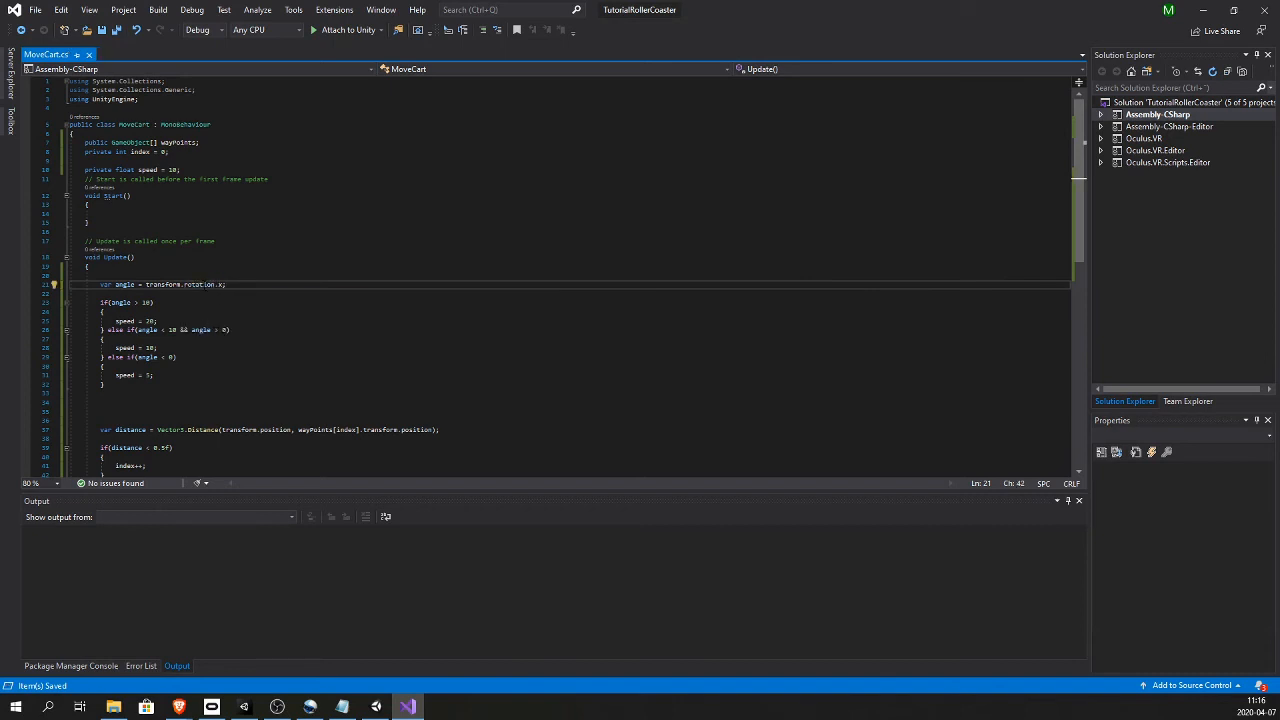
pyautogui.moveTo(211, 290)
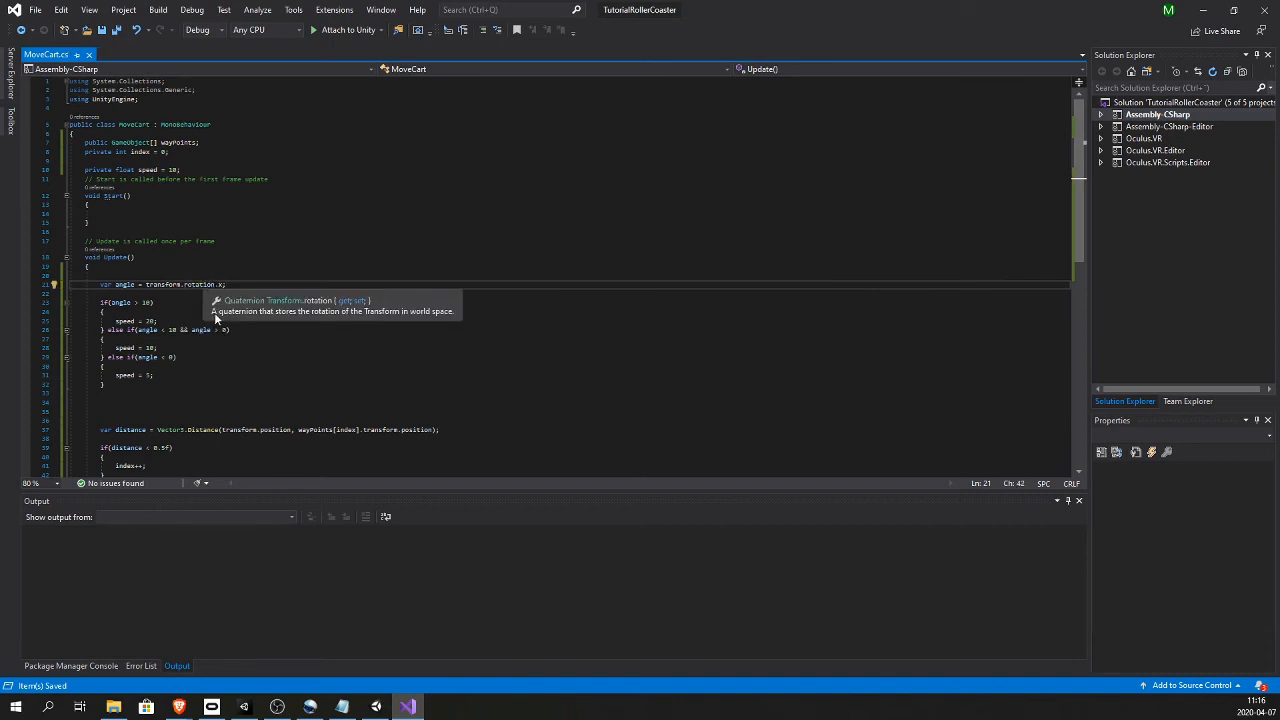
pyautogui.click(615, 38)
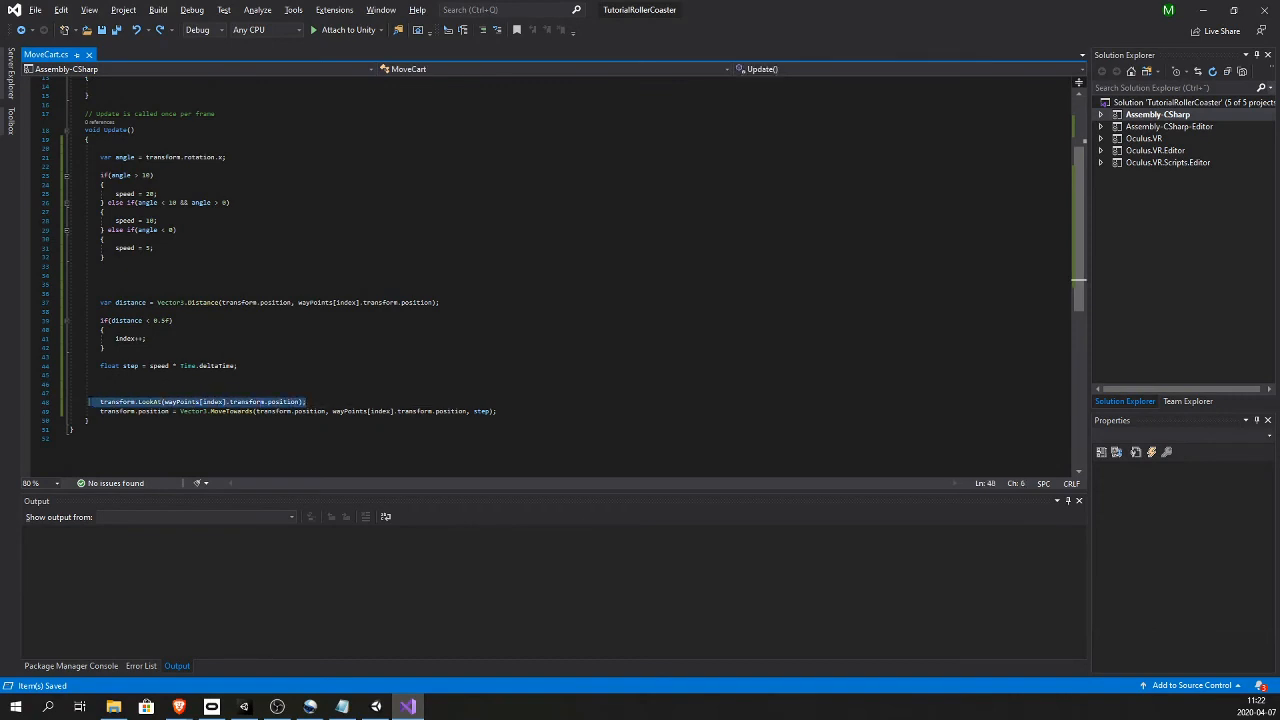
pyautogui.write('var targetRotation = Quaternion.LookRotation(wayPoints[index].transform.position - transform.position);')
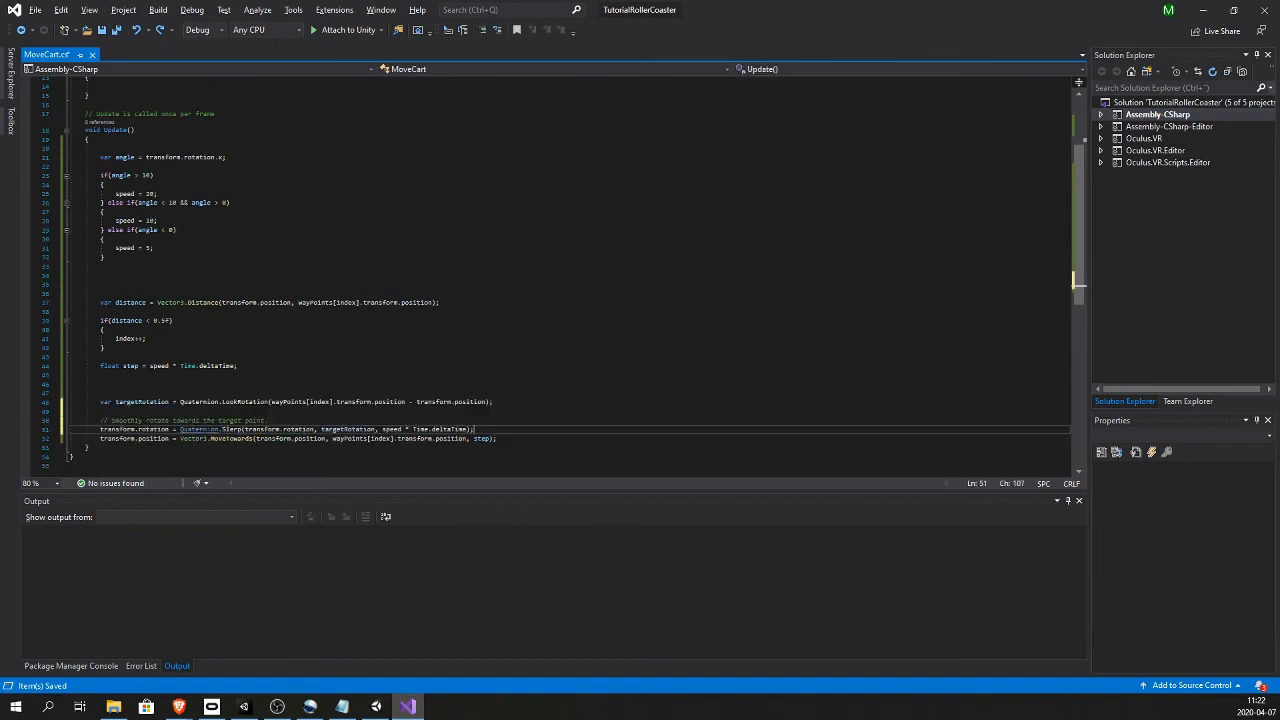
pyautogui.press('Enter')
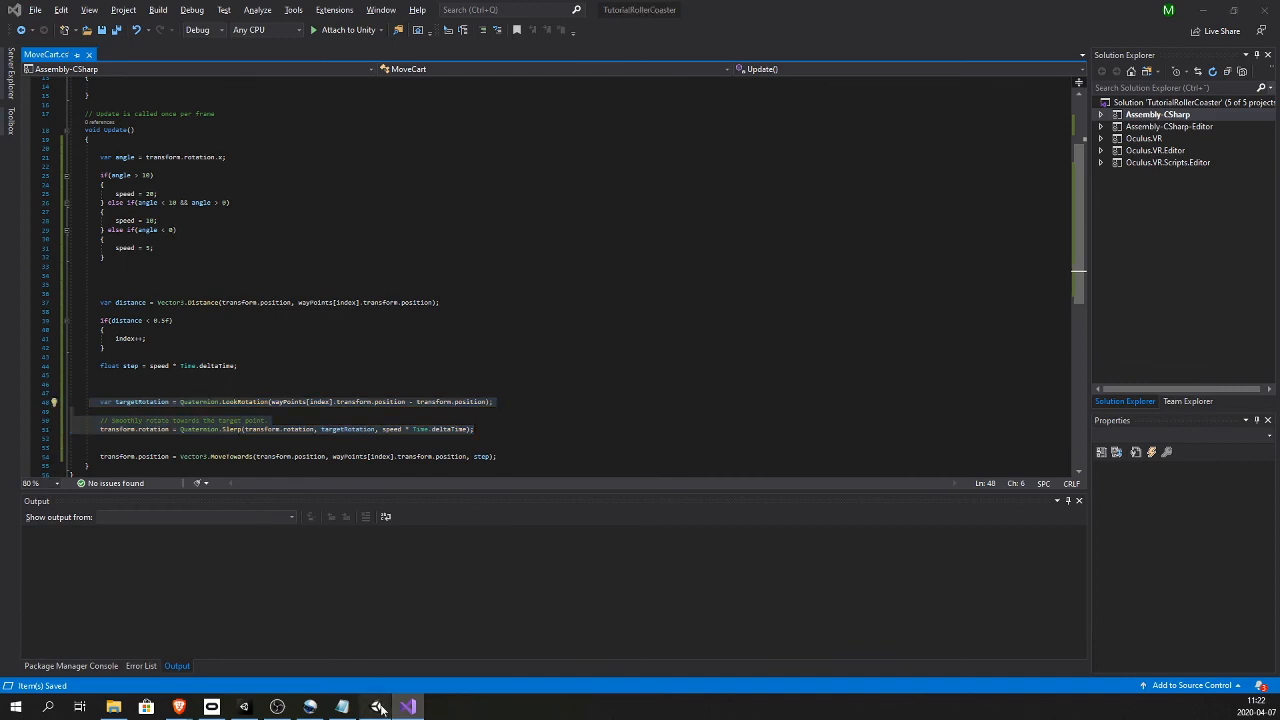
# Play-test the coaster scene in Unity, stop it, and return to the MoveCart script
pyautogui.click(378, 705)
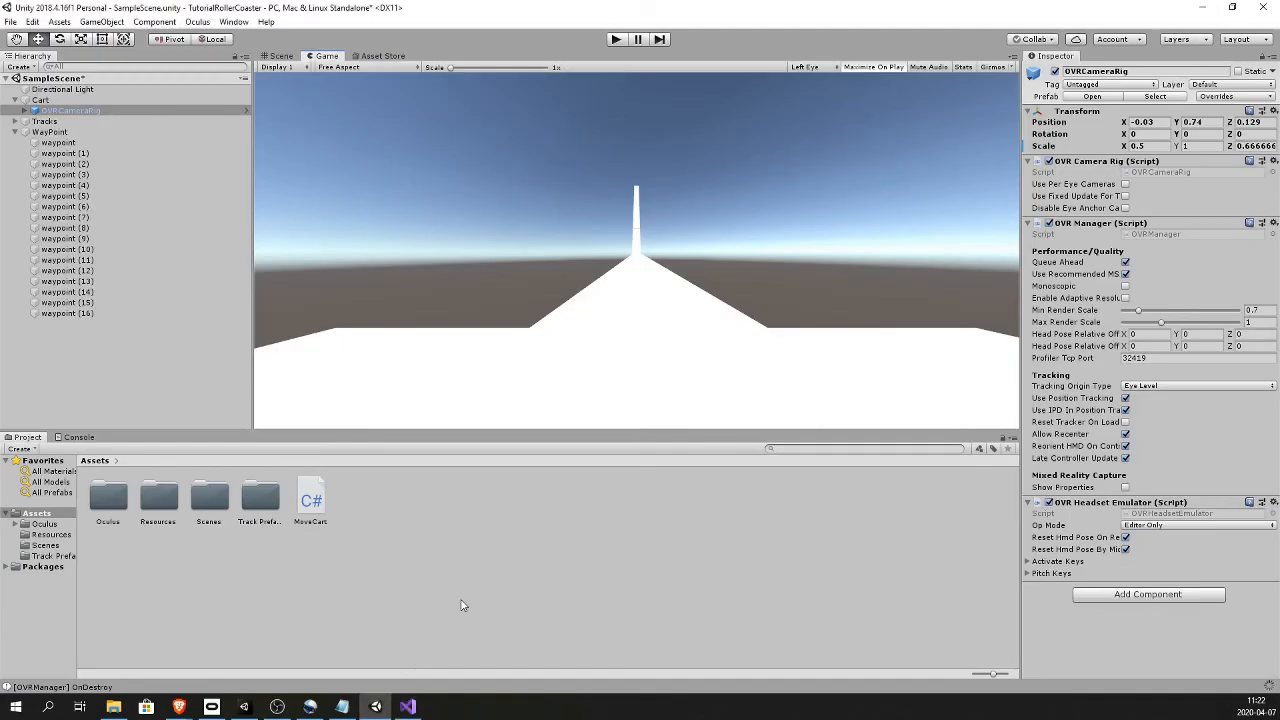
pyautogui.click(615, 38)
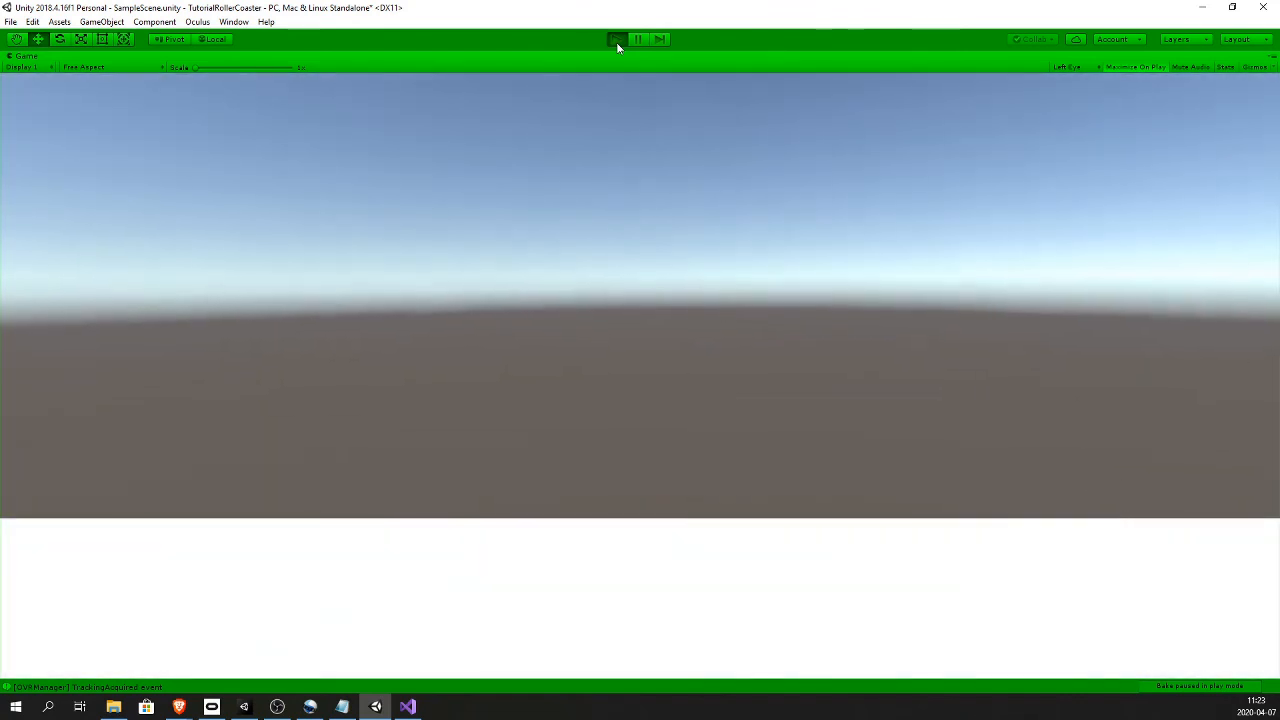
pyautogui.click(617, 38)
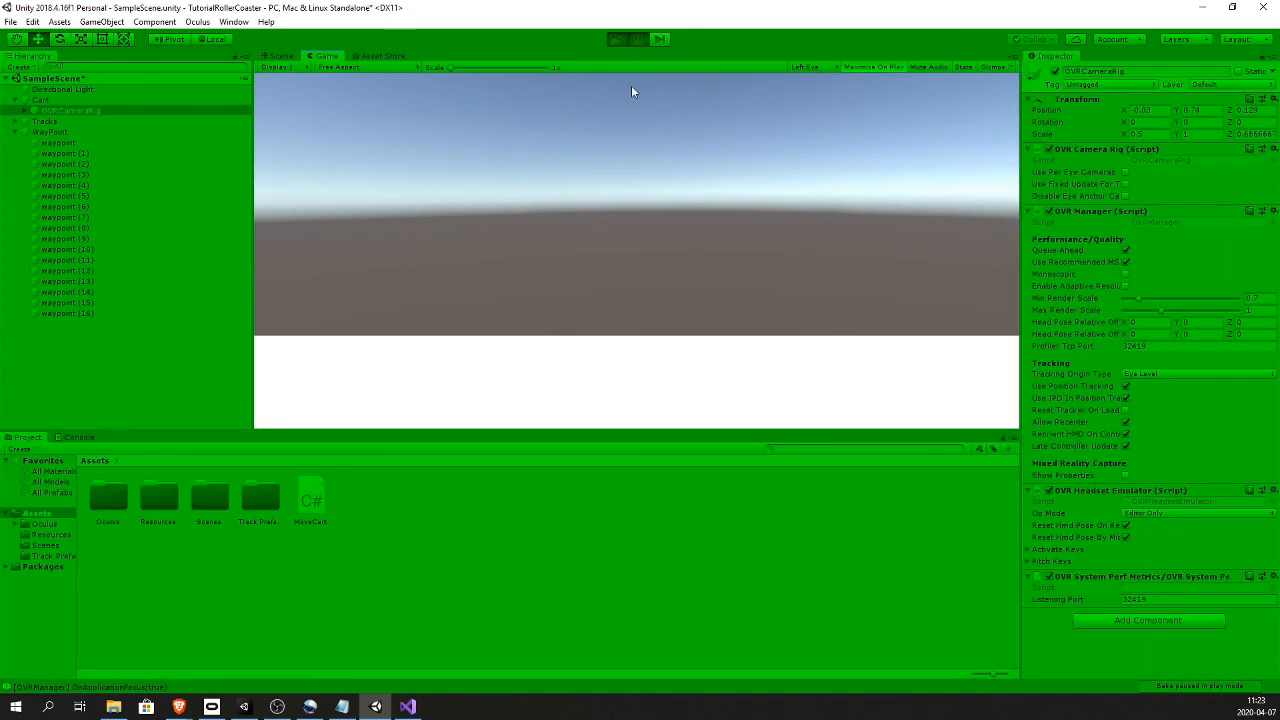
pyautogui.click(405, 705)
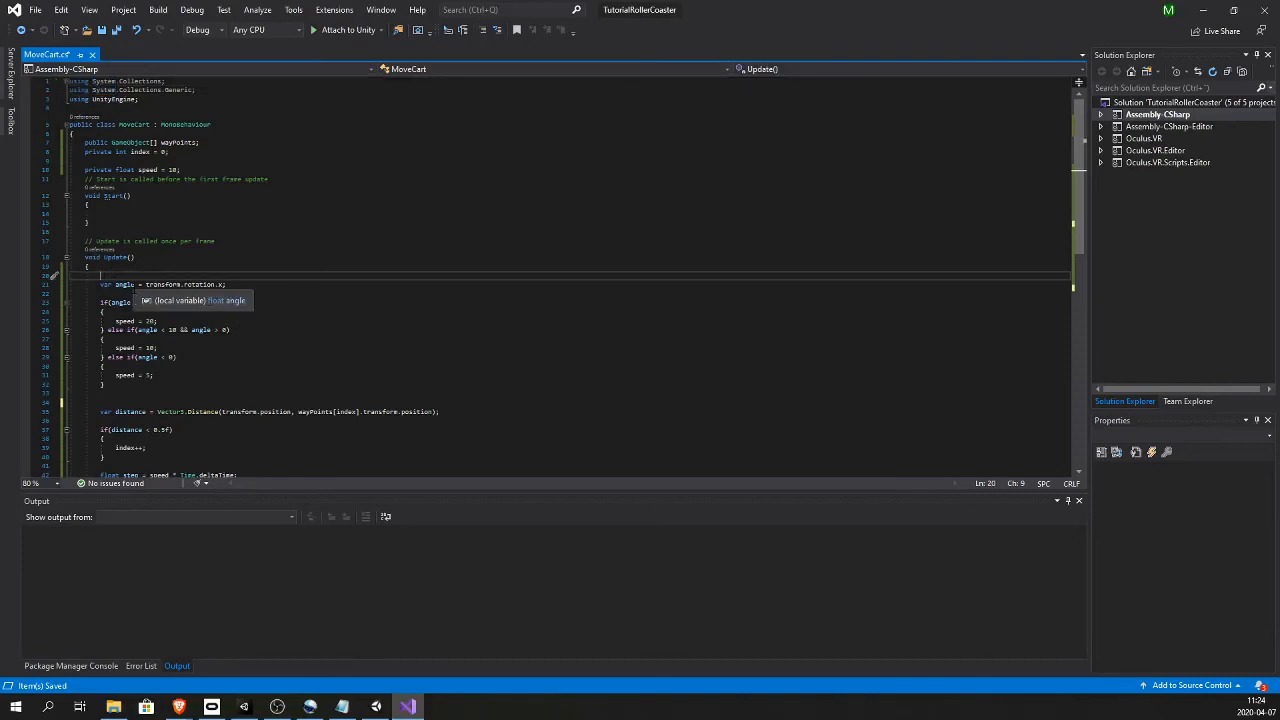
# Wrap Update's movement code in if (index < wayPoints.Length - 1)
pyautogui.write('if()')
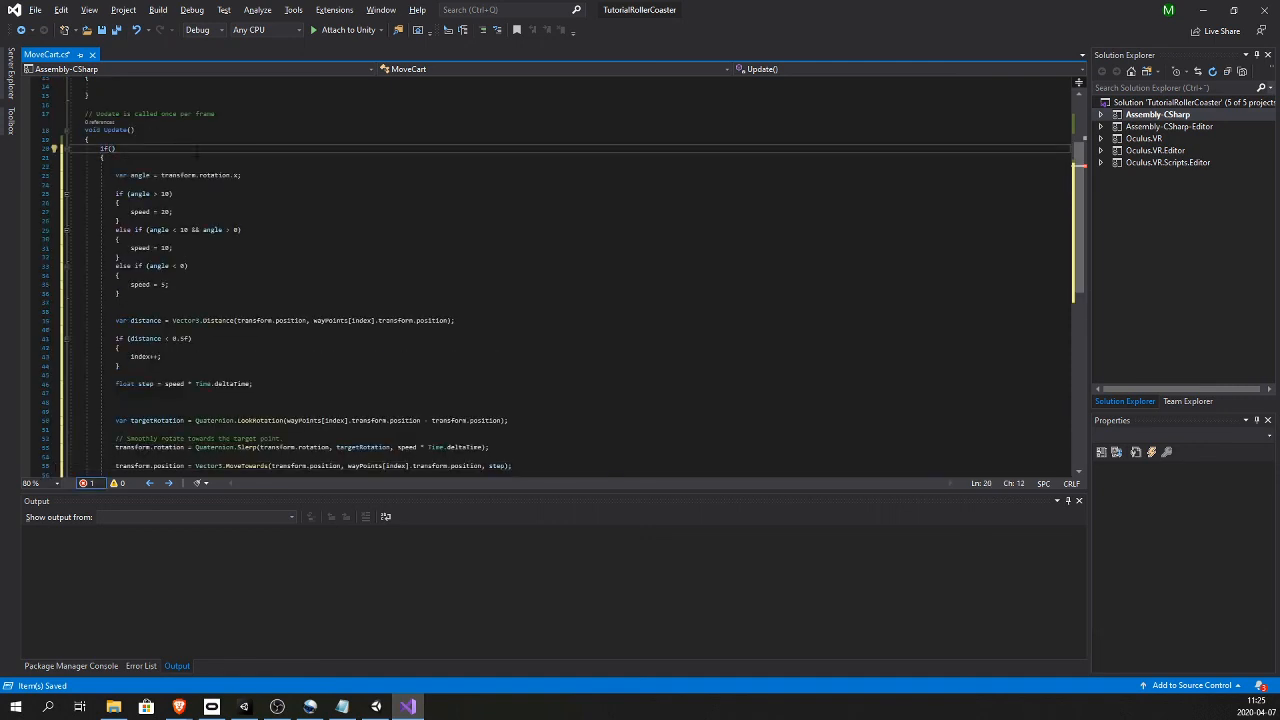
pyautogui.write('index <')
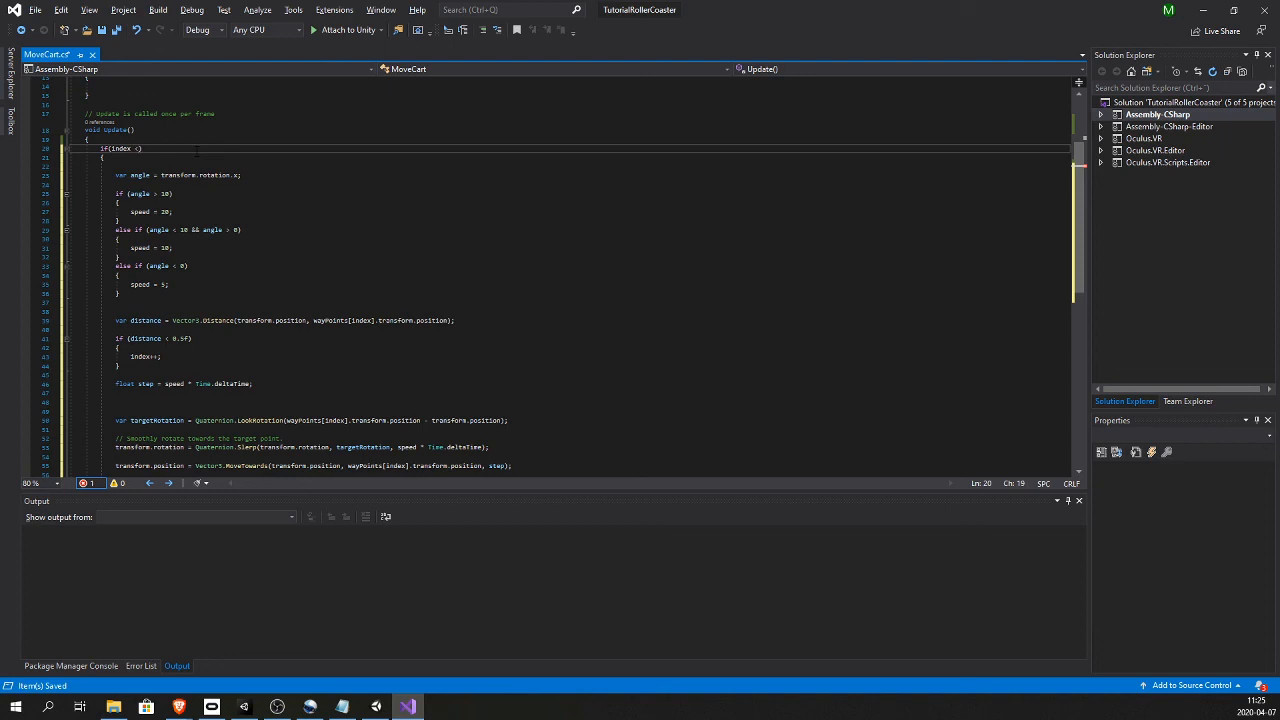
pyautogui.write('wayPoints.Length -1')
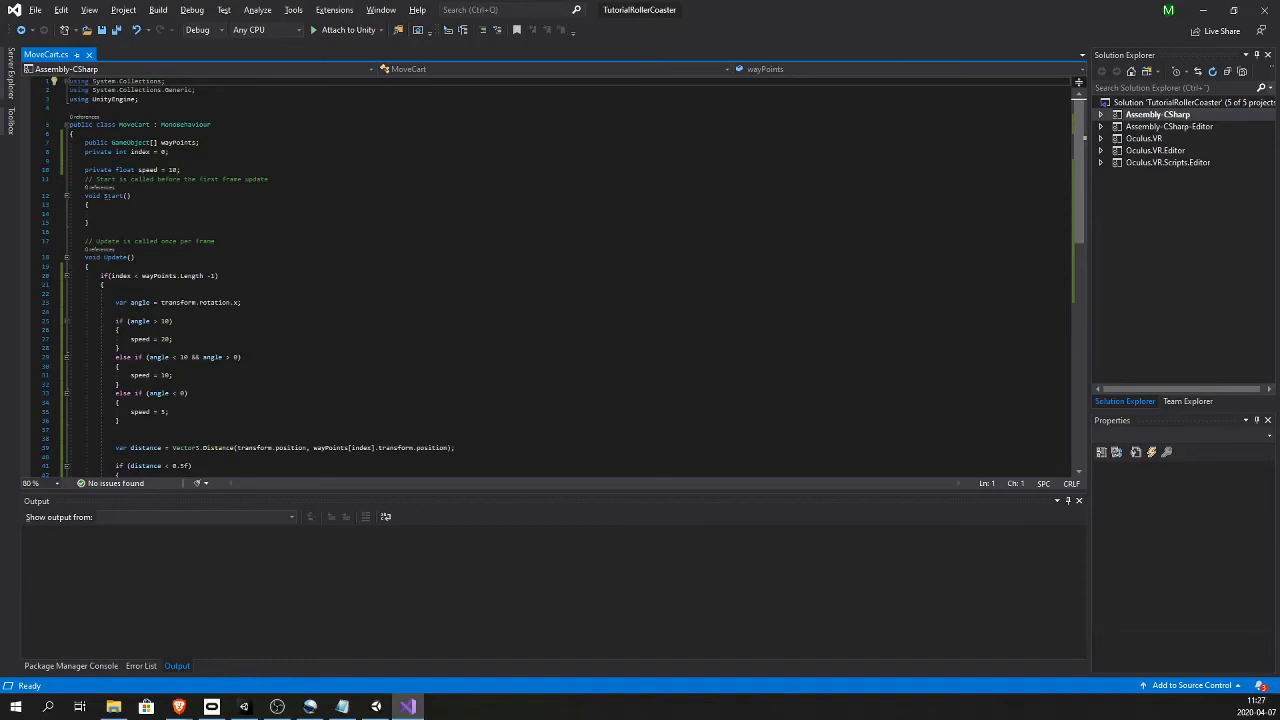
pyautogui.scroll(-3)
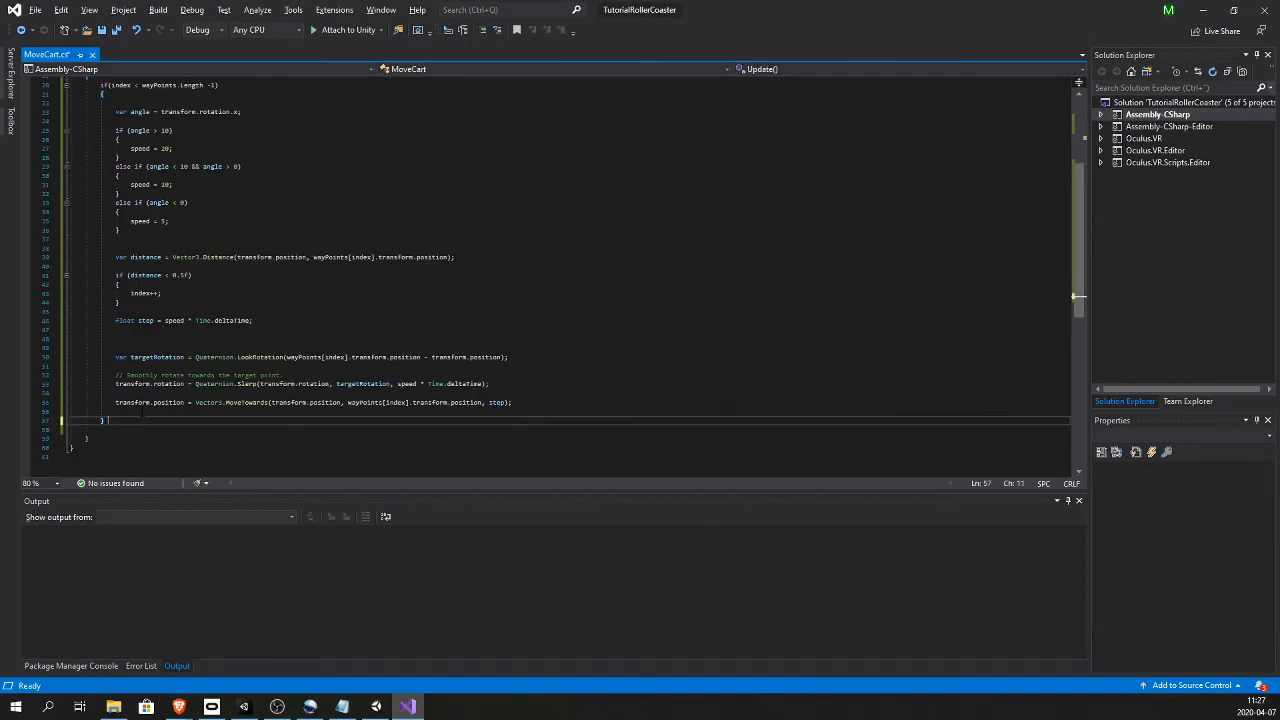
# Add an else block with a placeholder '//Do something' comment for the last waypoint
pyautogui.write('e')
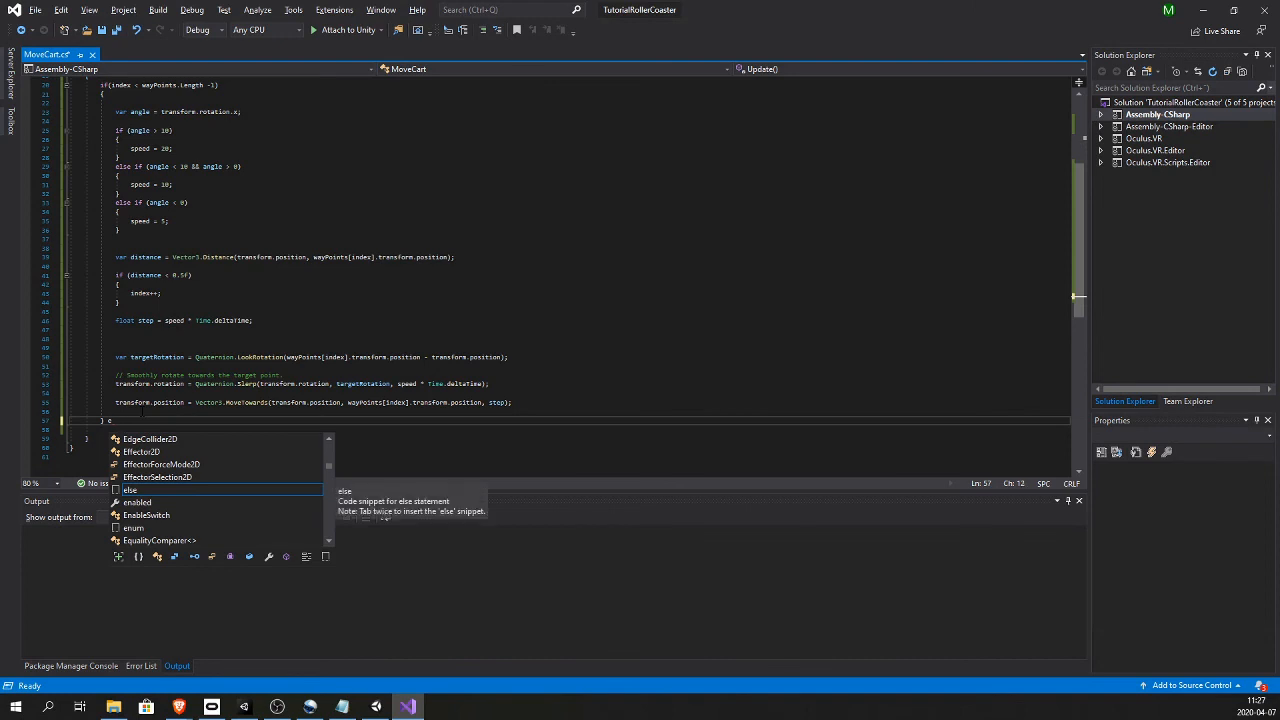
pyautogui.press('Tab')
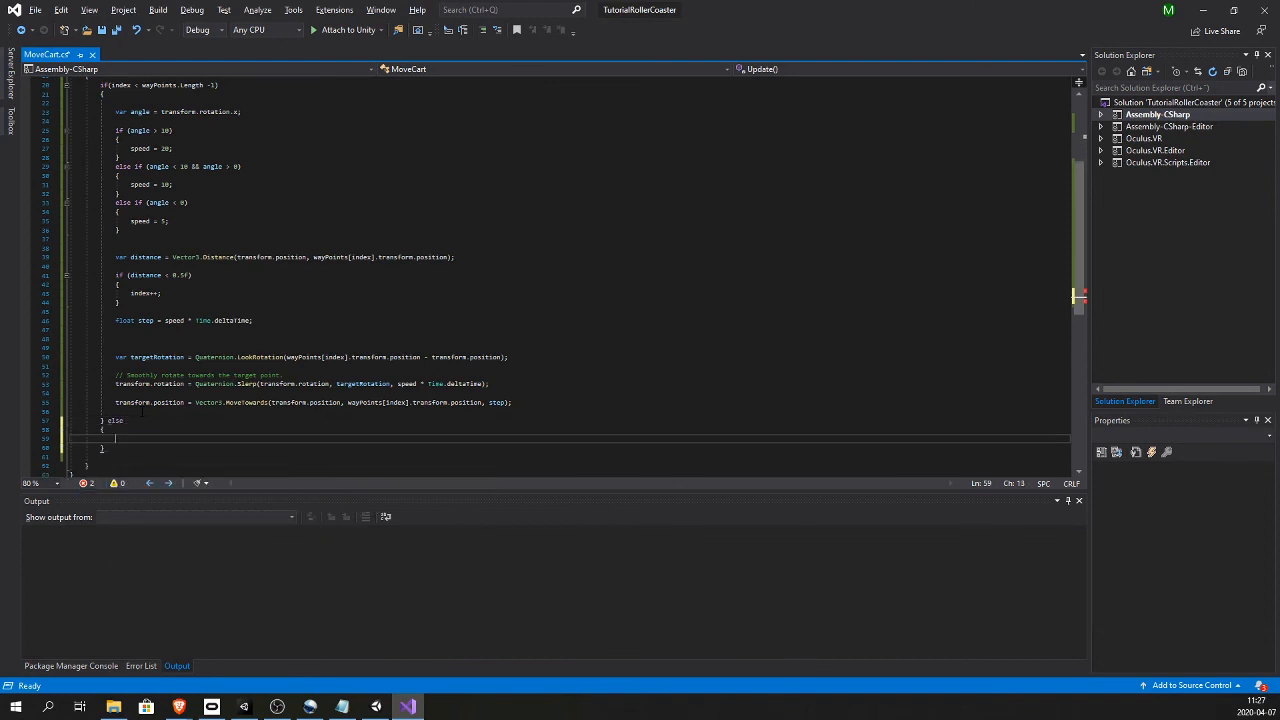
pyautogui.write('//Do someth')
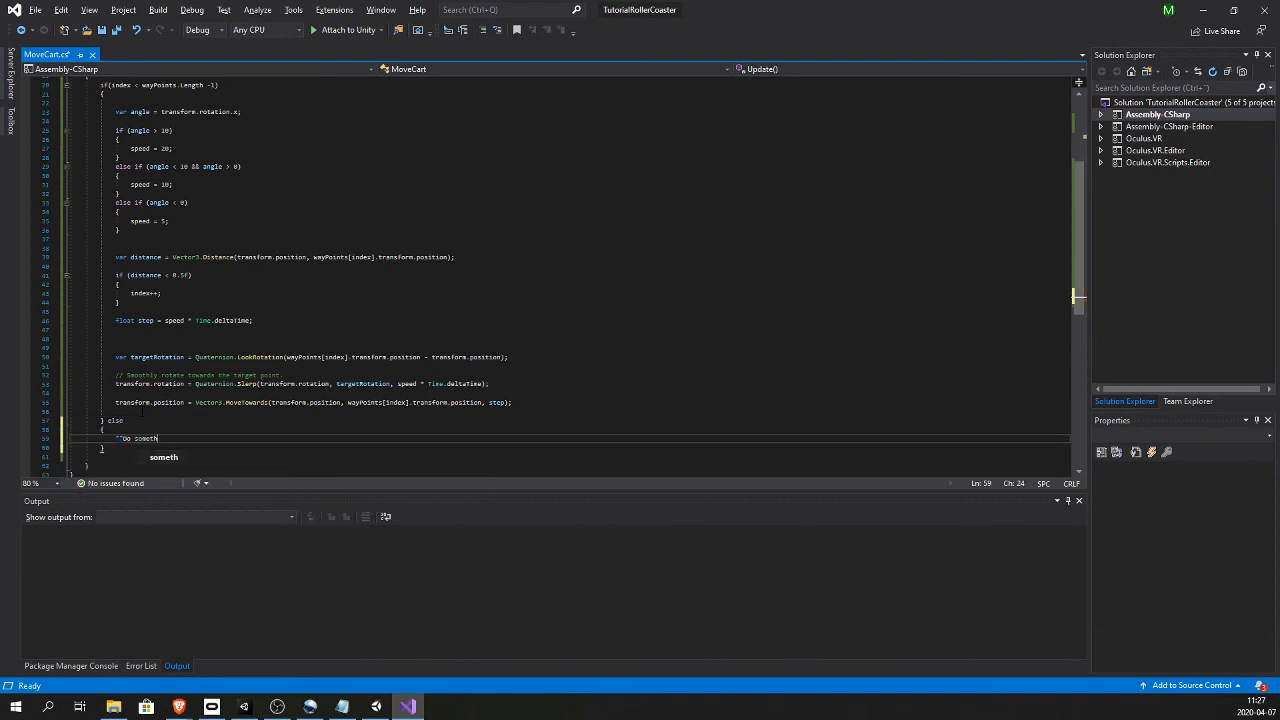